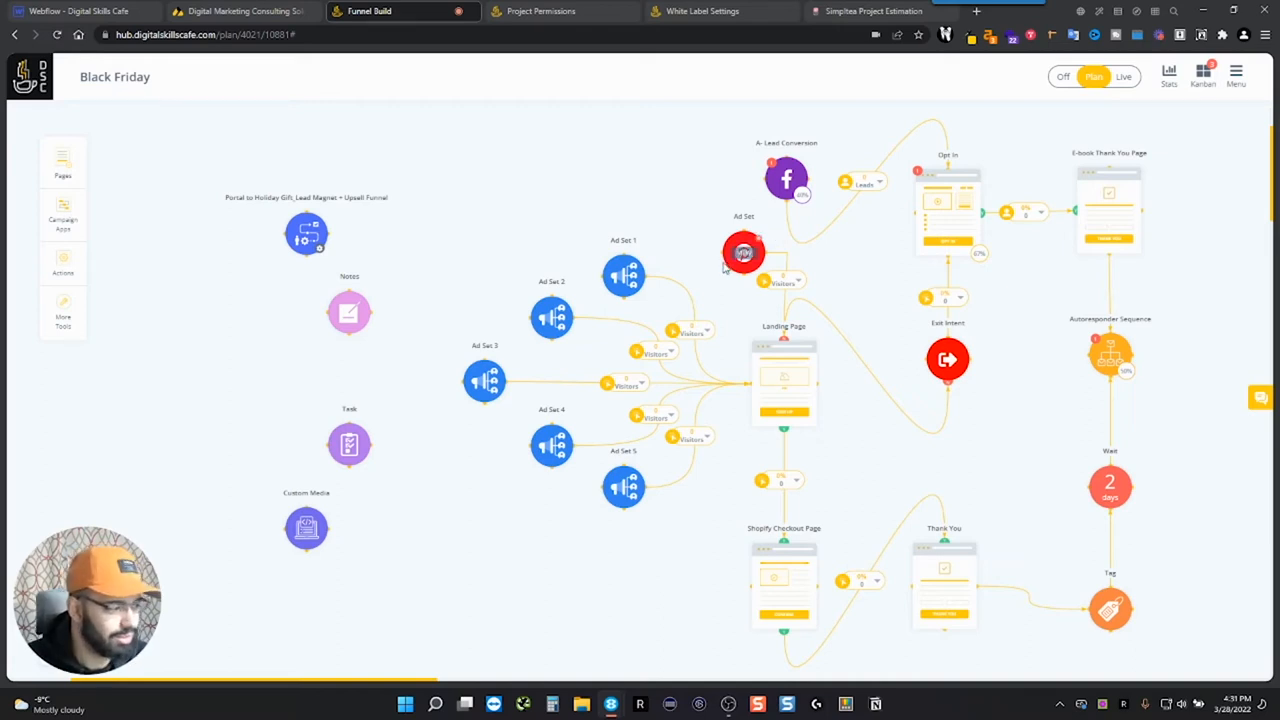
# Browse the page-types library, then open the A- Lead Conversion Facebook campaign board.
pyautogui.click(64, 164)
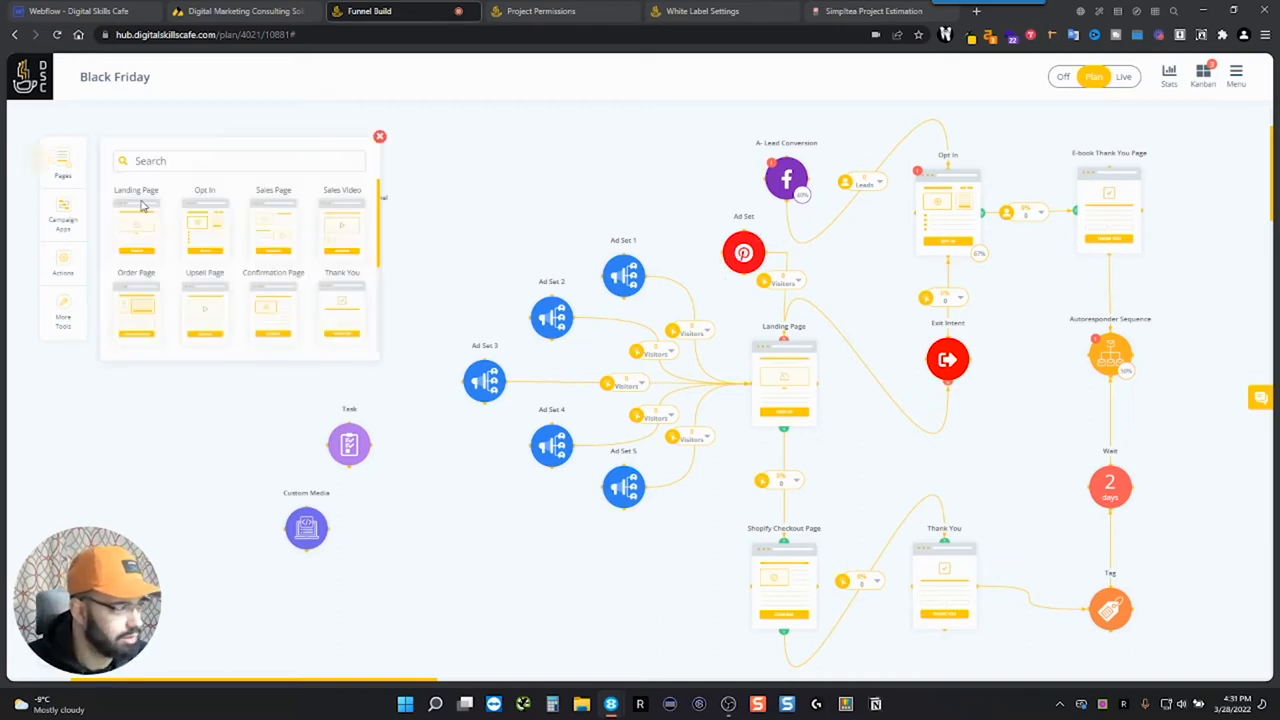
pyautogui.moveTo(184, 236)
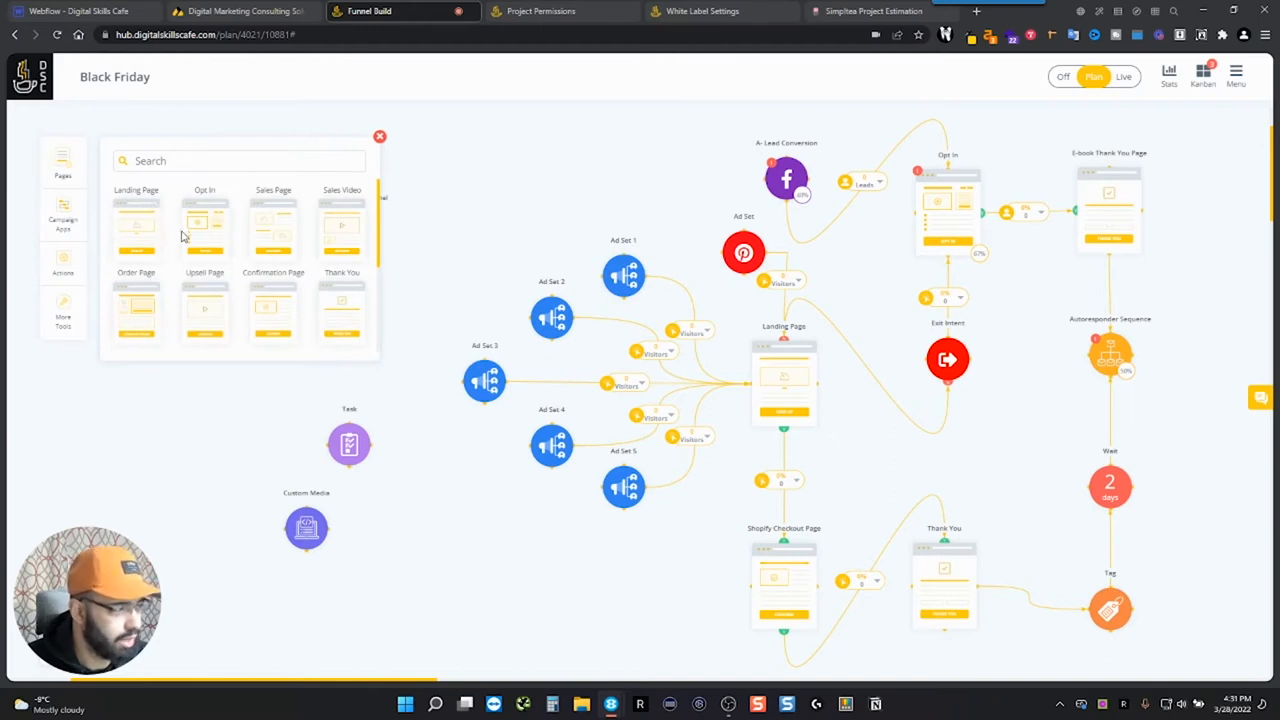
pyautogui.scroll(-3)
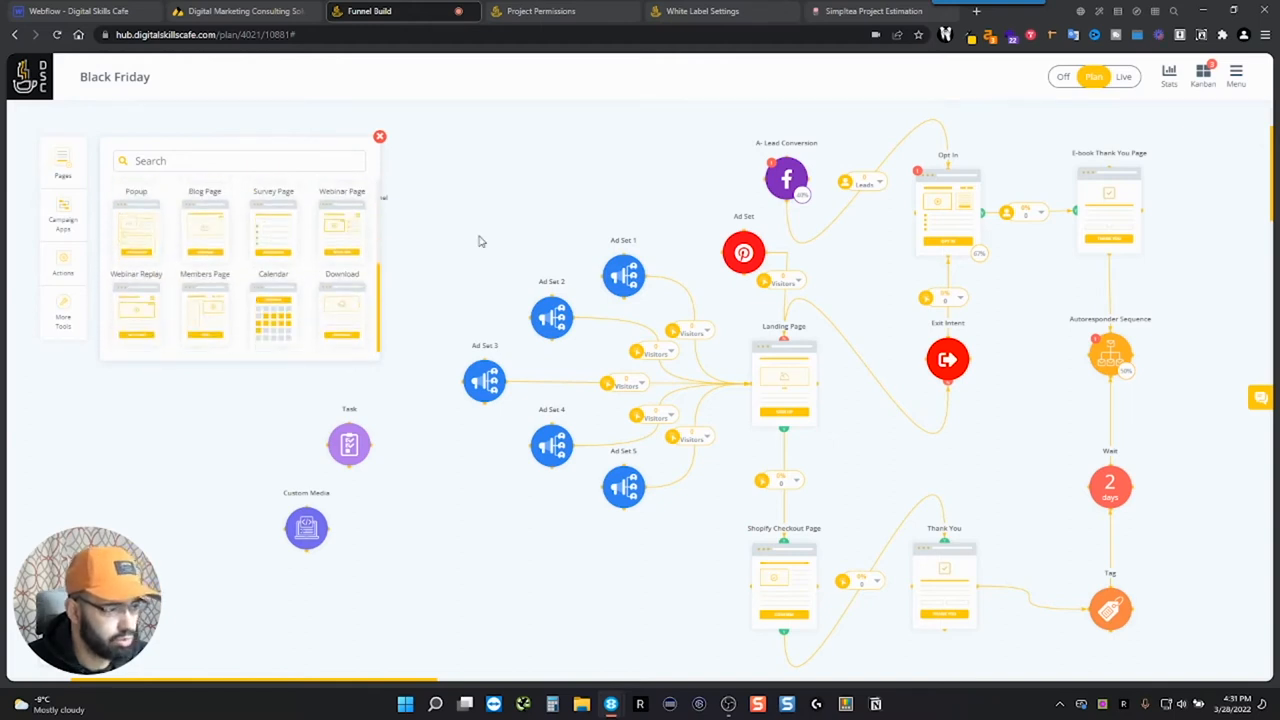
pyautogui.click(380, 136)
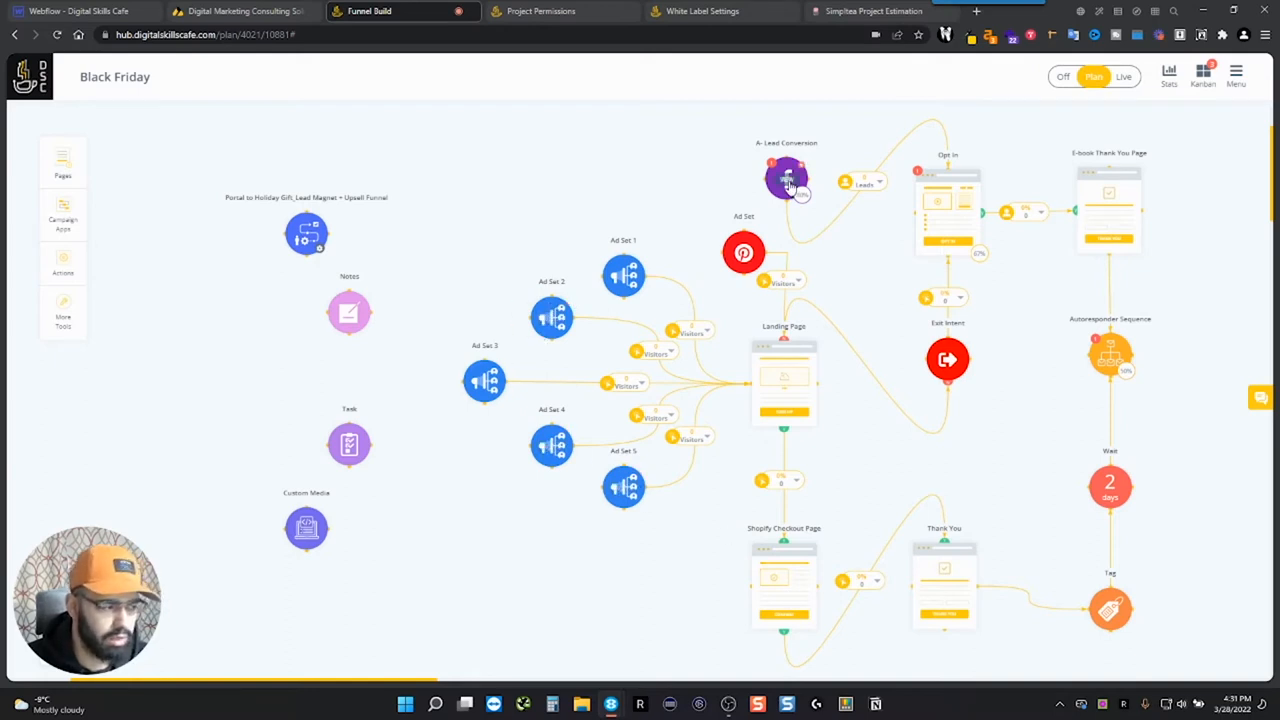
pyautogui.click(784, 178)
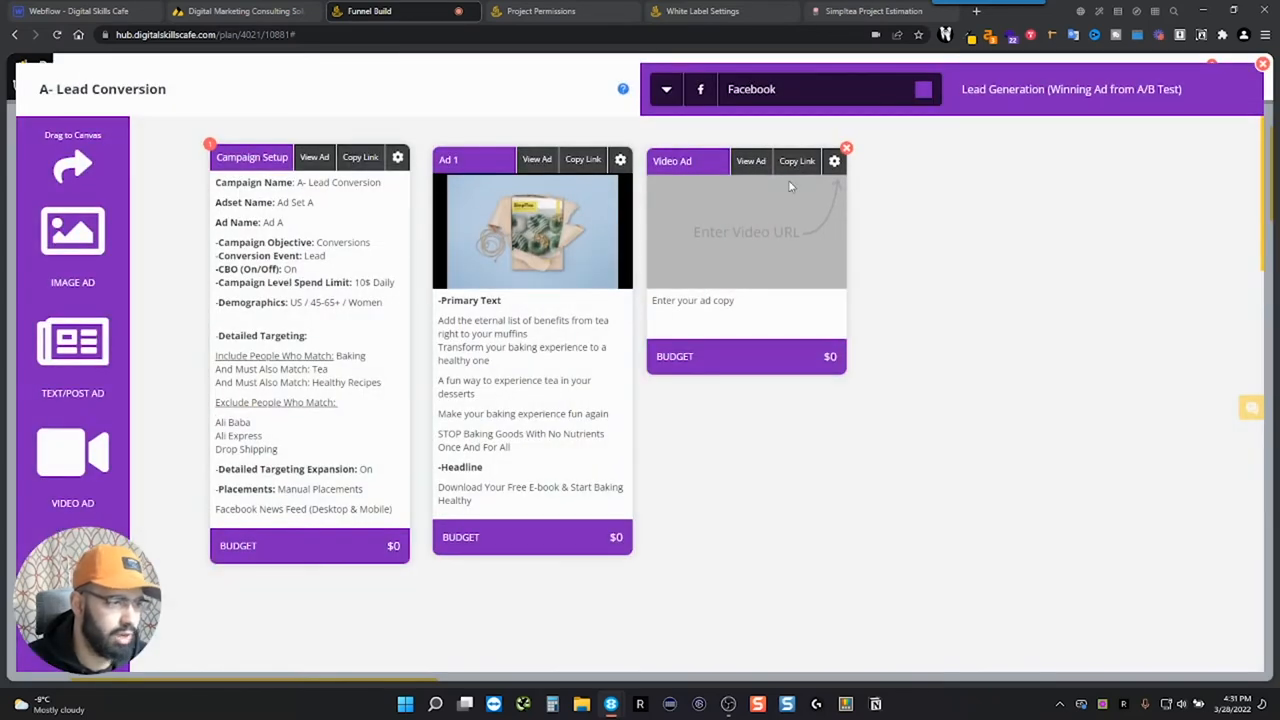
pyautogui.moveTo(816, 234)
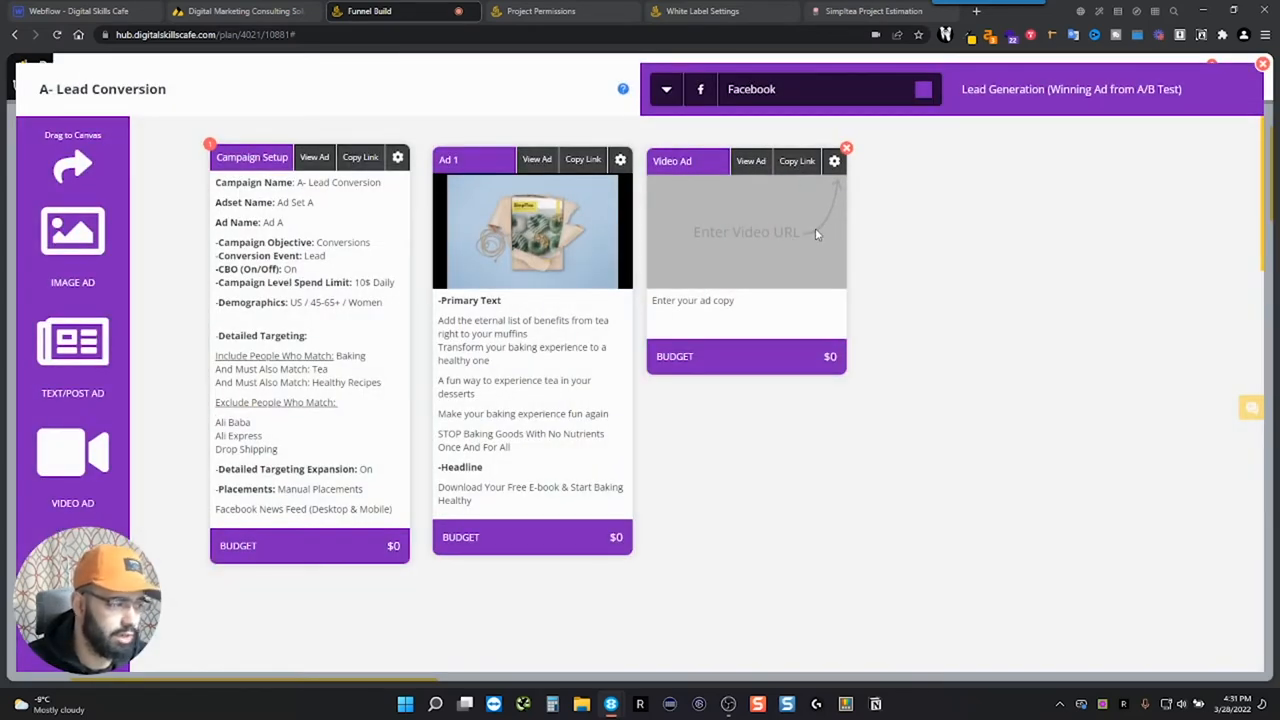
pyautogui.moveTo(588, 292)
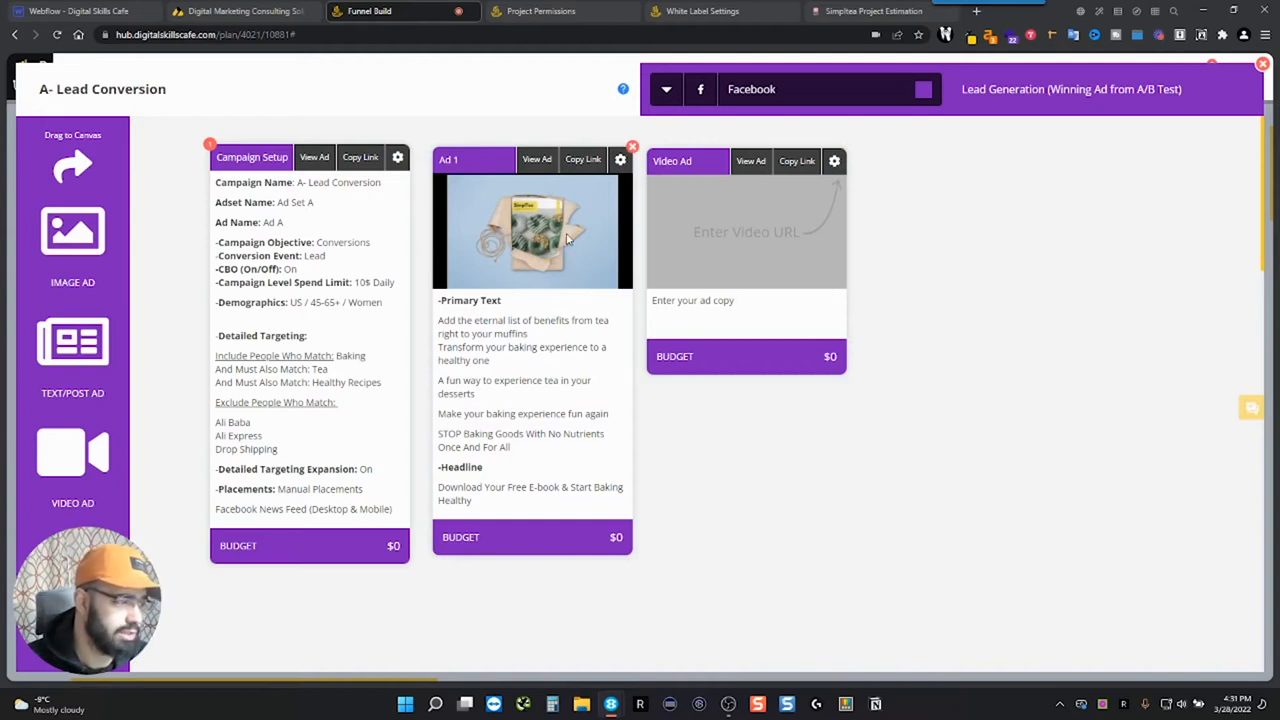
pyautogui.moveTo(512, 262)
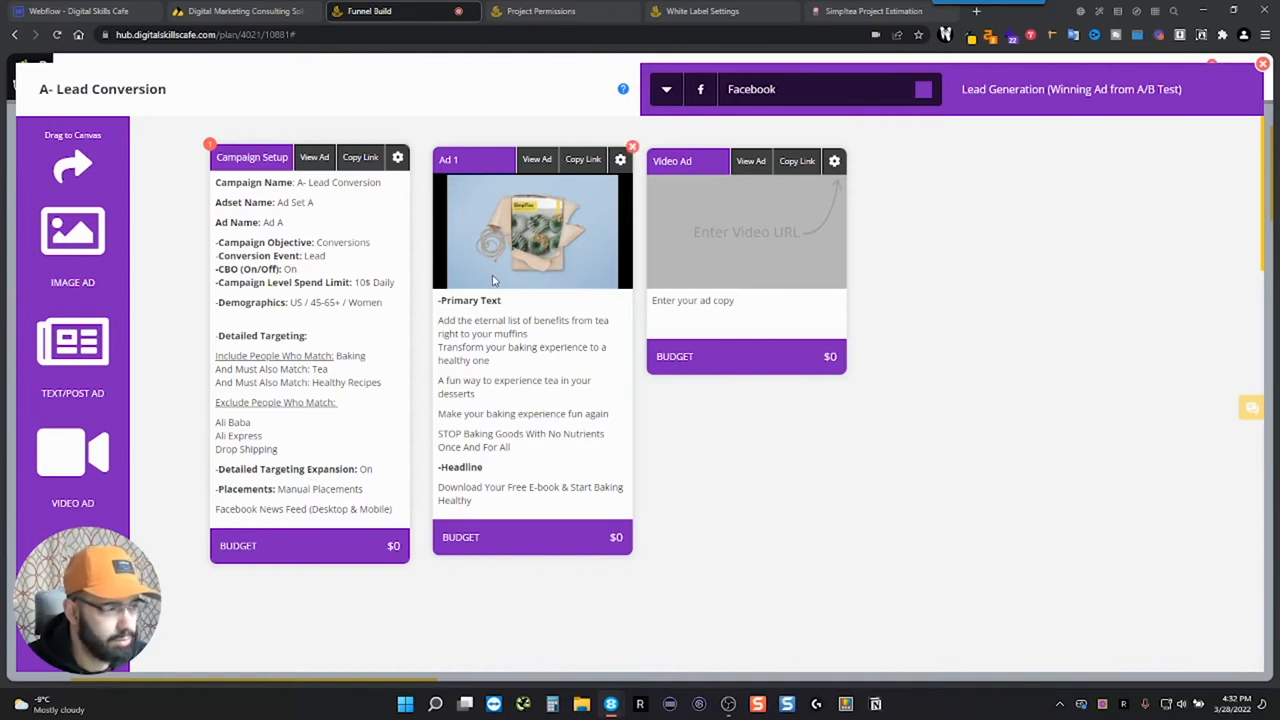
# Review Ad 1's link and budget settings twice, then return to the Black Friday map.
pyautogui.click(620, 160)
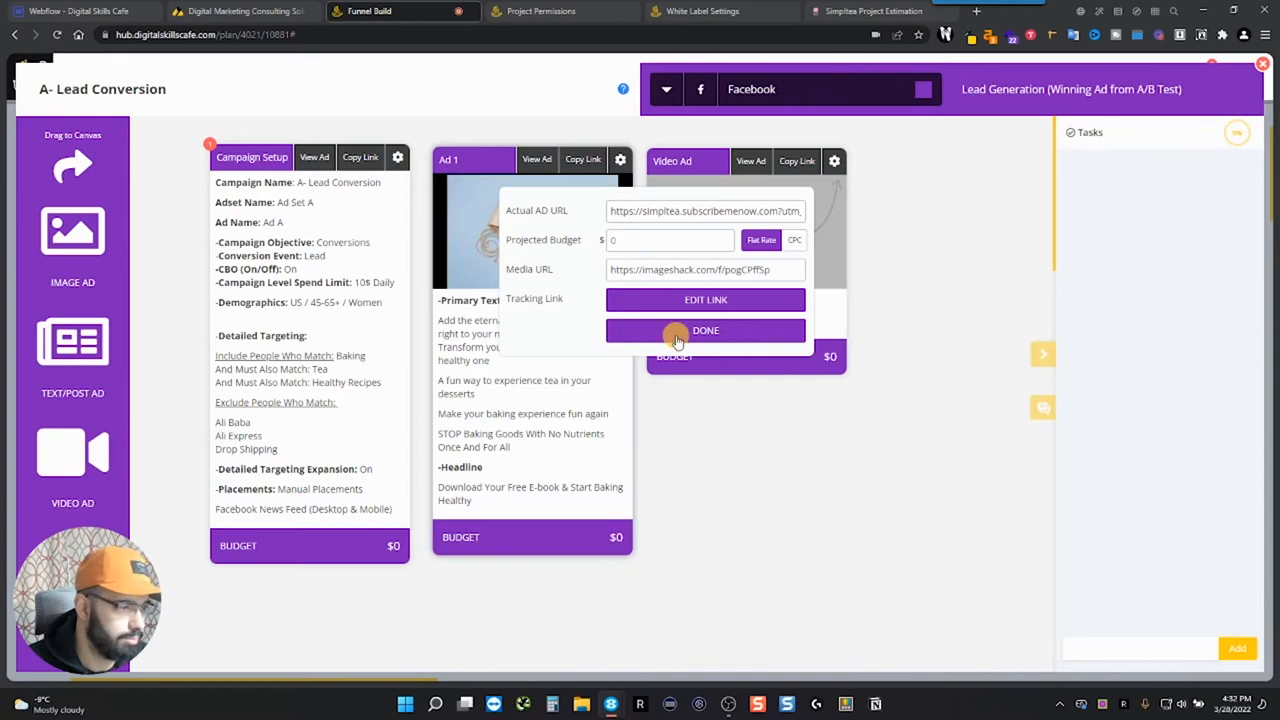
pyautogui.click(704, 330)
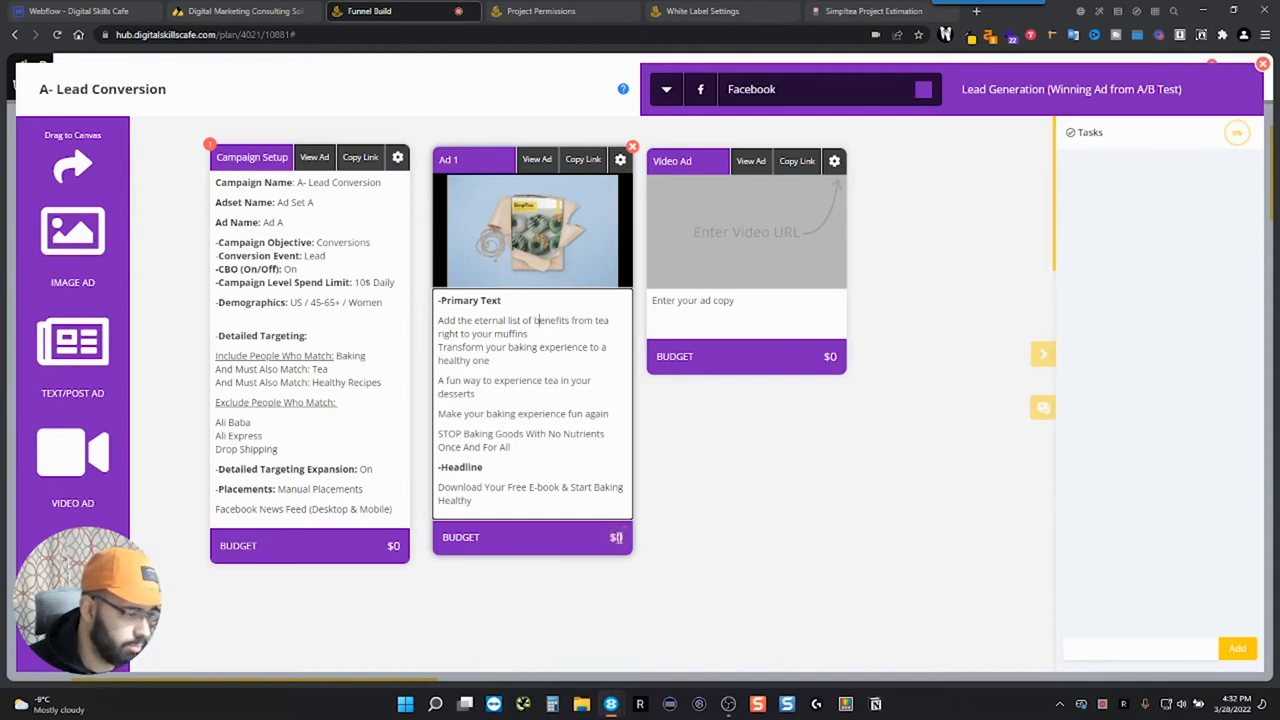
pyautogui.click(620, 160)
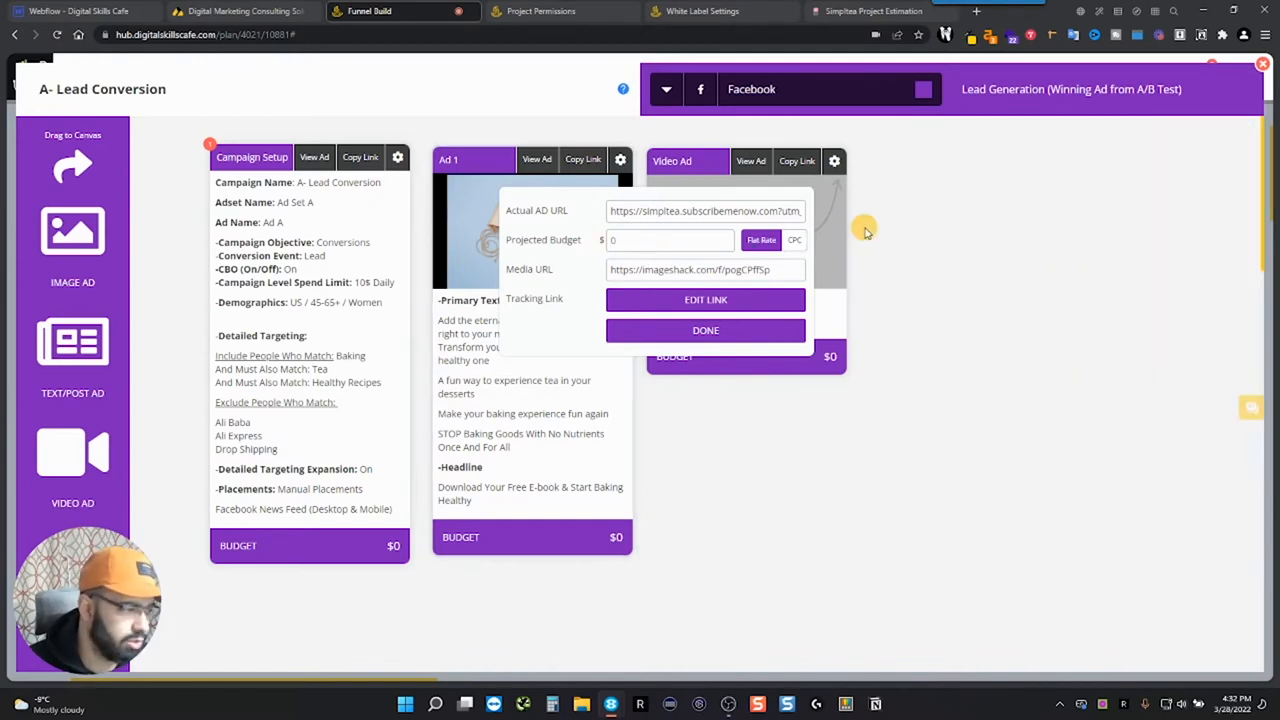
pyautogui.moveTo(1088, 188)
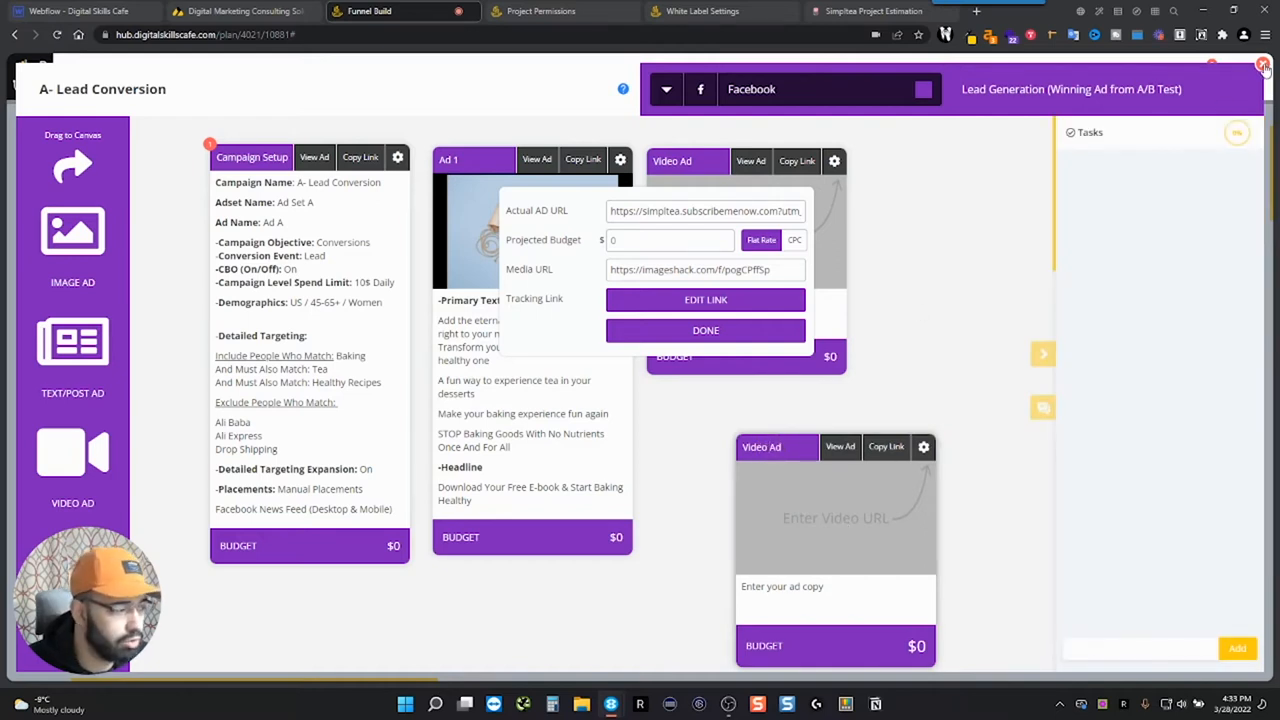
pyautogui.moveTo(490, 270)
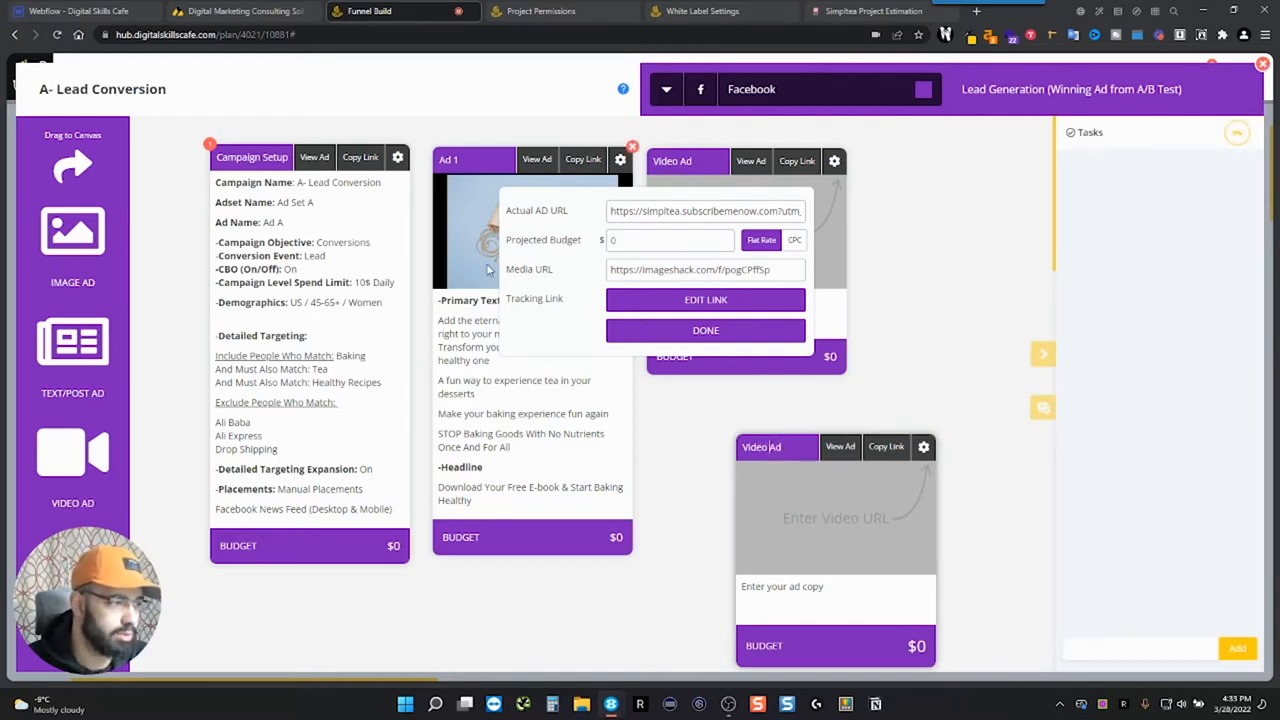
pyautogui.moveTo(910, 200)
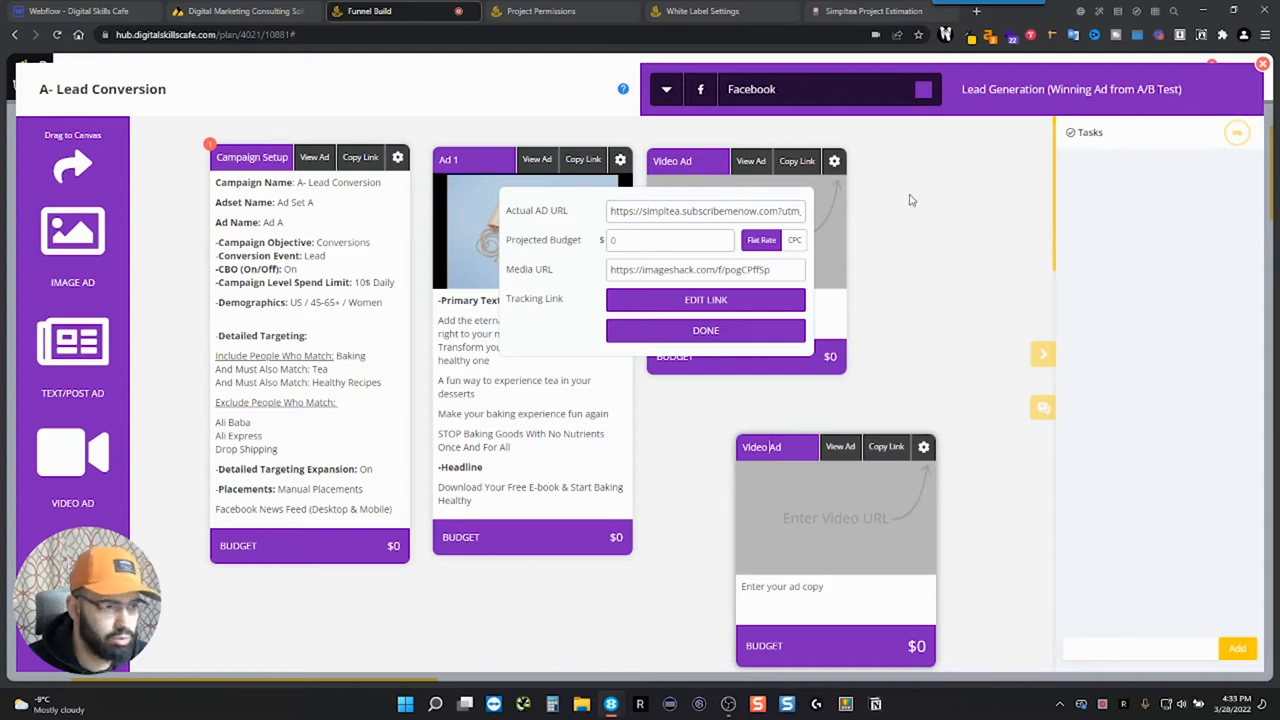
pyautogui.click(704, 330)
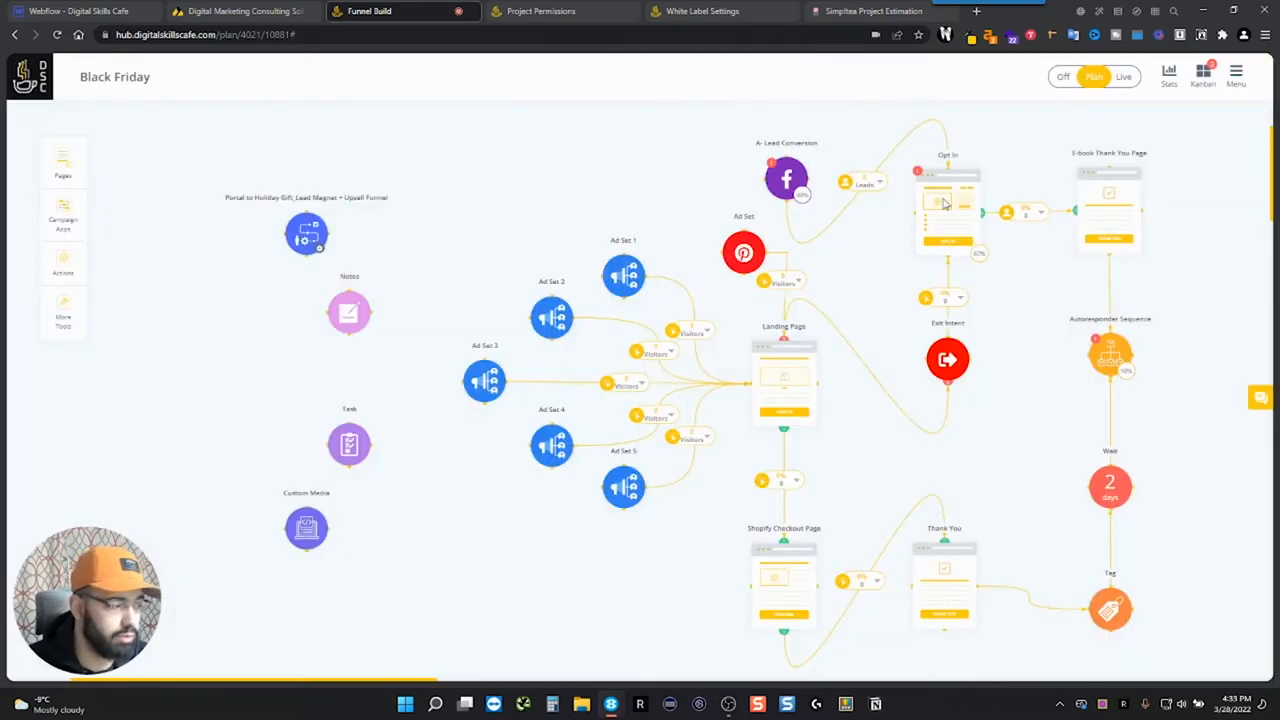
pyautogui.moveTo(896, 276)
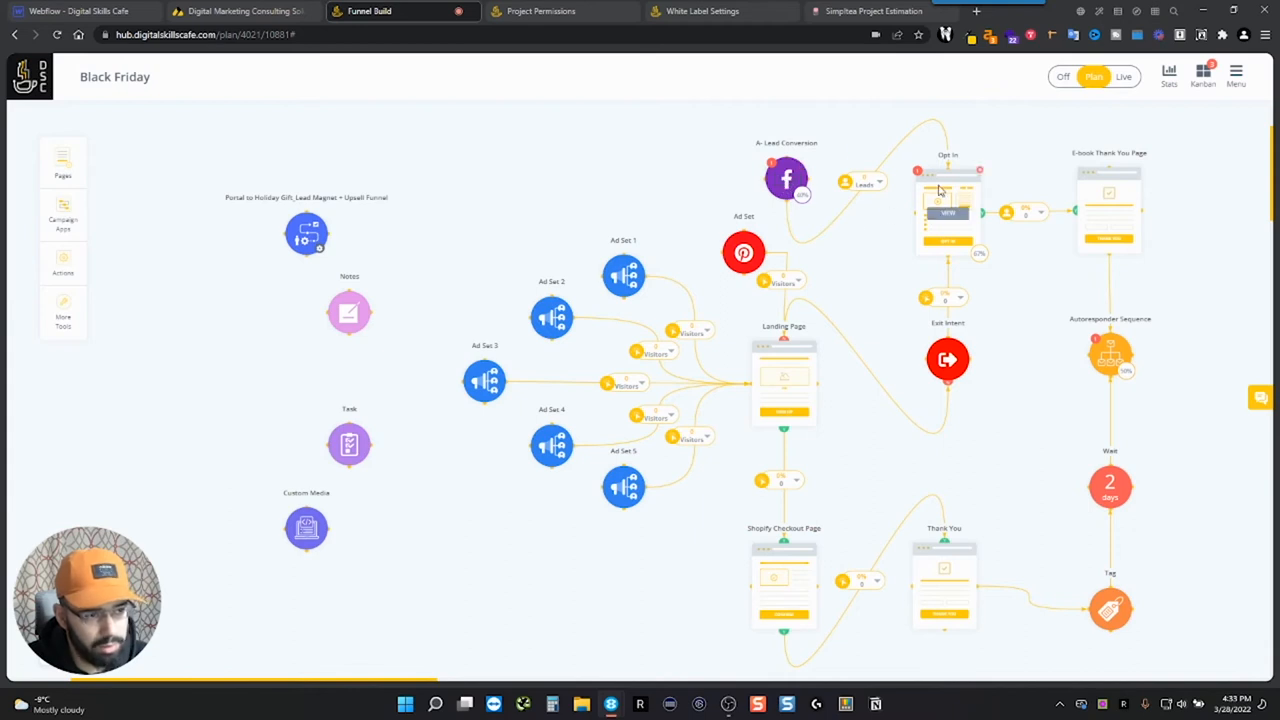
pyautogui.click(948, 210)
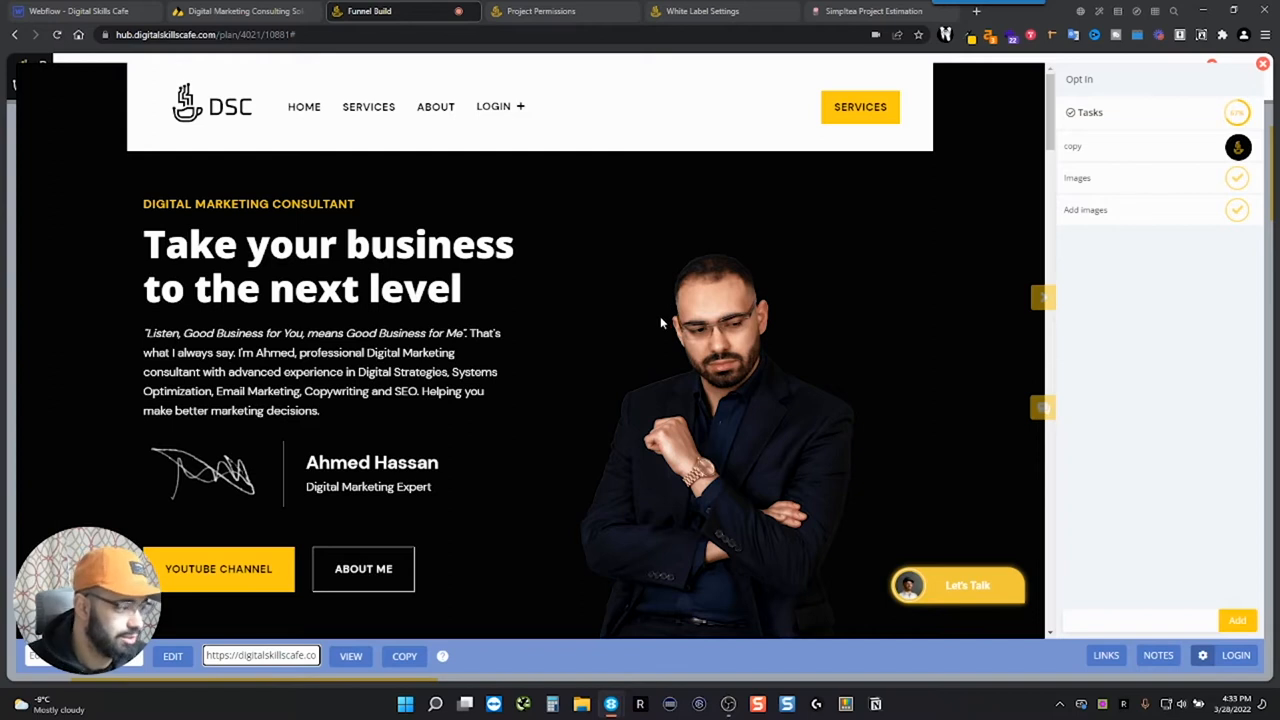
pyautogui.moveTo(720, 288)
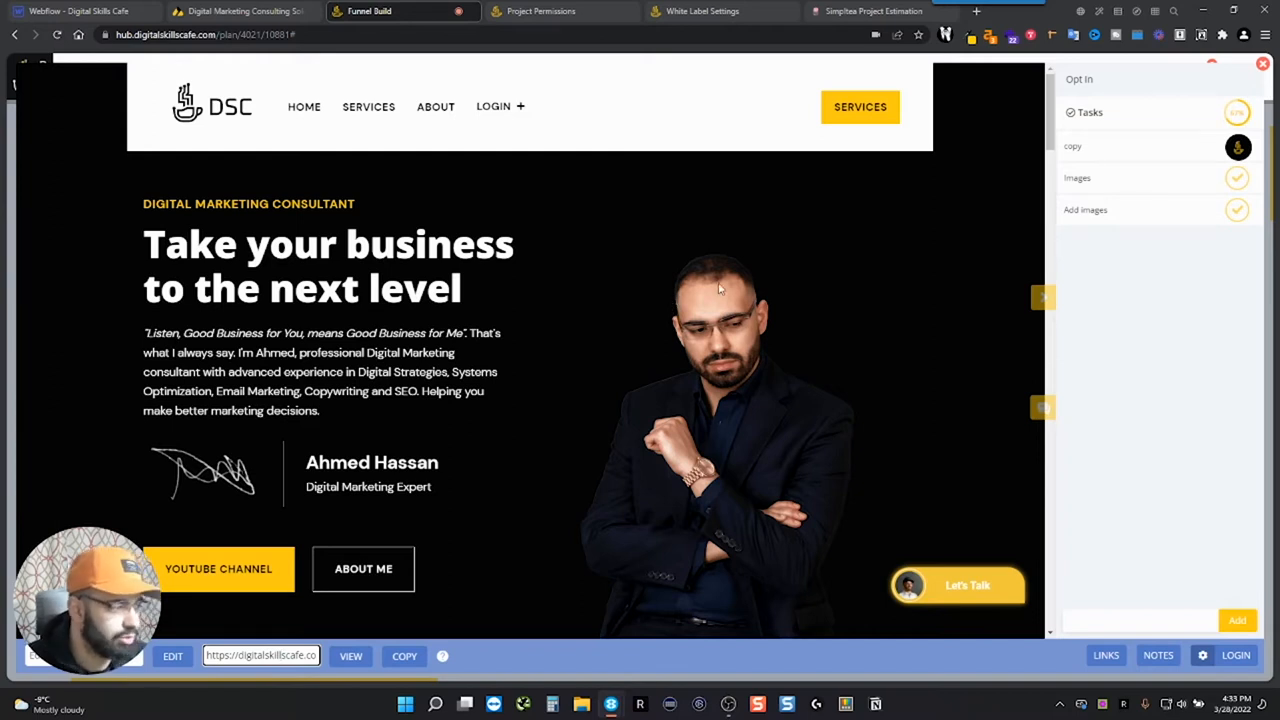
pyautogui.moveTo(284, 608)
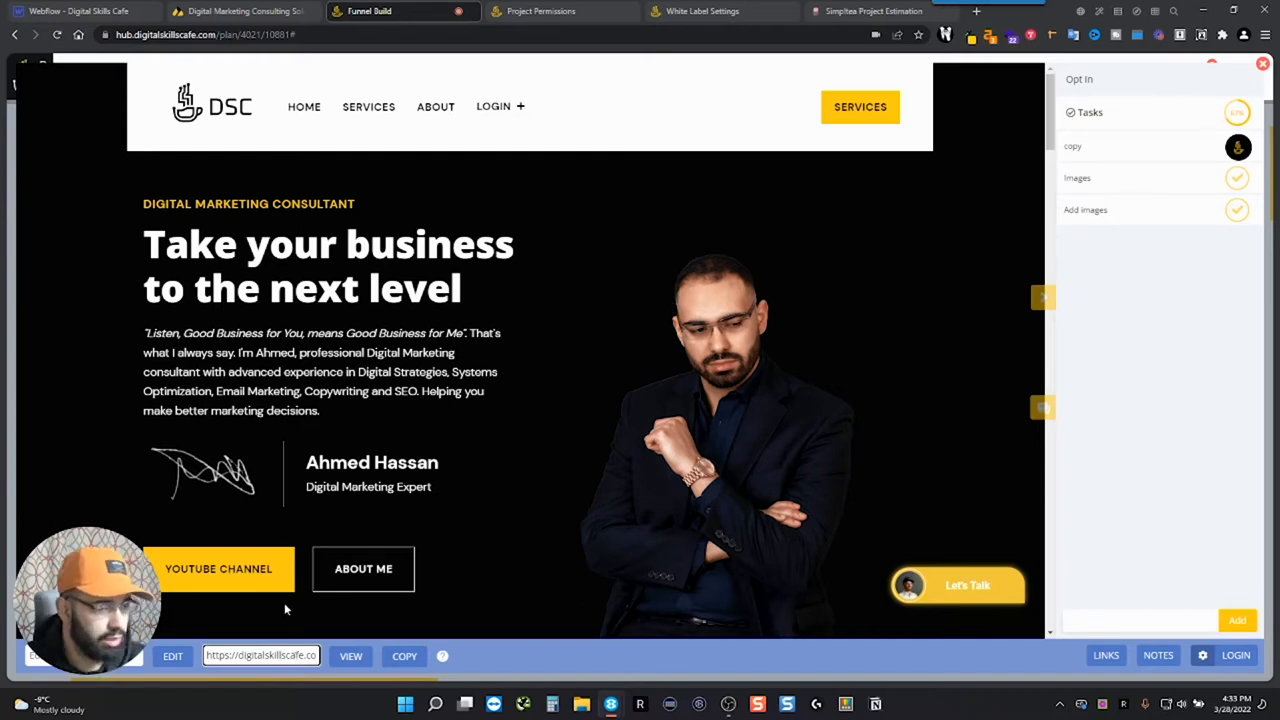
pyautogui.moveTo(600, 404)
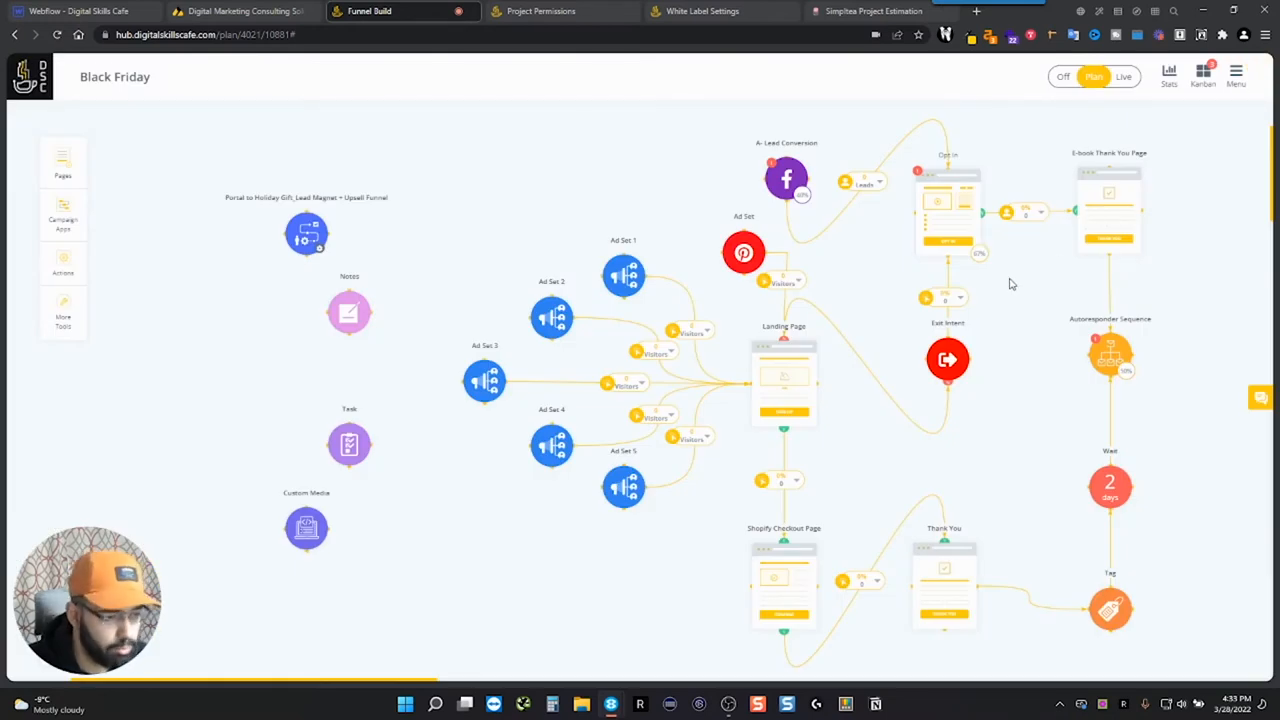
pyautogui.moveTo(1158, 354)
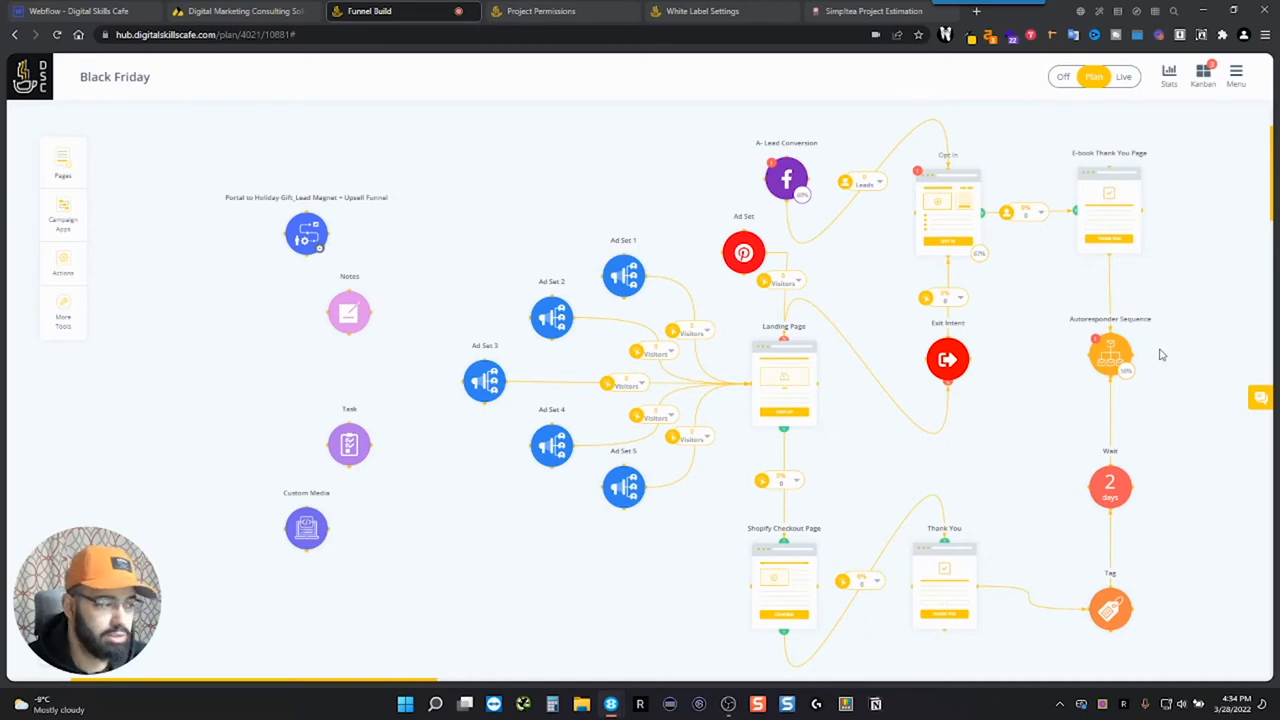
pyautogui.moveTo(948, 212)
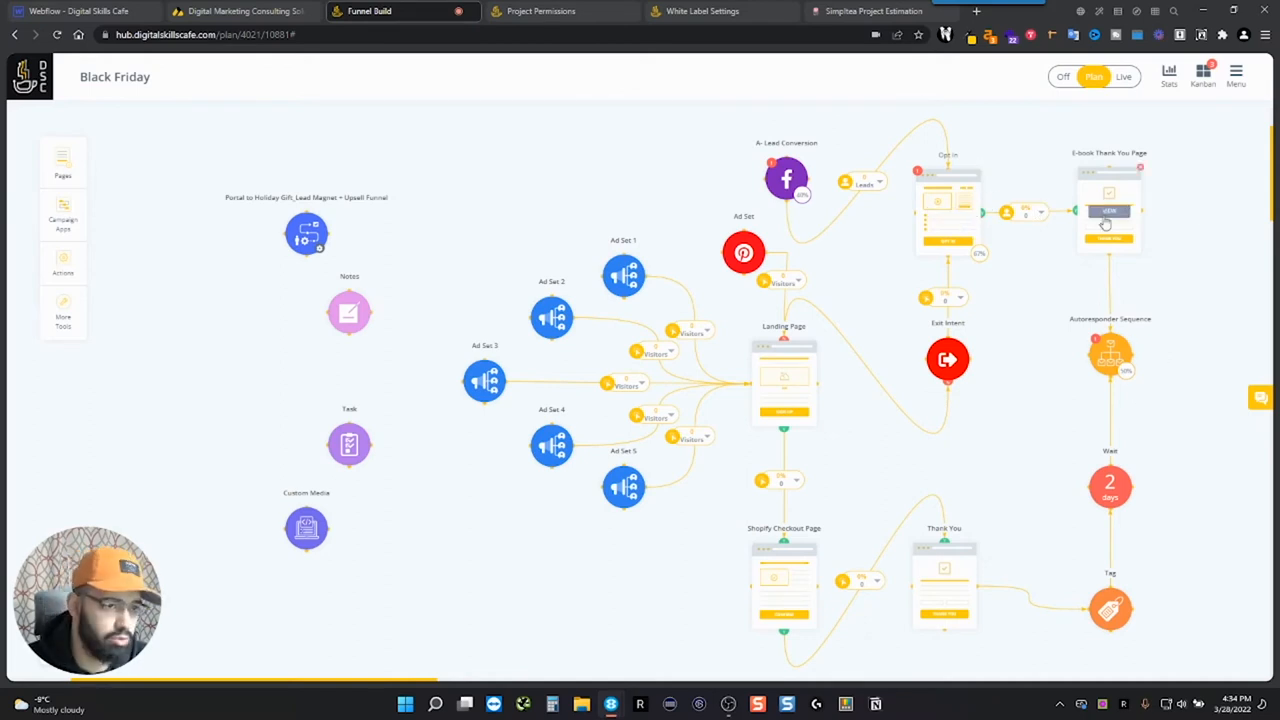
pyautogui.moveTo(1124, 238)
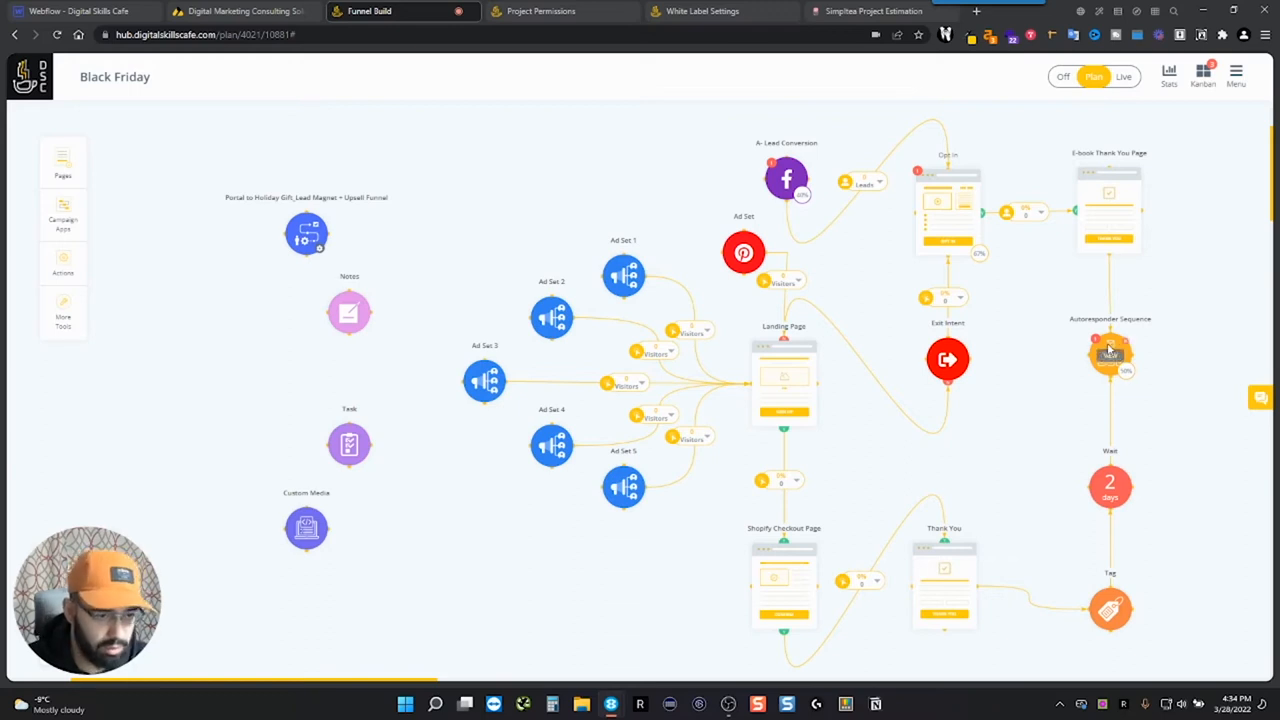
# Open the Micro Series Autoresponder Sequence and scroll through its emails, waits and tasks.
pyautogui.click(1110, 358)
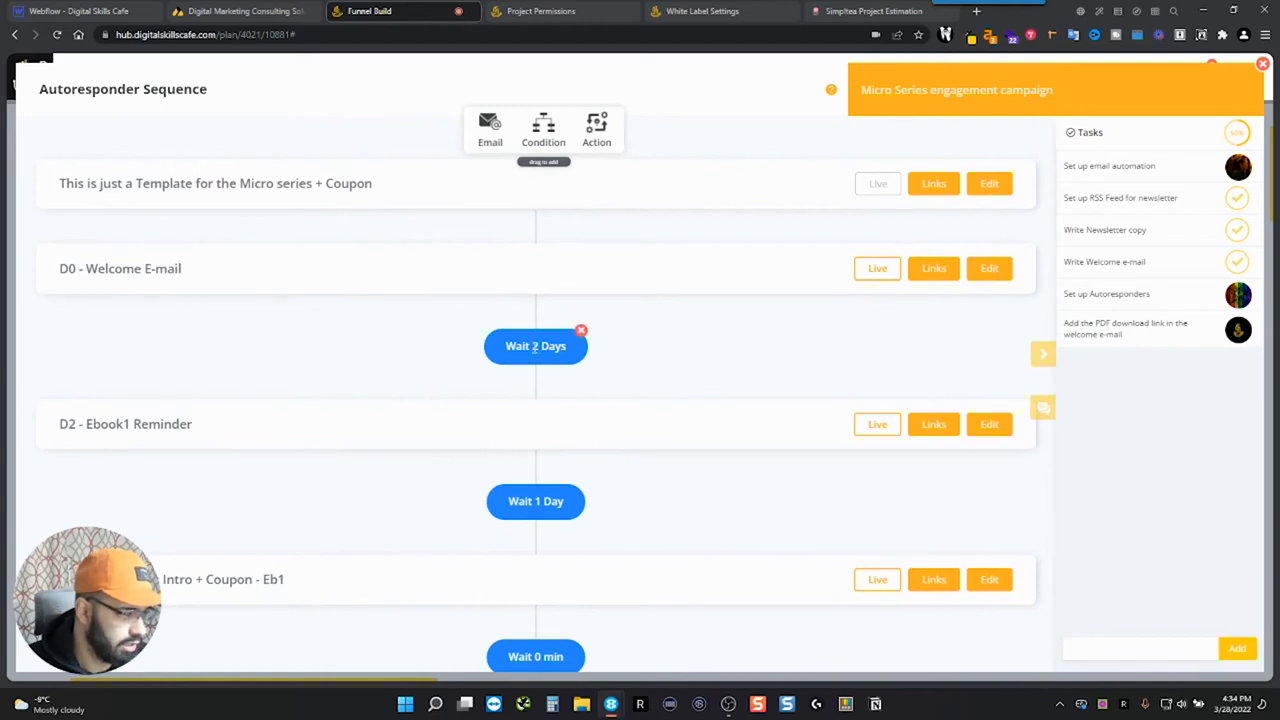
pyautogui.scroll(-3)
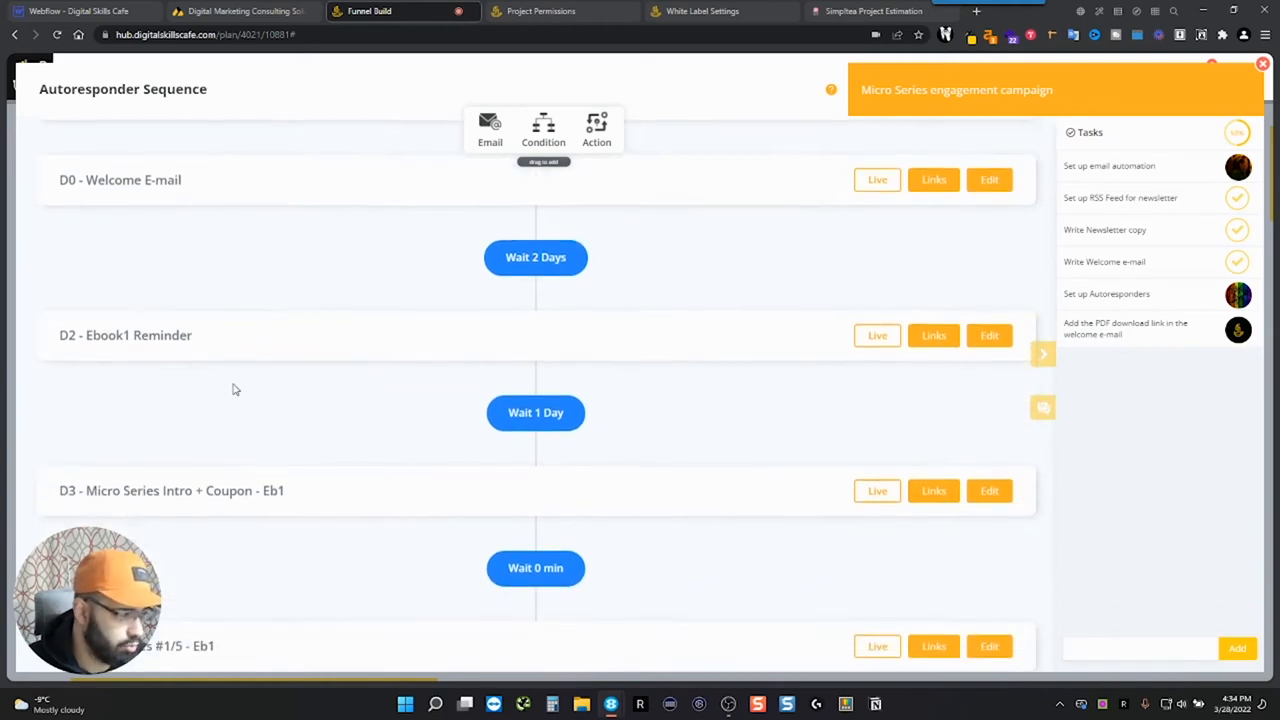
pyautogui.moveTo(304, 374)
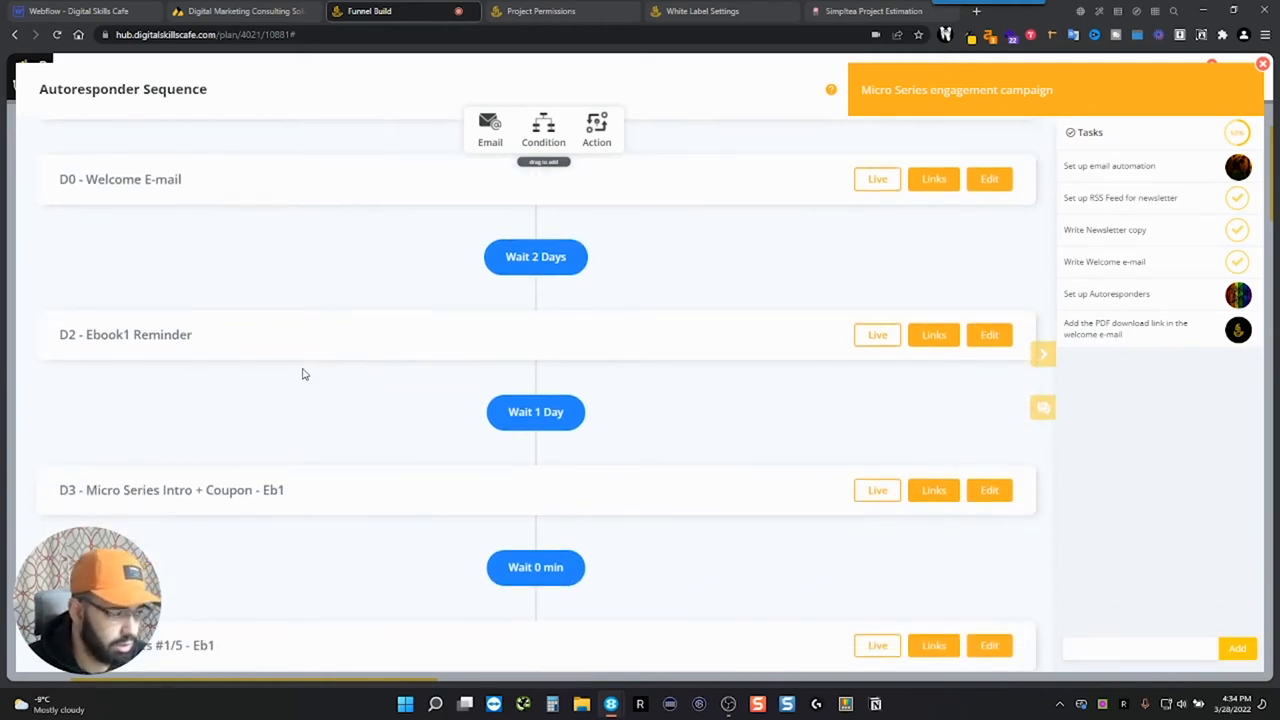
pyautogui.scroll(-3)
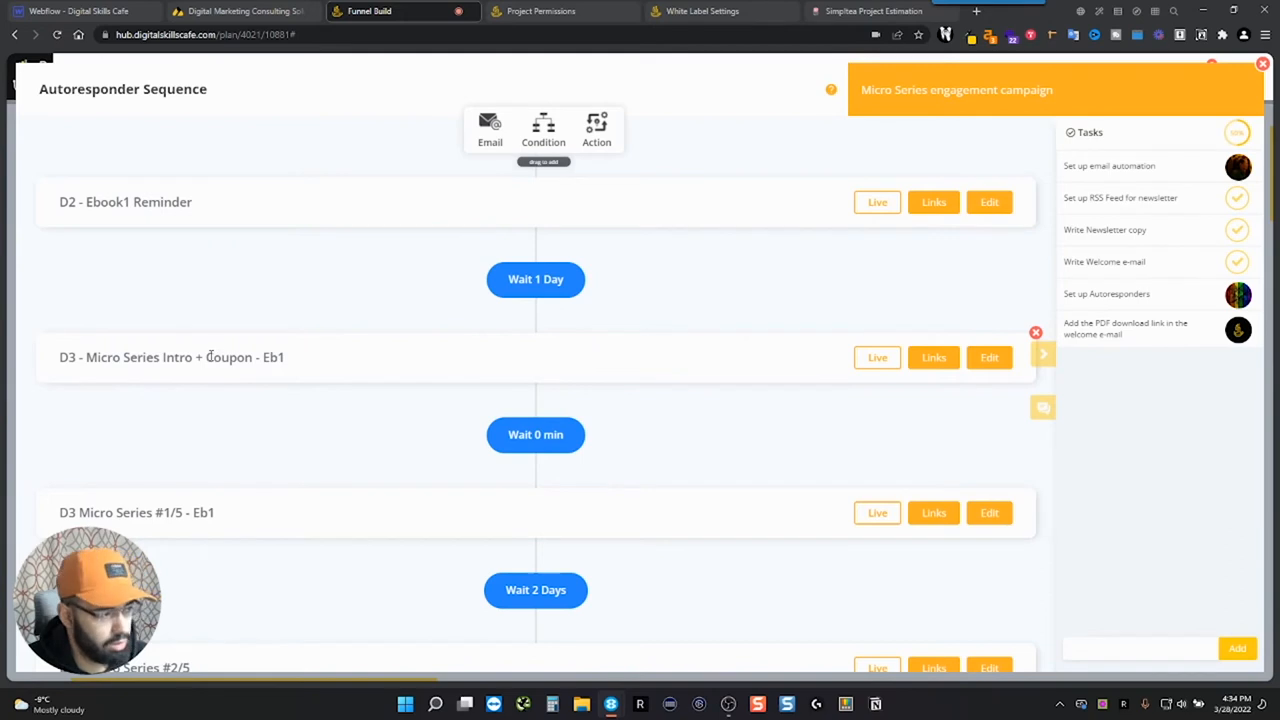
pyautogui.scroll(-3)
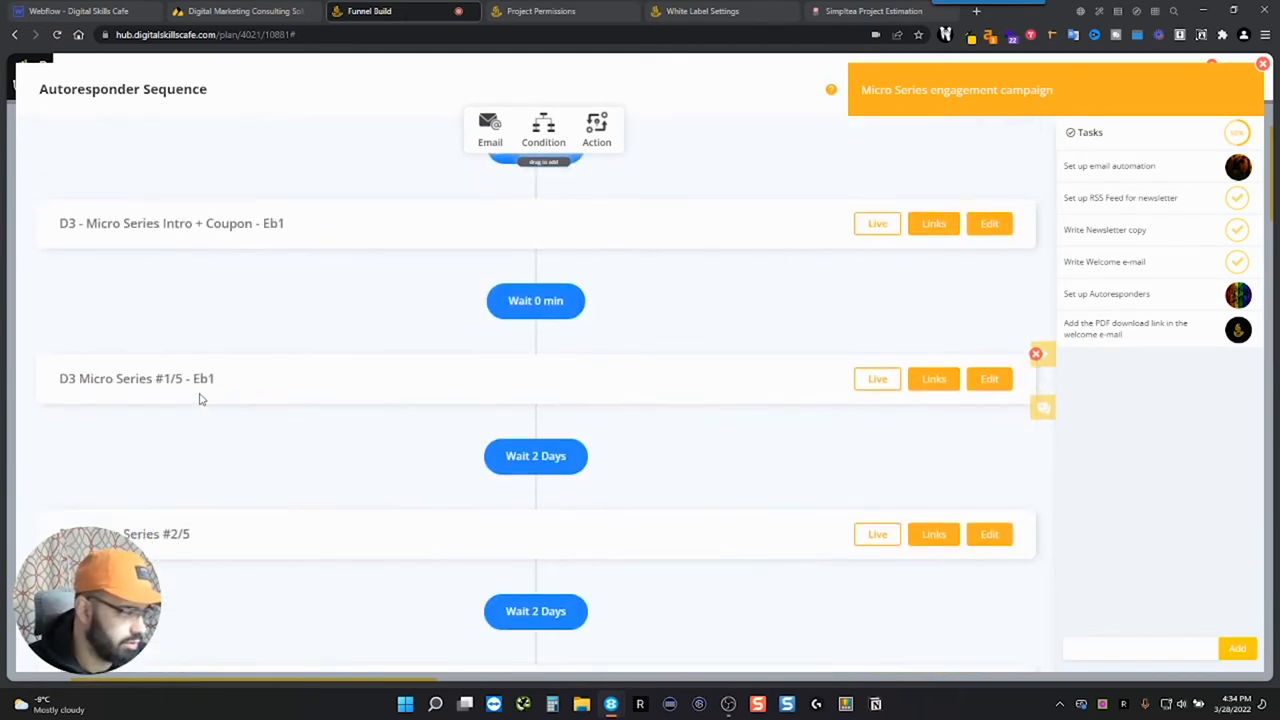
pyautogui.scroll(-3)
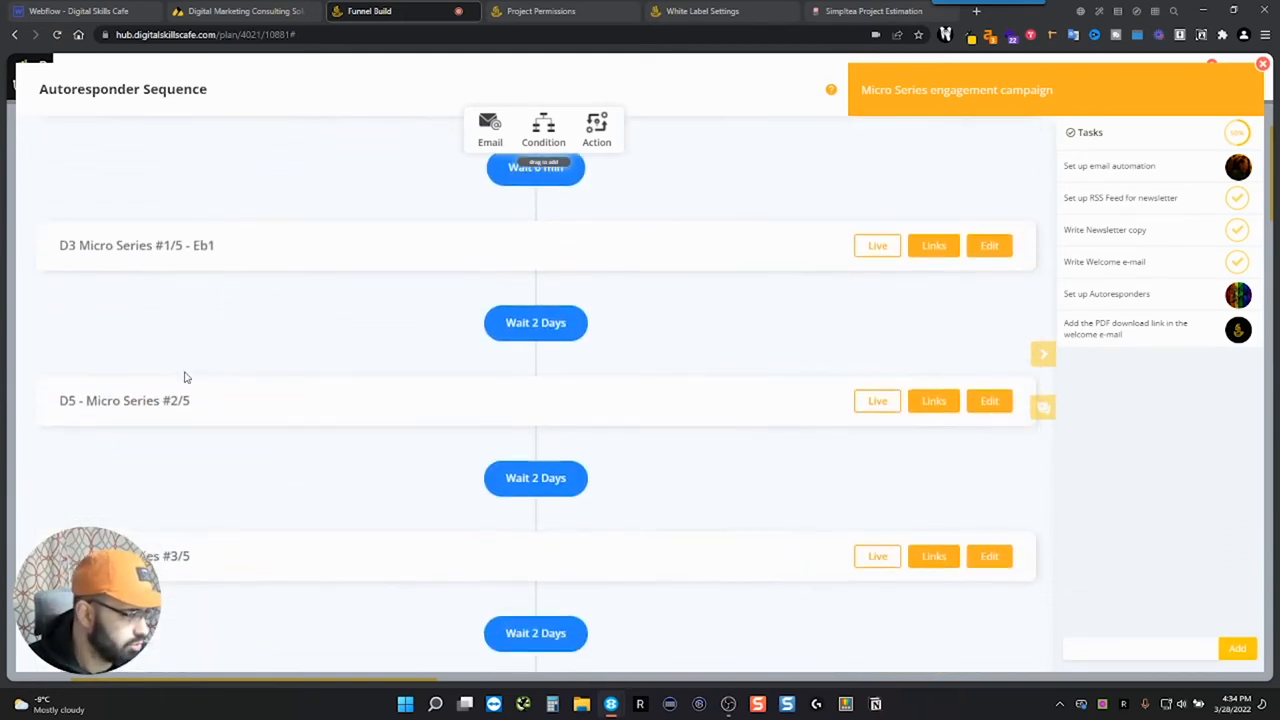
pyautogui.scroll(-3)
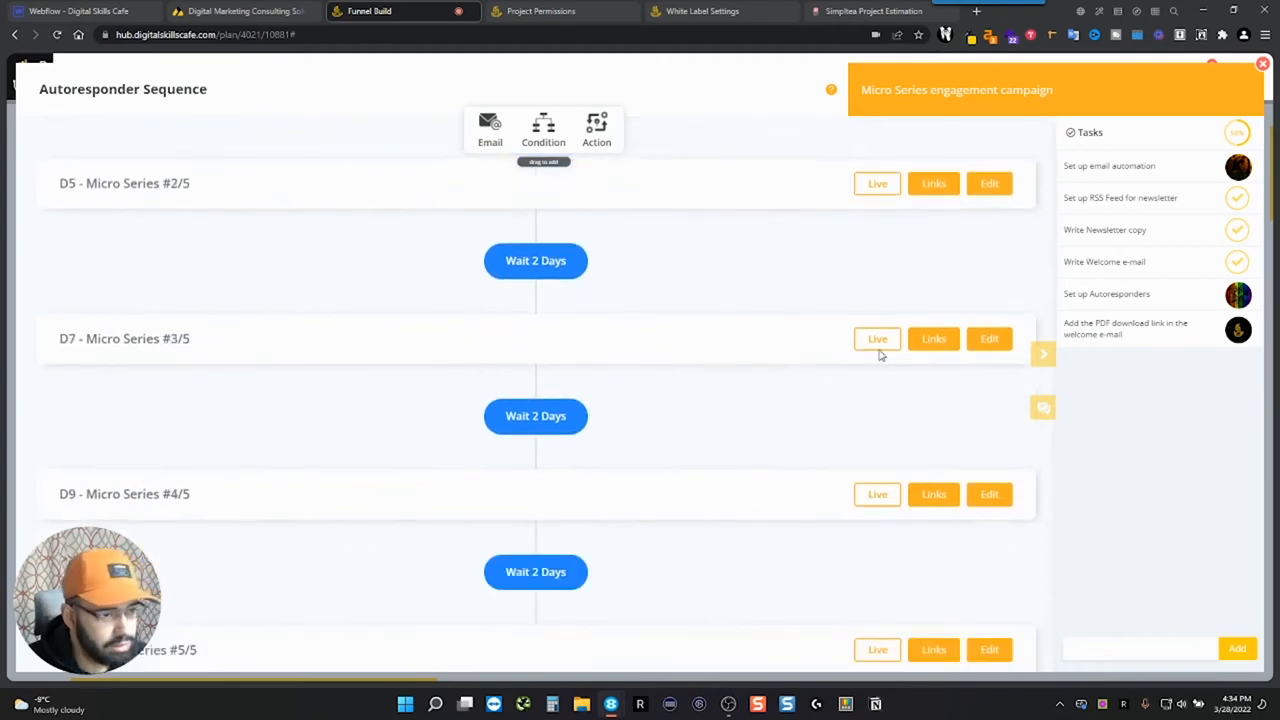
pyautogui.scroll(3)
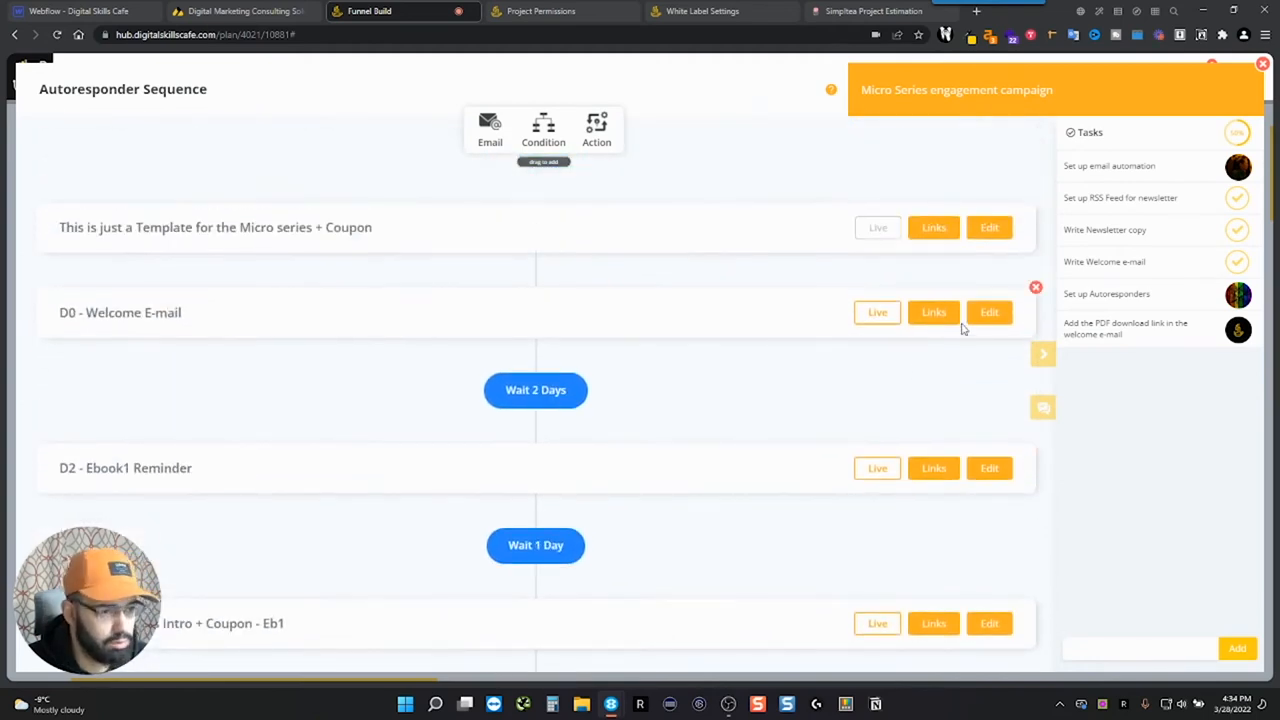
# Preview the D0 Welcome email and D3 Micro Series Intro + Coupon email, then exit to the map.
pyautogui.click(988, 312)
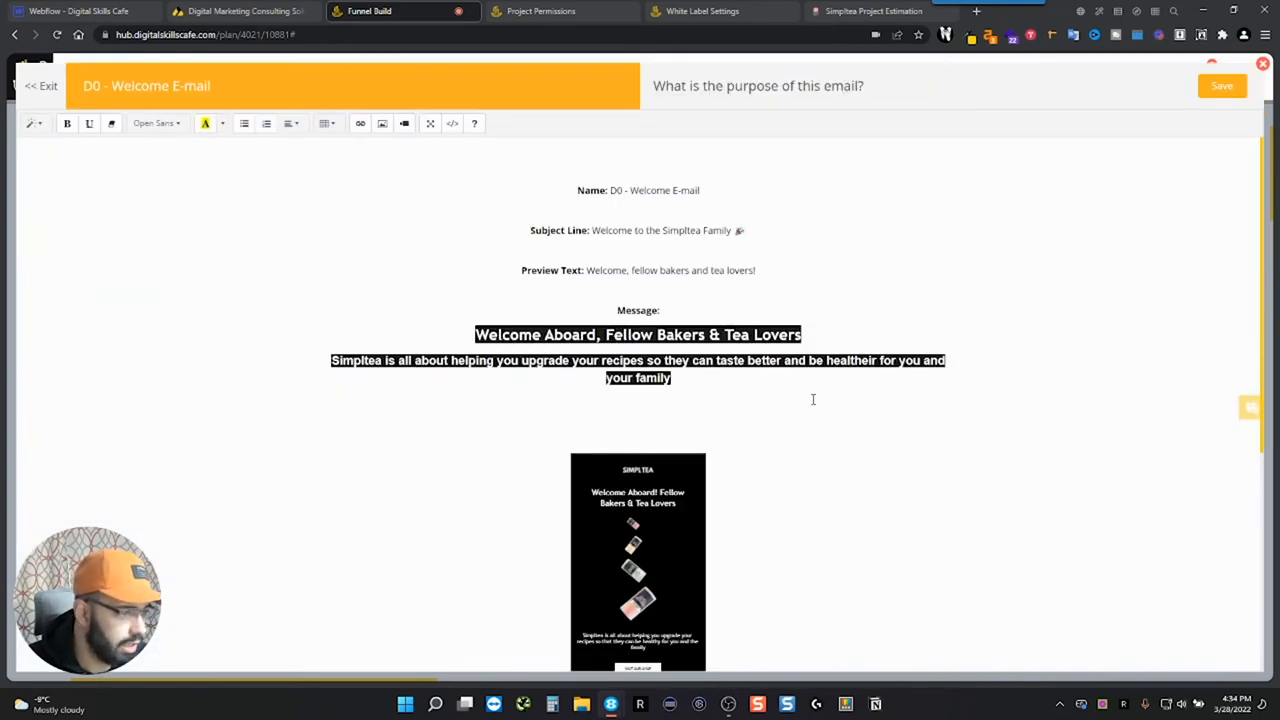
pyautogui.scroll(-3)
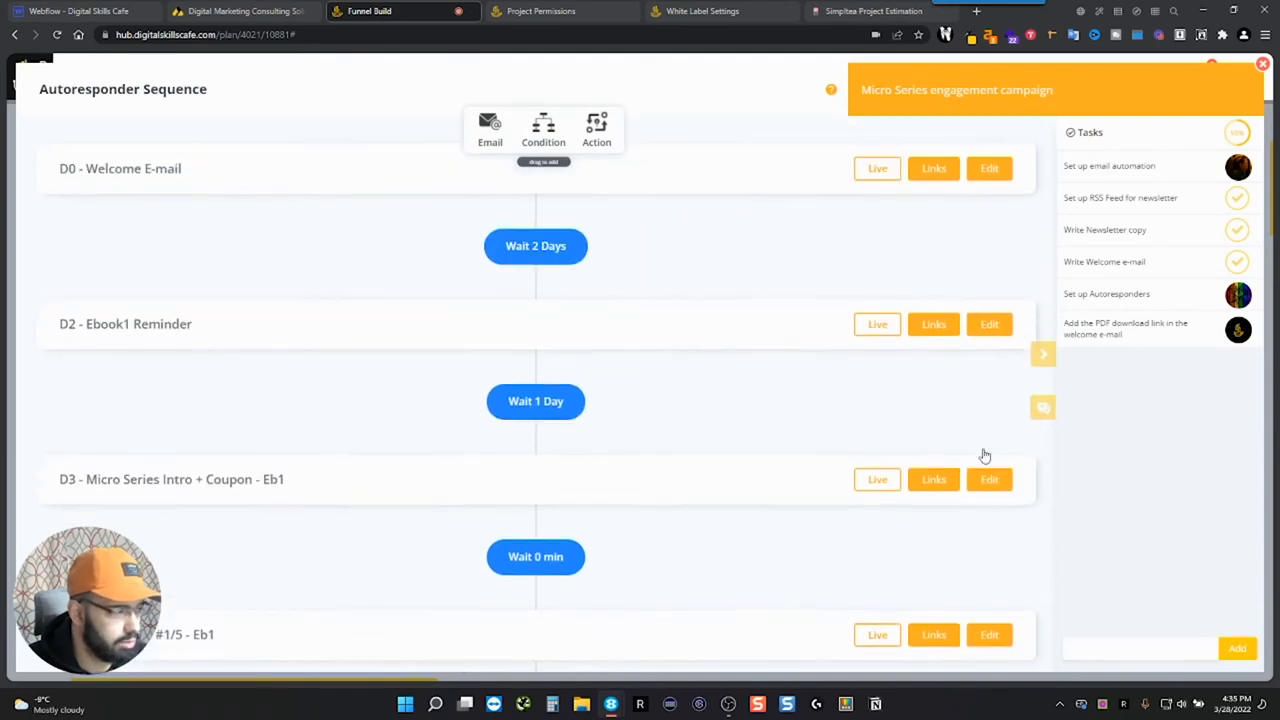
pyautogui.click(988, 480)
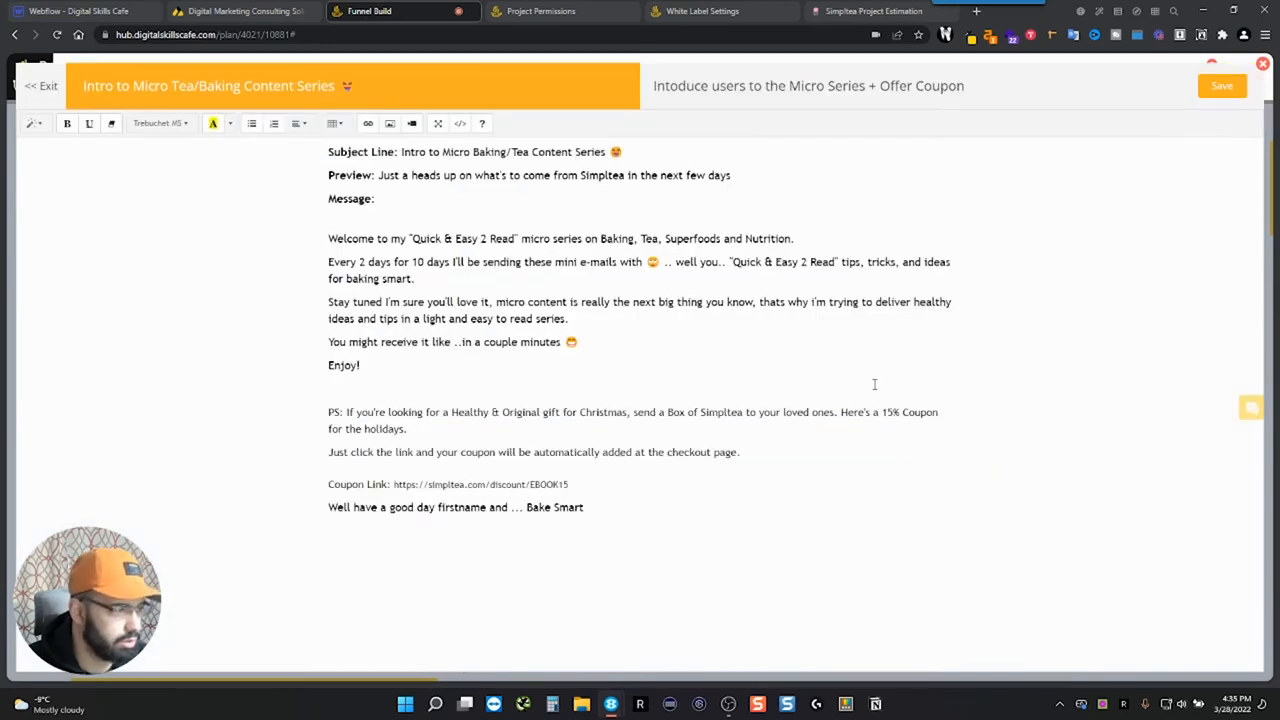
pyautogui.moveTo(416, 214)
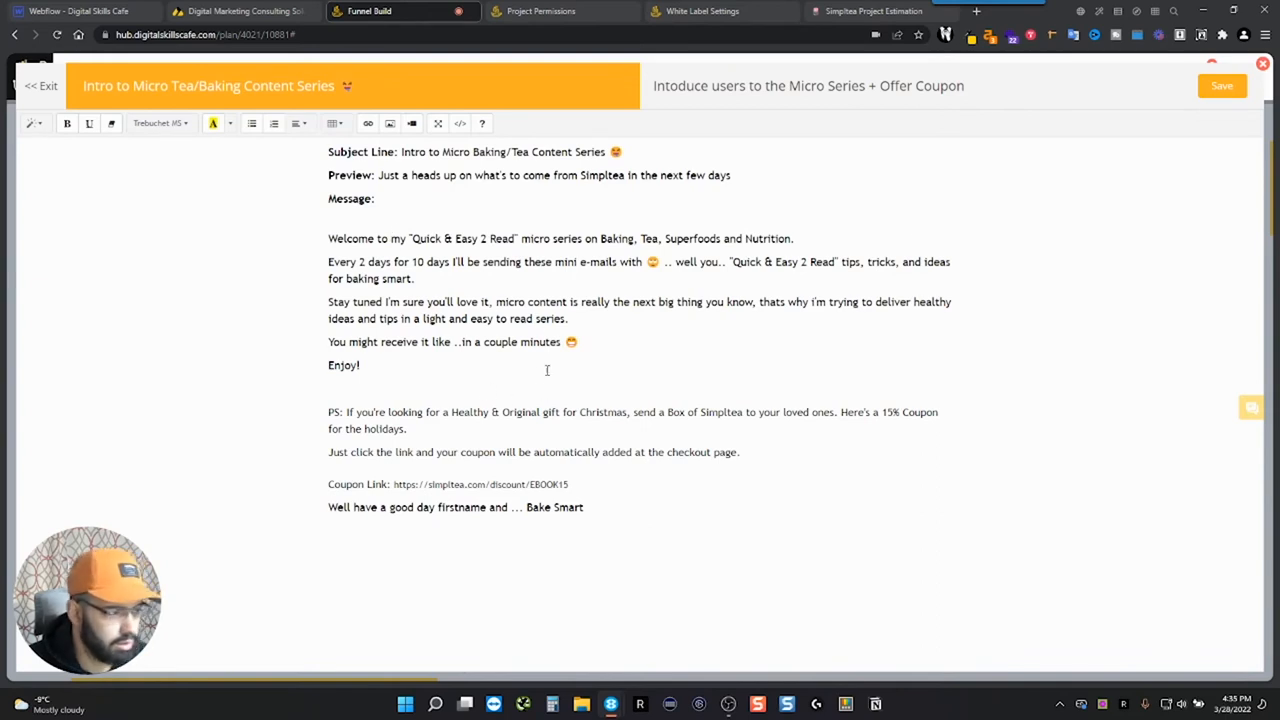
pyautogui.click(40, 84)
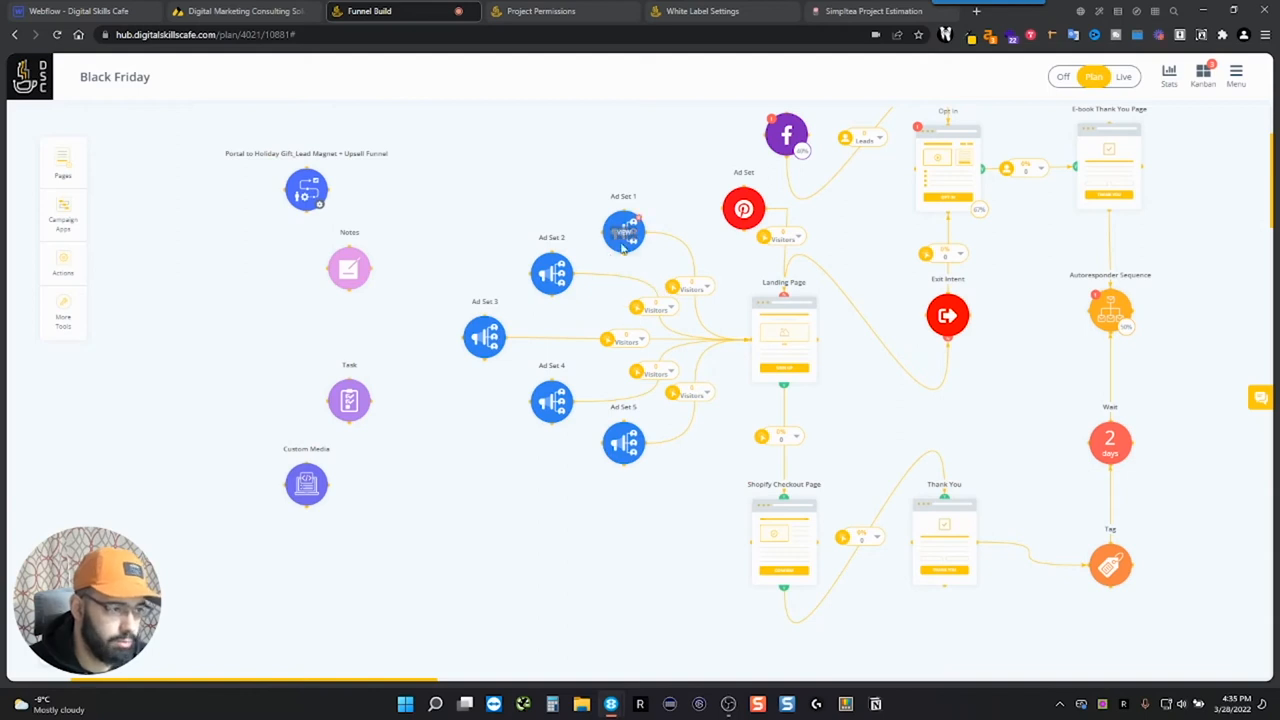
pyautogui.moveTo(624, 232)
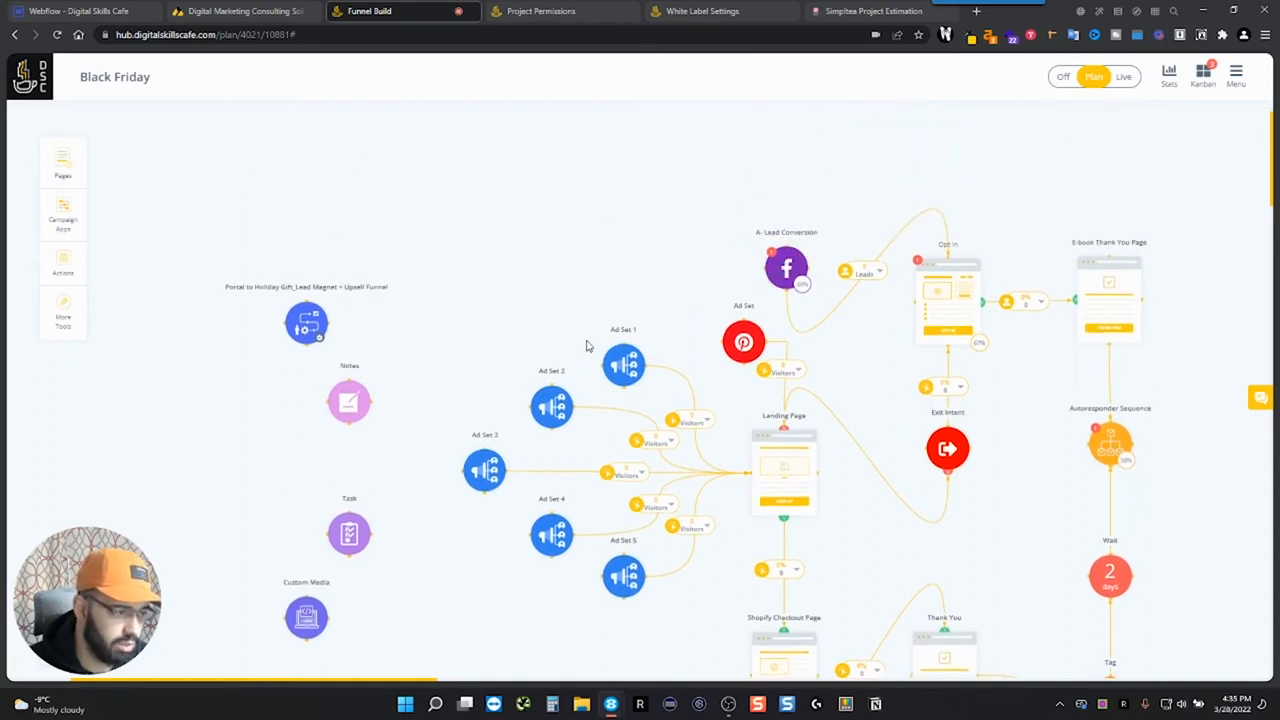
pyautogui.scroll(-3)
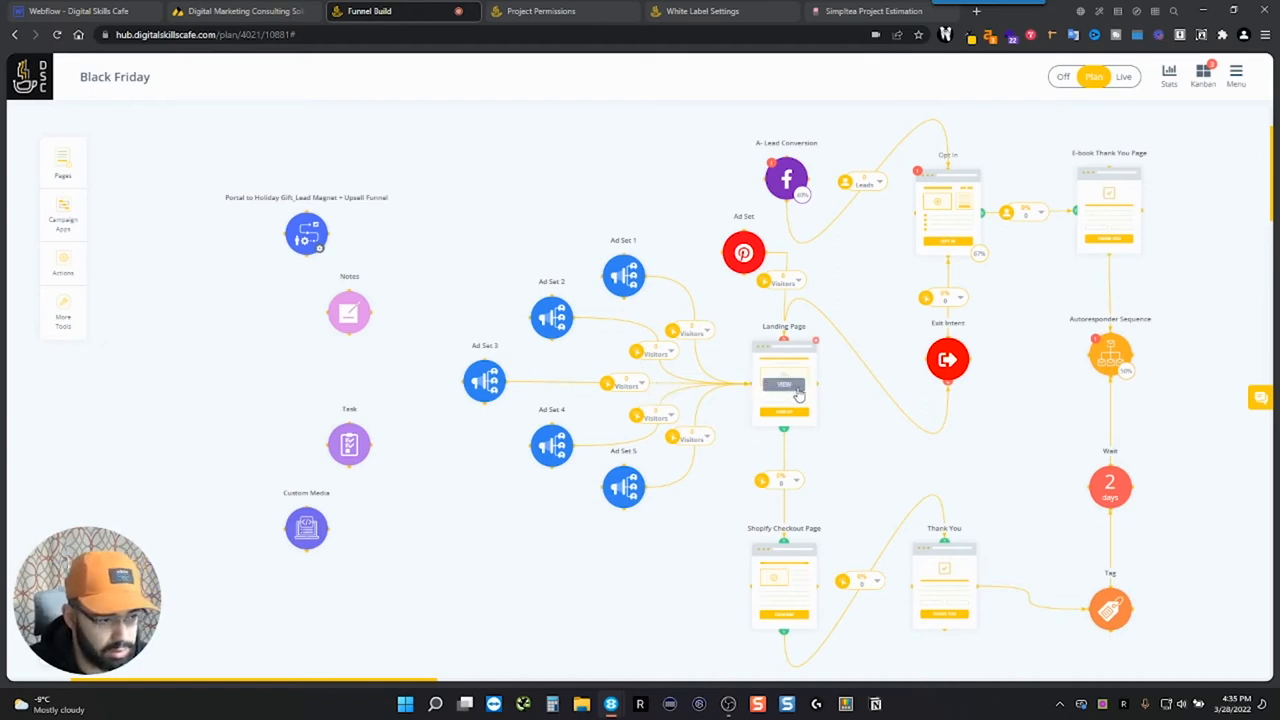
pyautogui.moveTo(918, 394)
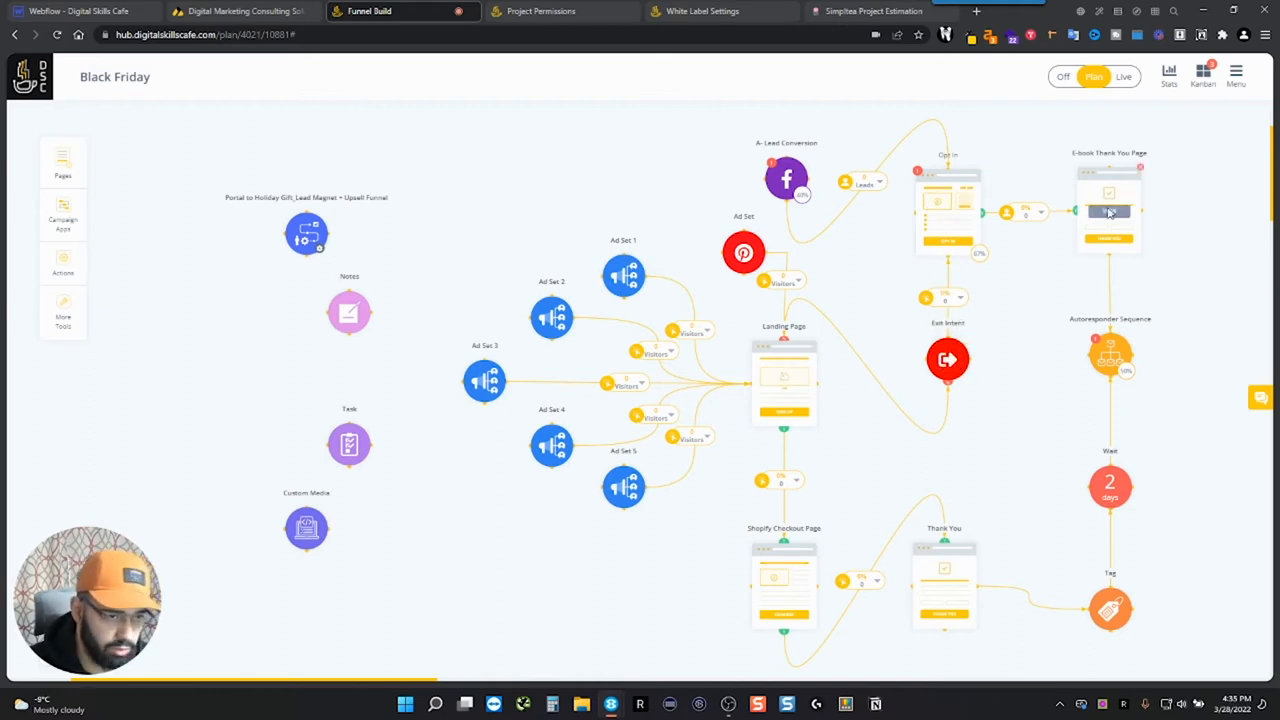
pyautogui.moveTo(1136, 308)
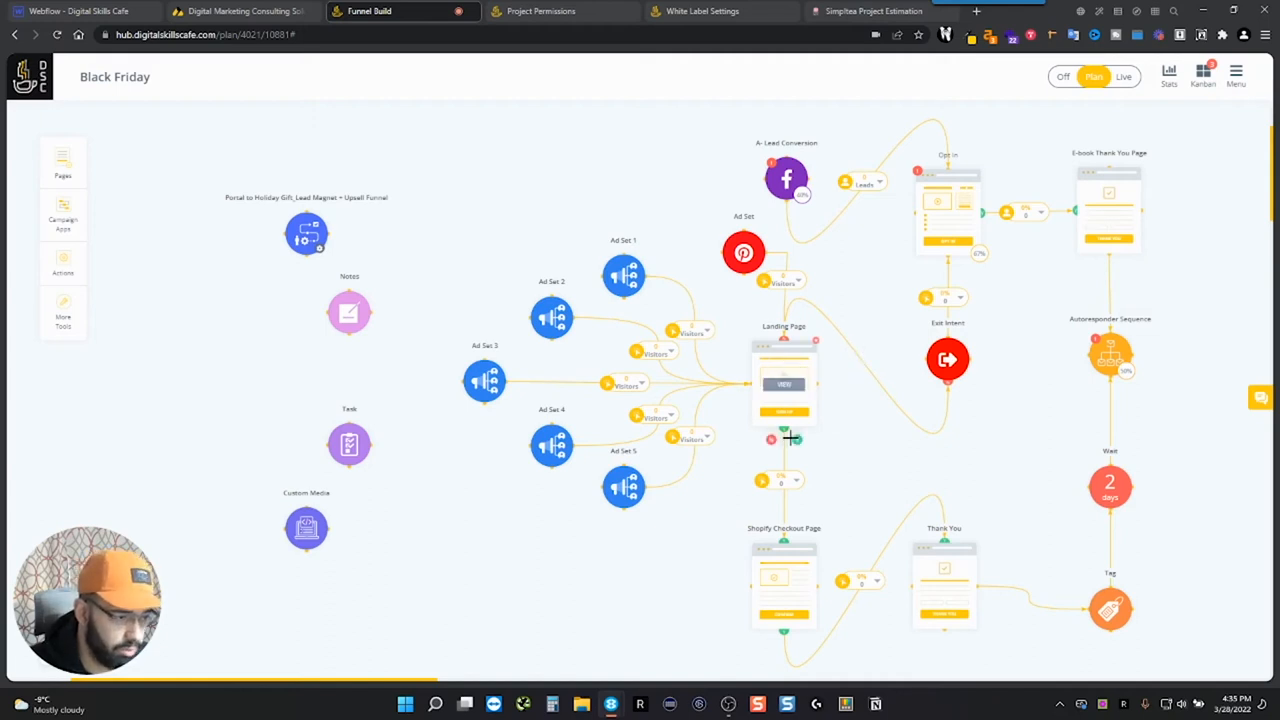
pyautogui.scroll(-3)
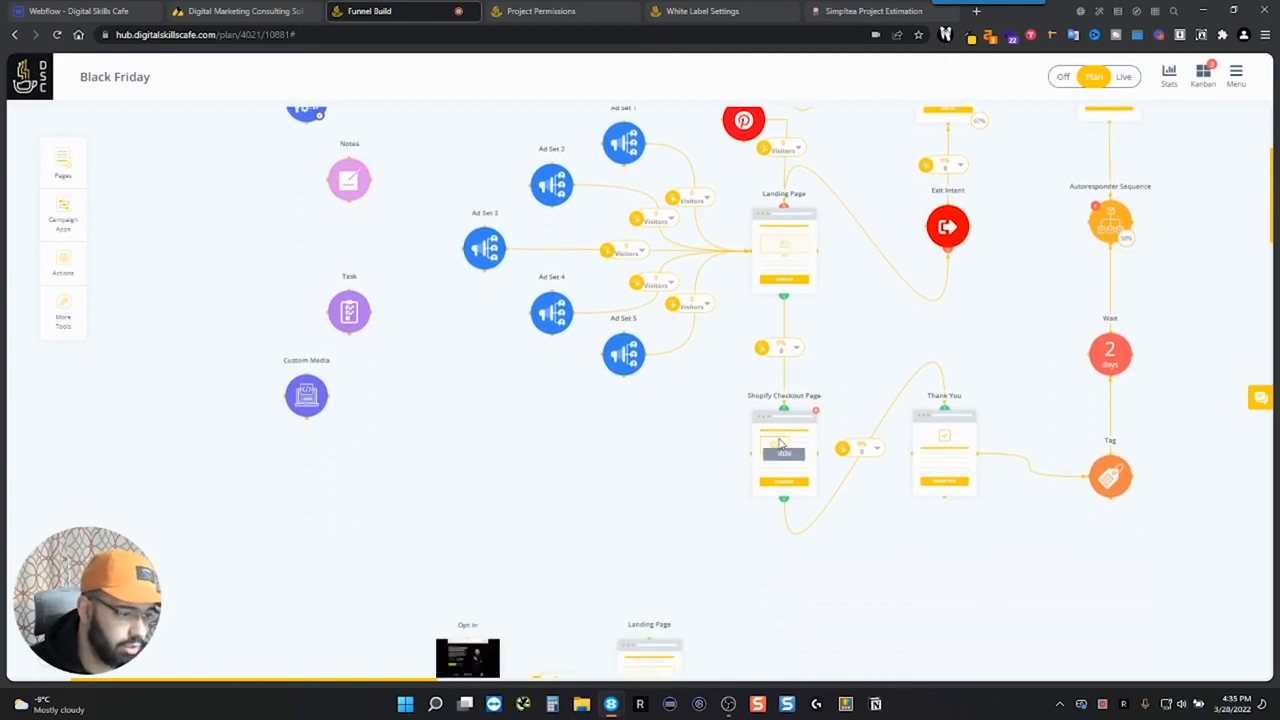
pyautogui.moveTo(868, 430)
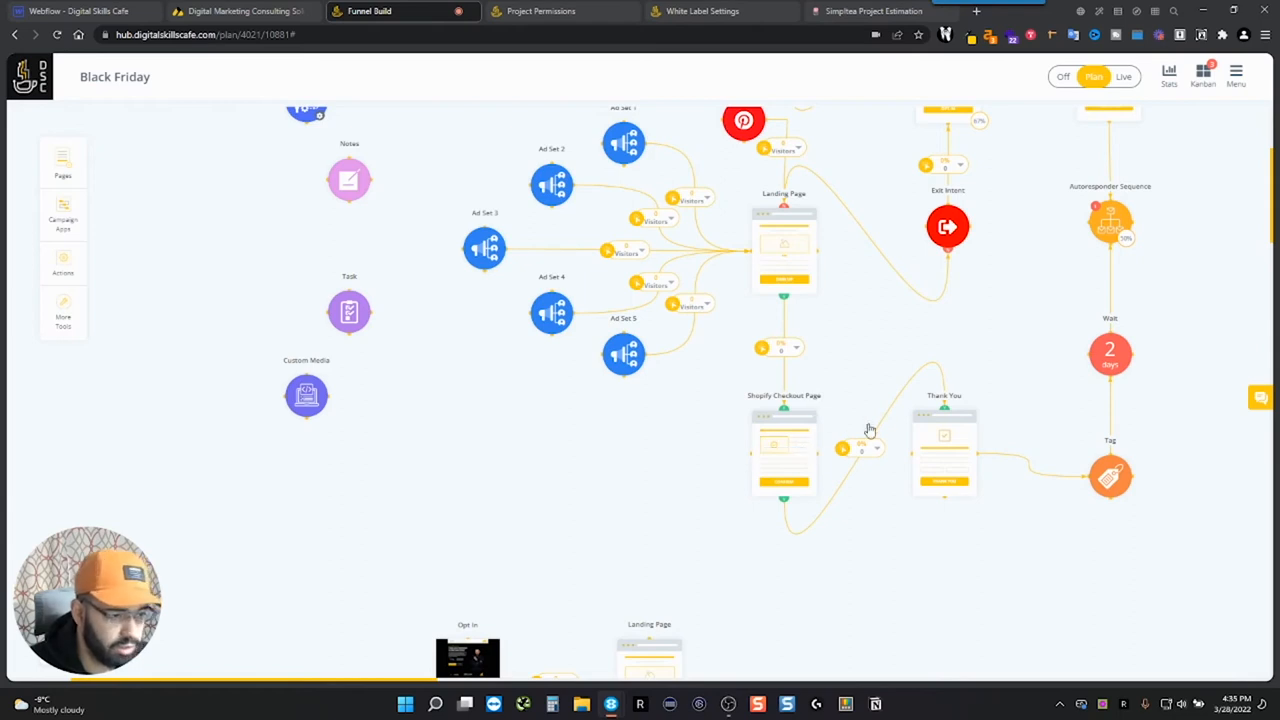
pyautogui.moveTo(944, 440)
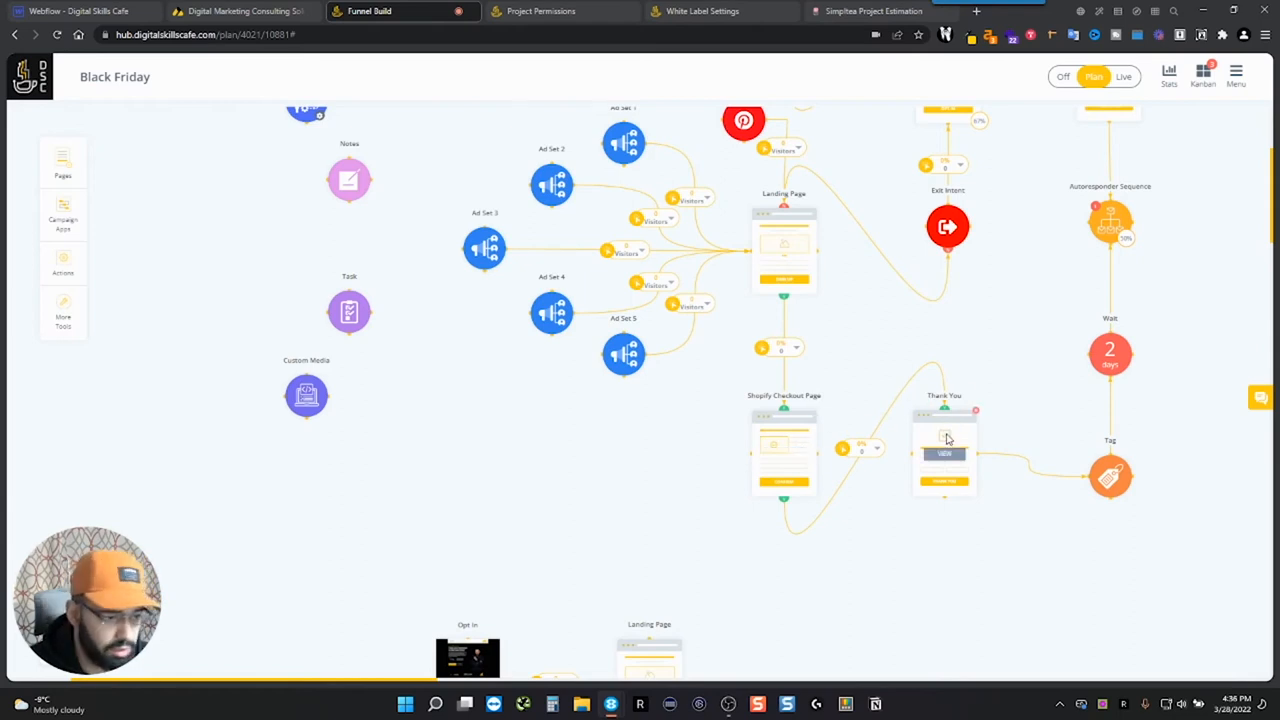
pyautogui.moveTo(1154, 416)
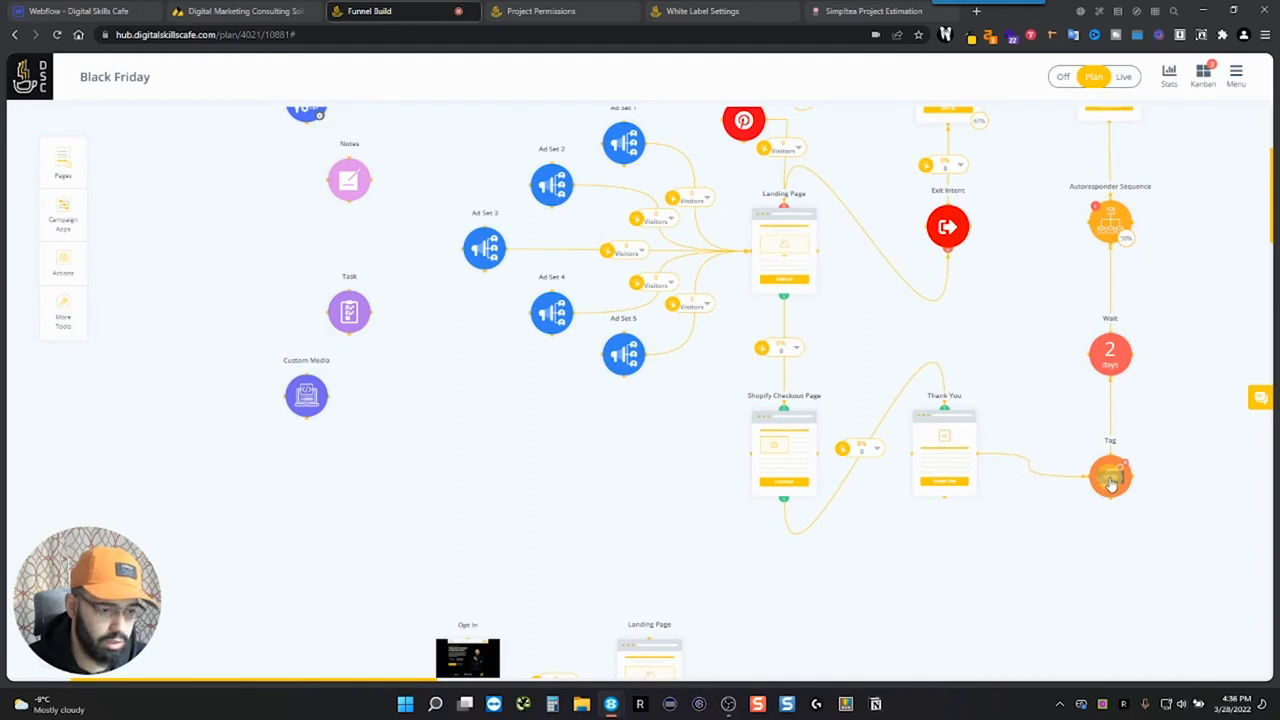
pyautogui.moveTo(1140, 292)
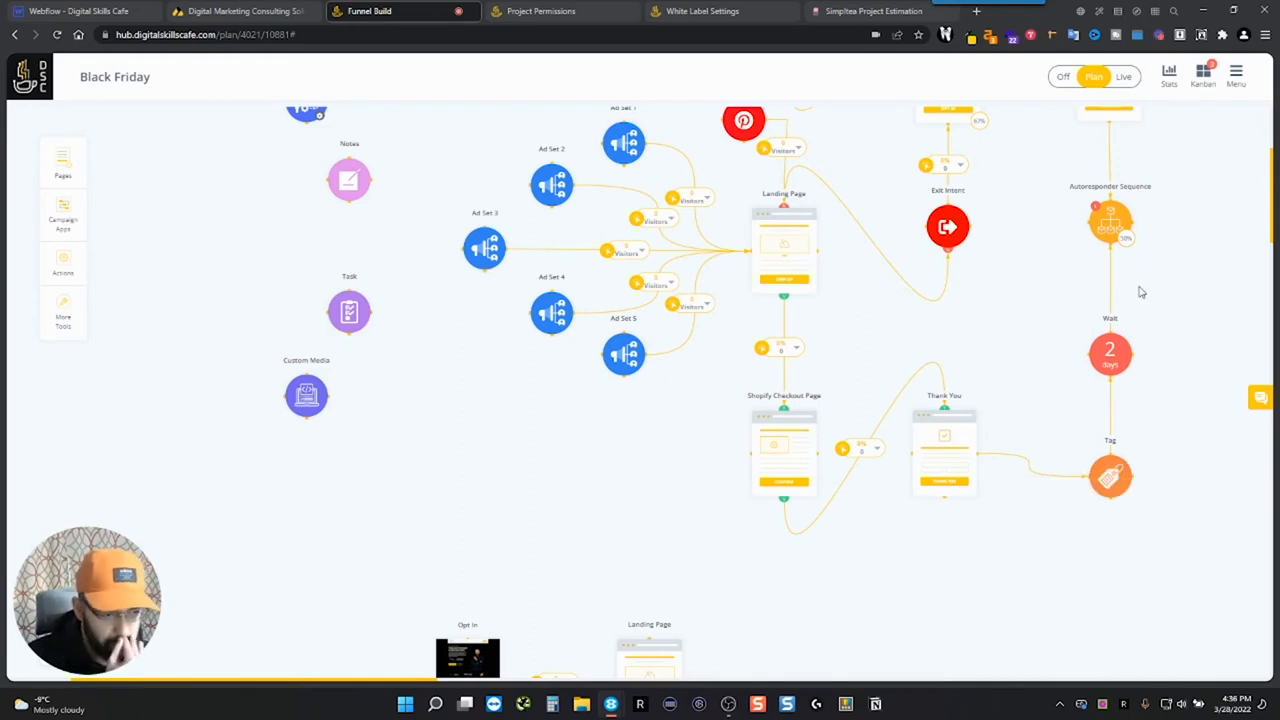
pyautogui.scroll(-3)
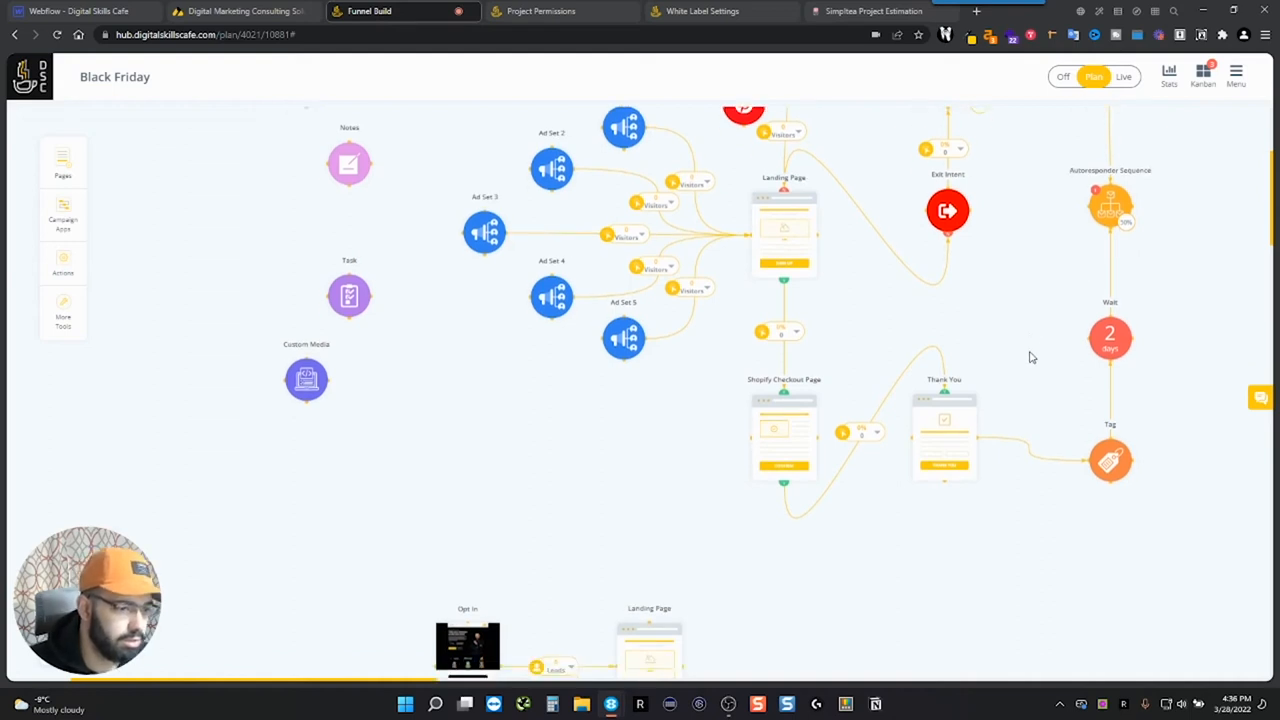
pyautogui.scroll(-3)
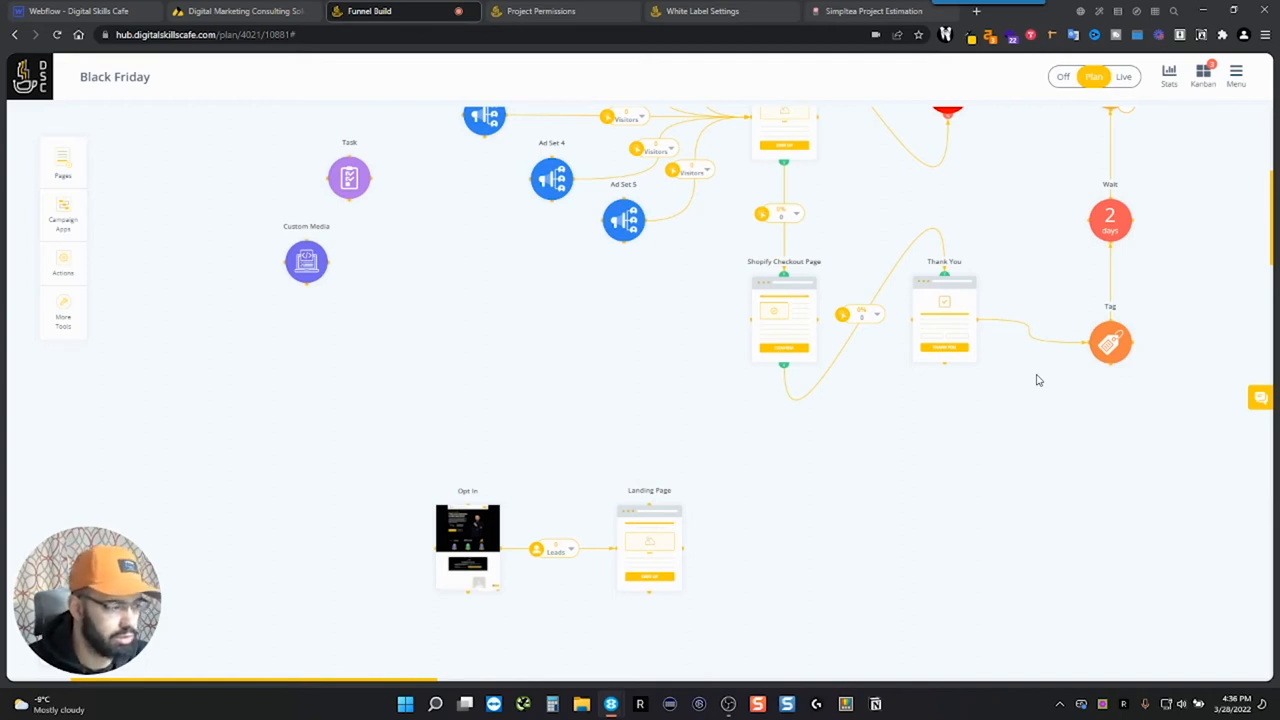
pyautogui.moveTo(1044, 400)
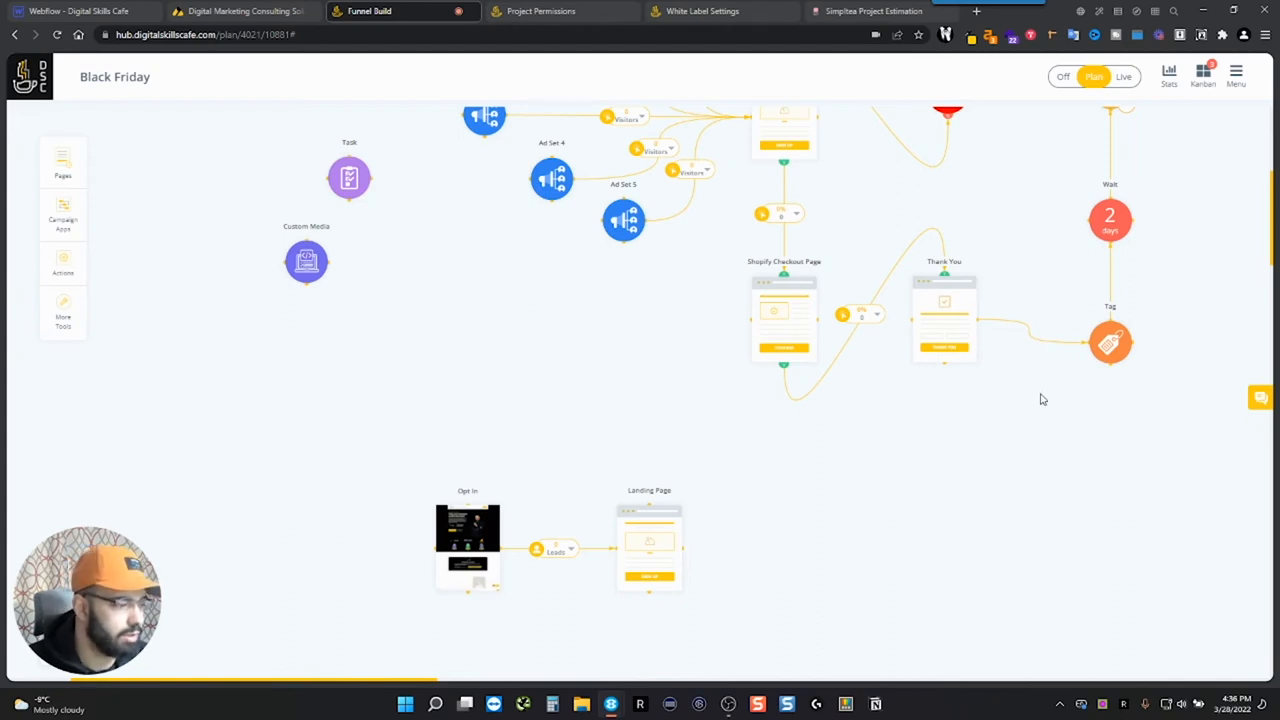
pyautogui.moveTo(864, 470)
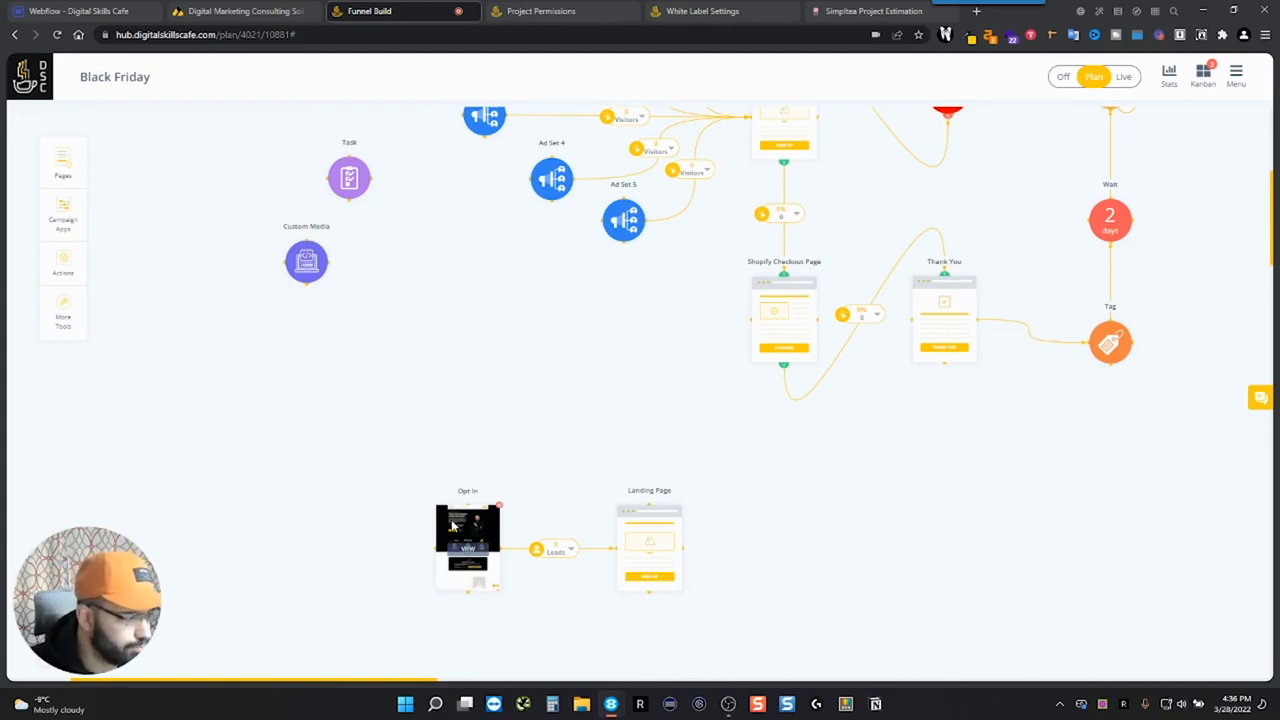
pyautogui.scroll(-3)
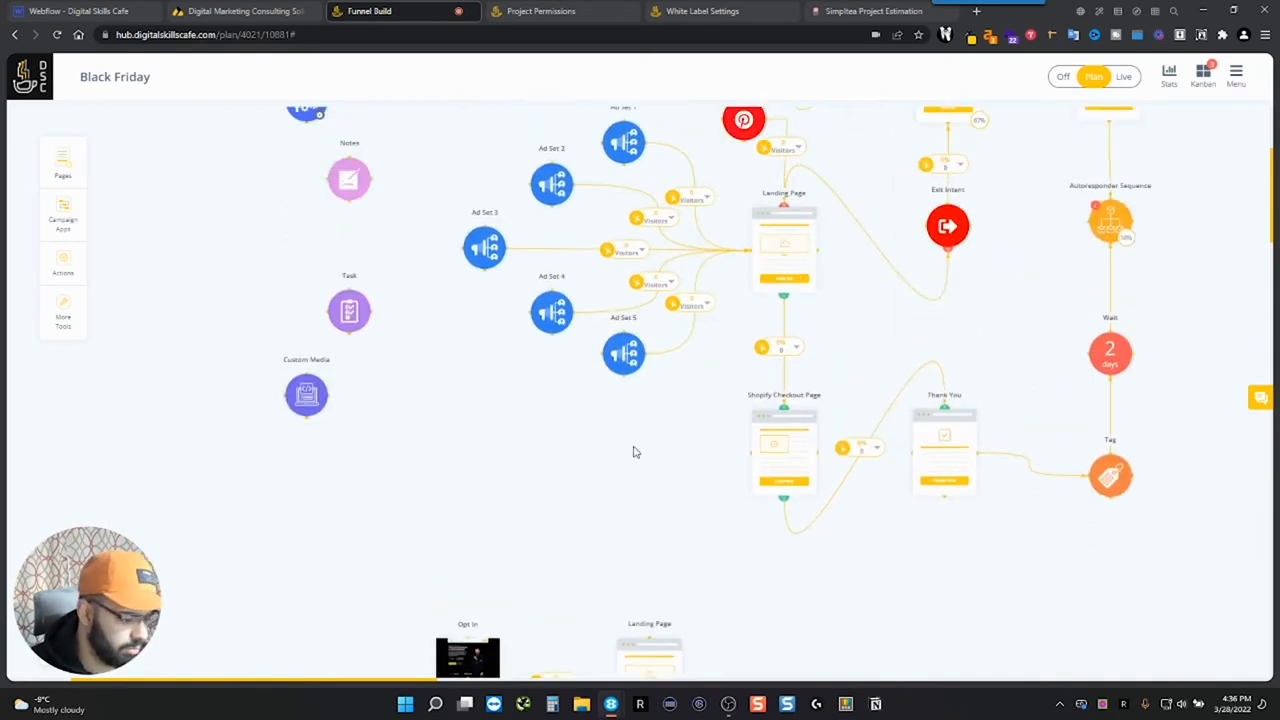
pyautogui.scroll(-3)
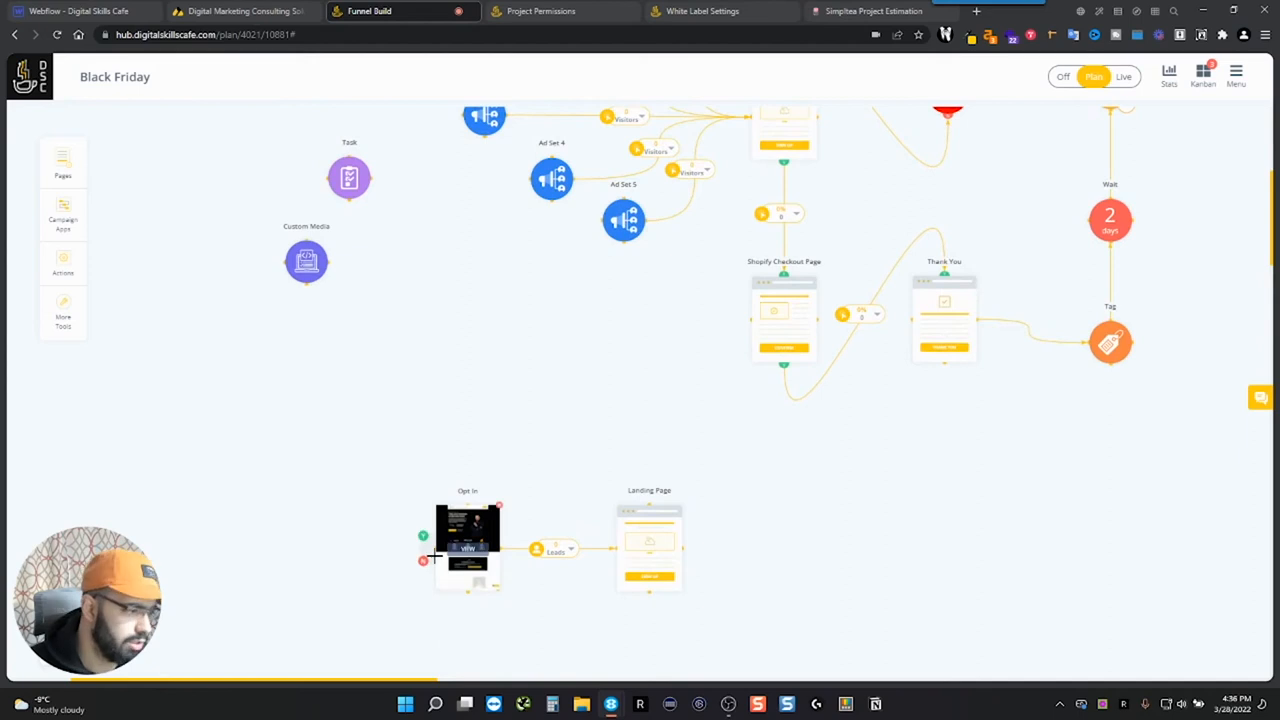
pyautogui.scroll(3)
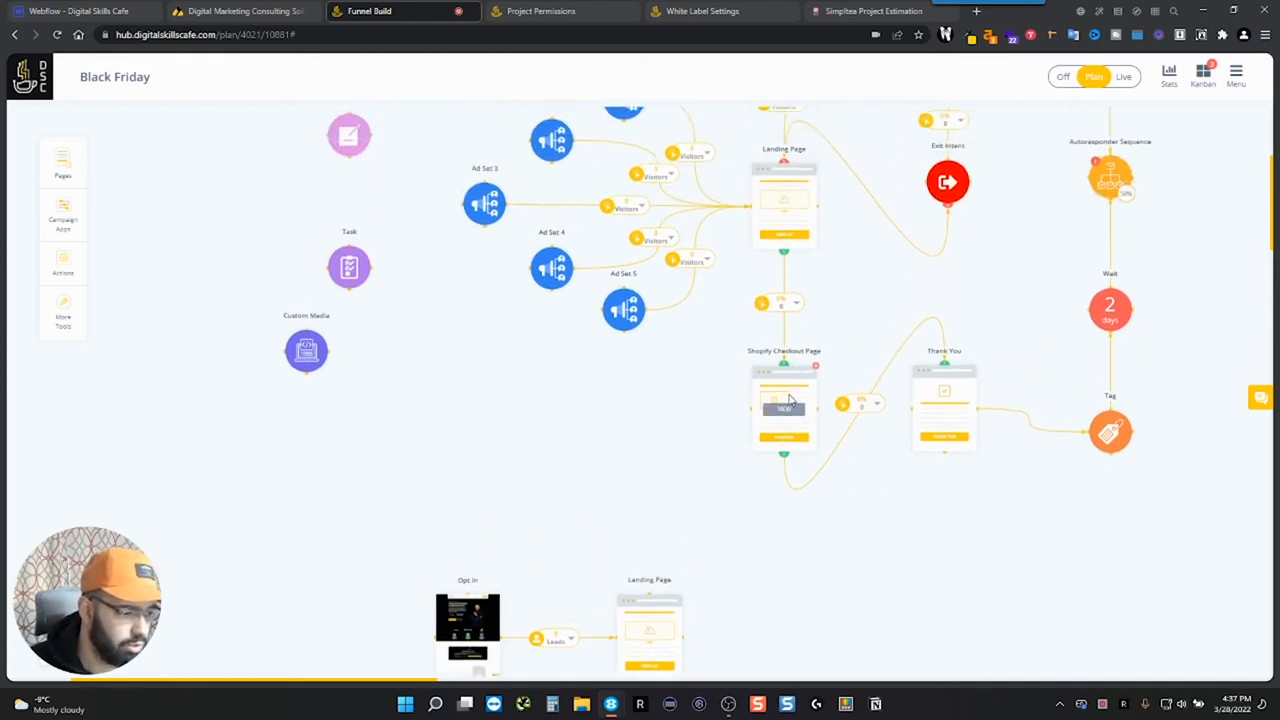
pyautogui.scroll(-3)
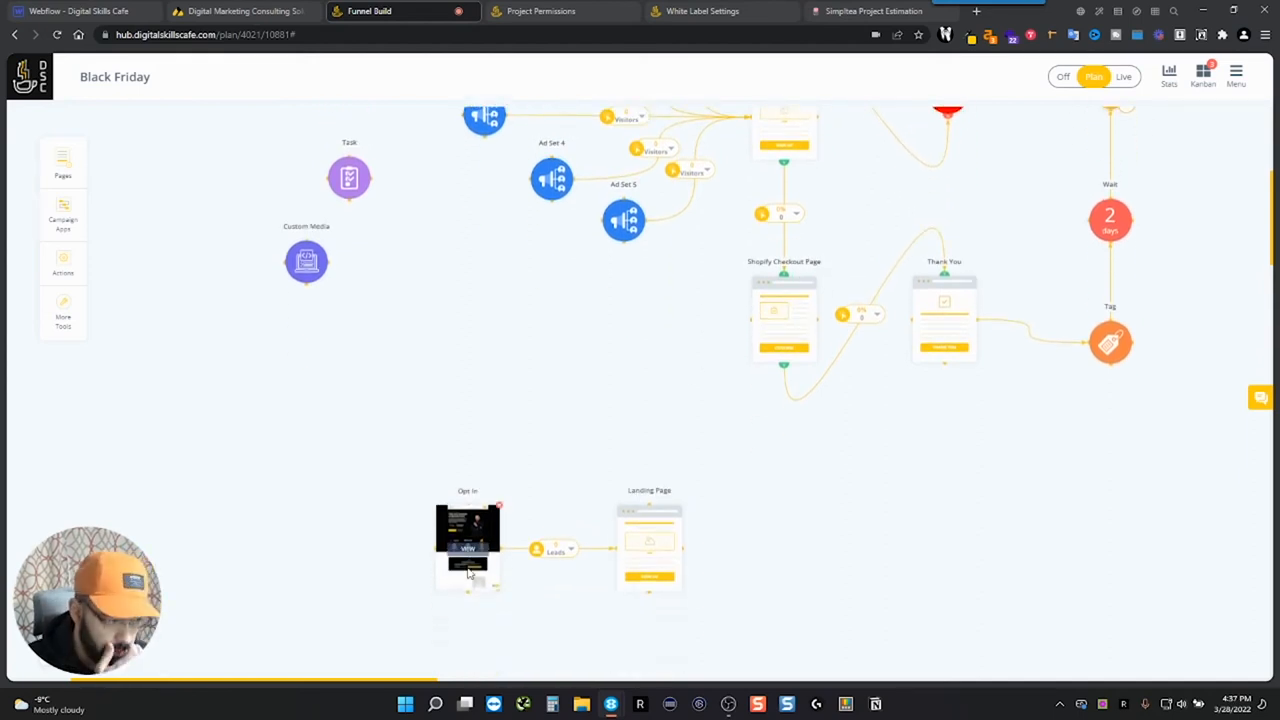
pyautogui.scroll(-3)
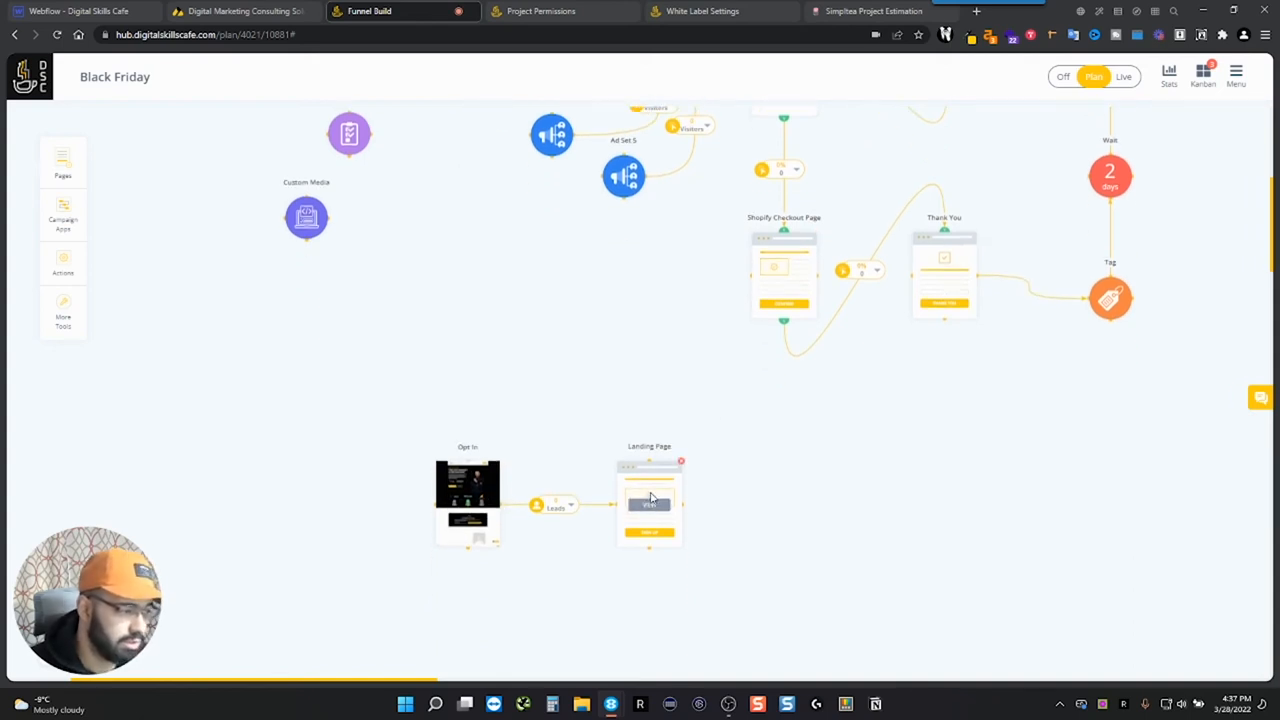
pyautogui.moveTo(670, 462)
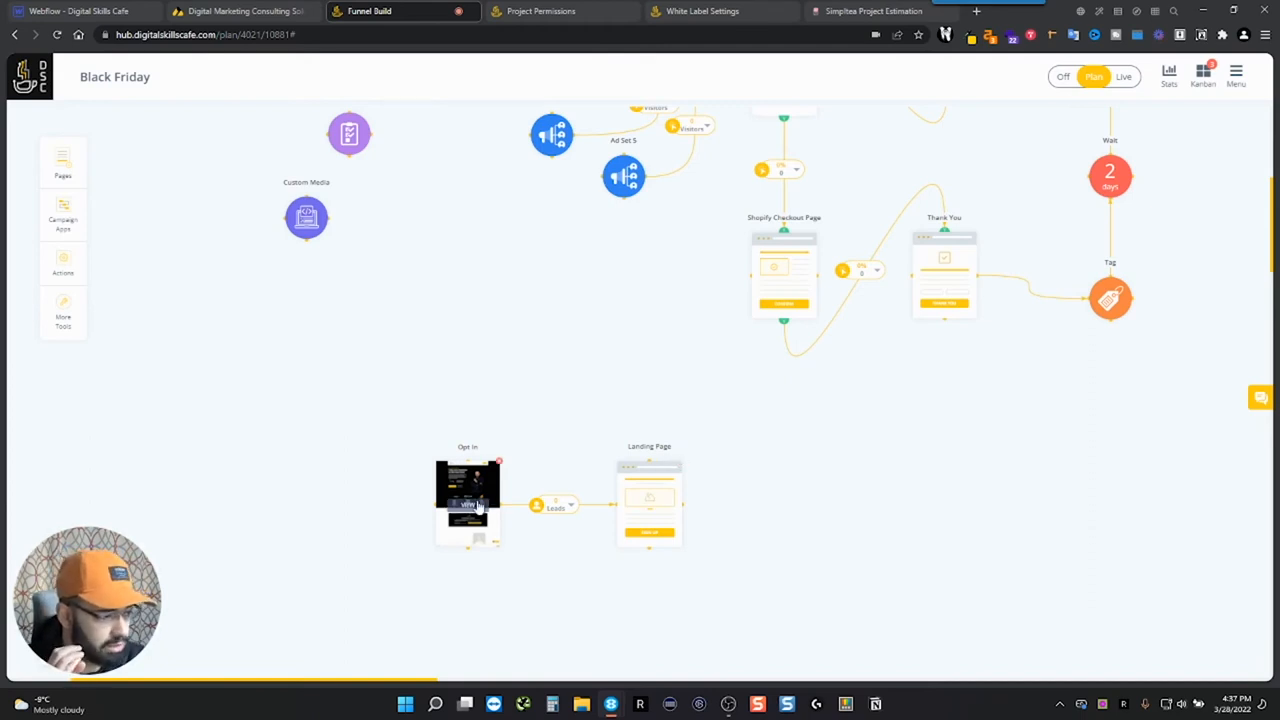
pyautogui.moveTo(472, 548)
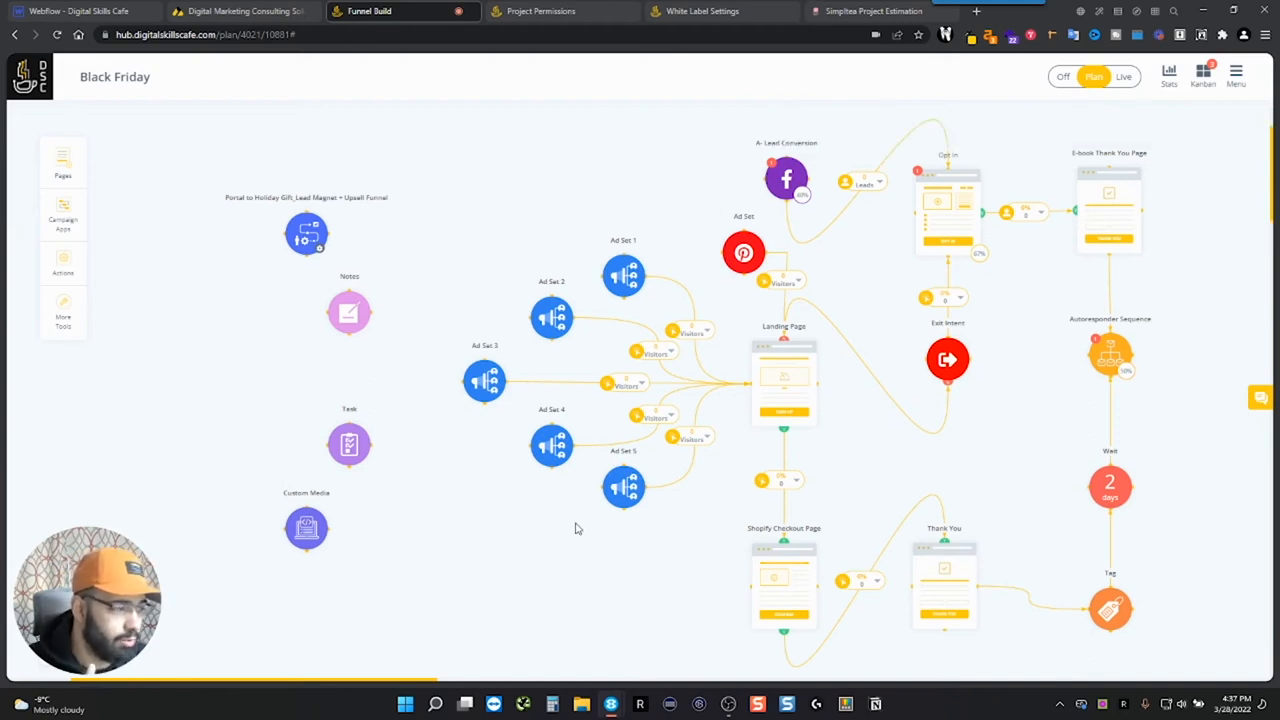
pyautogui.moveTo(908, 238)
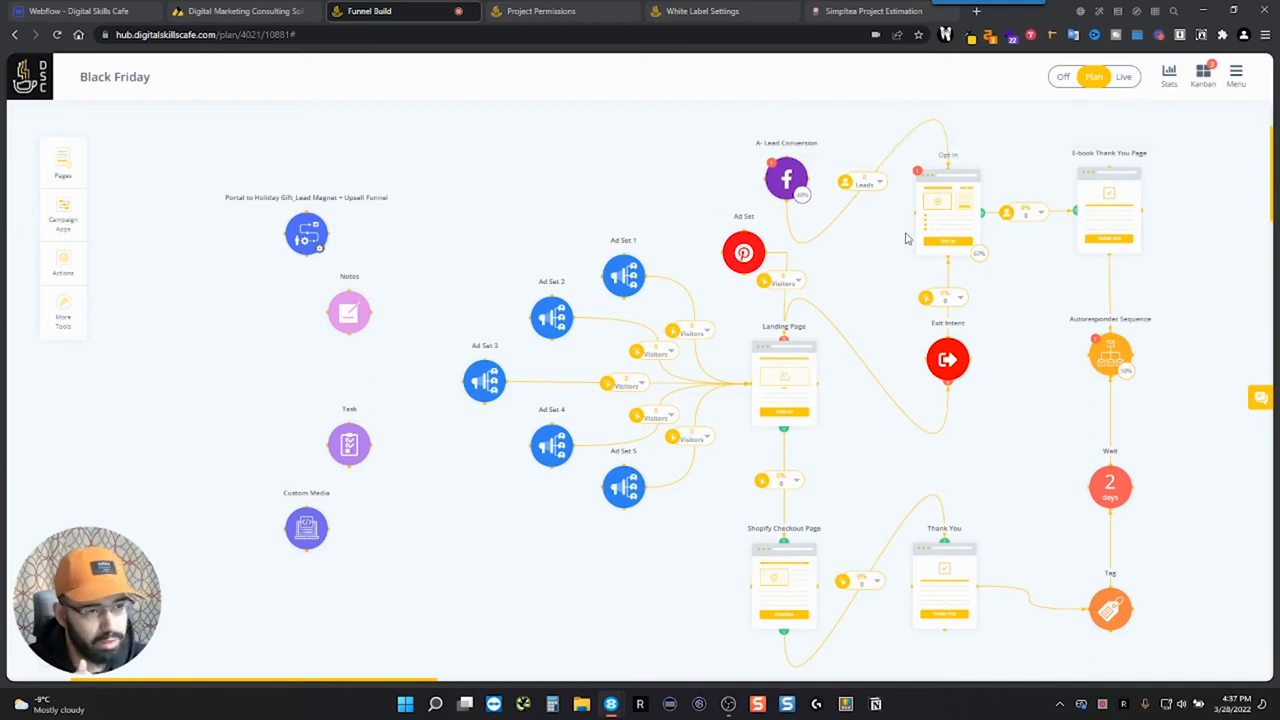
pyautogui.moveTo(1086, 126)
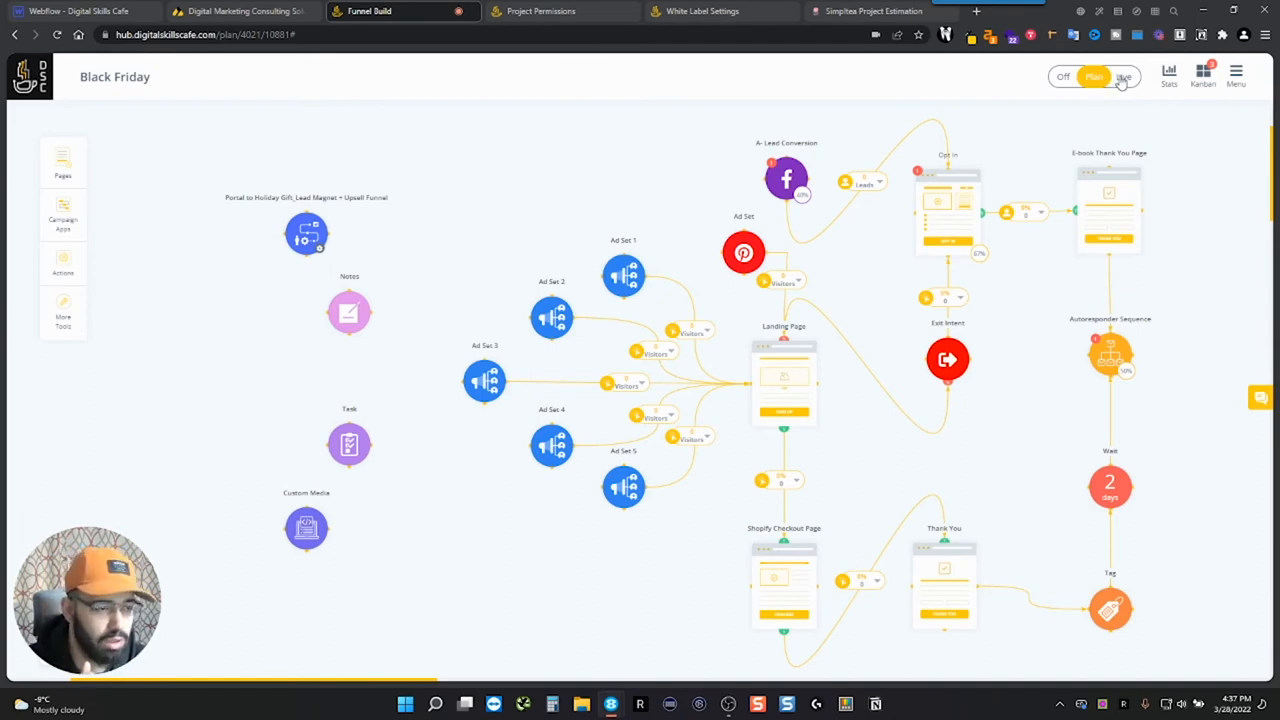
# Try live tracking mode and the traffic node's Source panel, then return the map to Plan mode.
pyautogui.click(1124, 76)
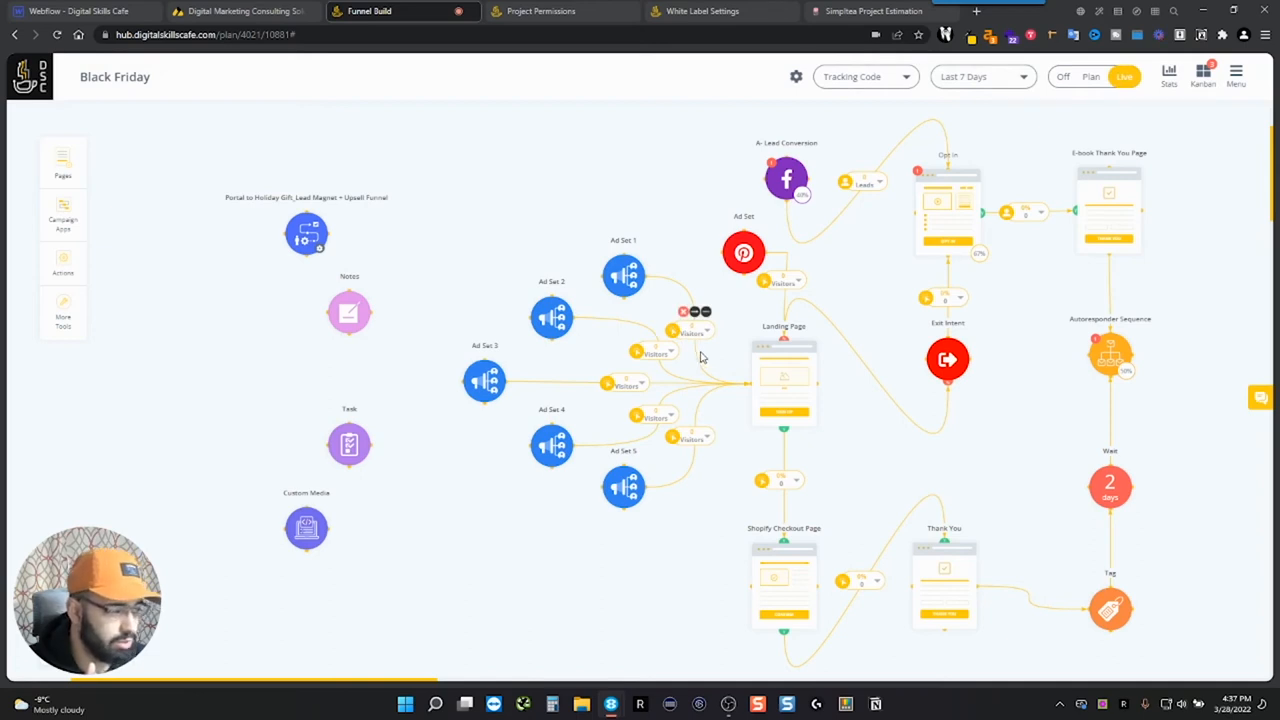
pyautogui.moveTo(702, 330)
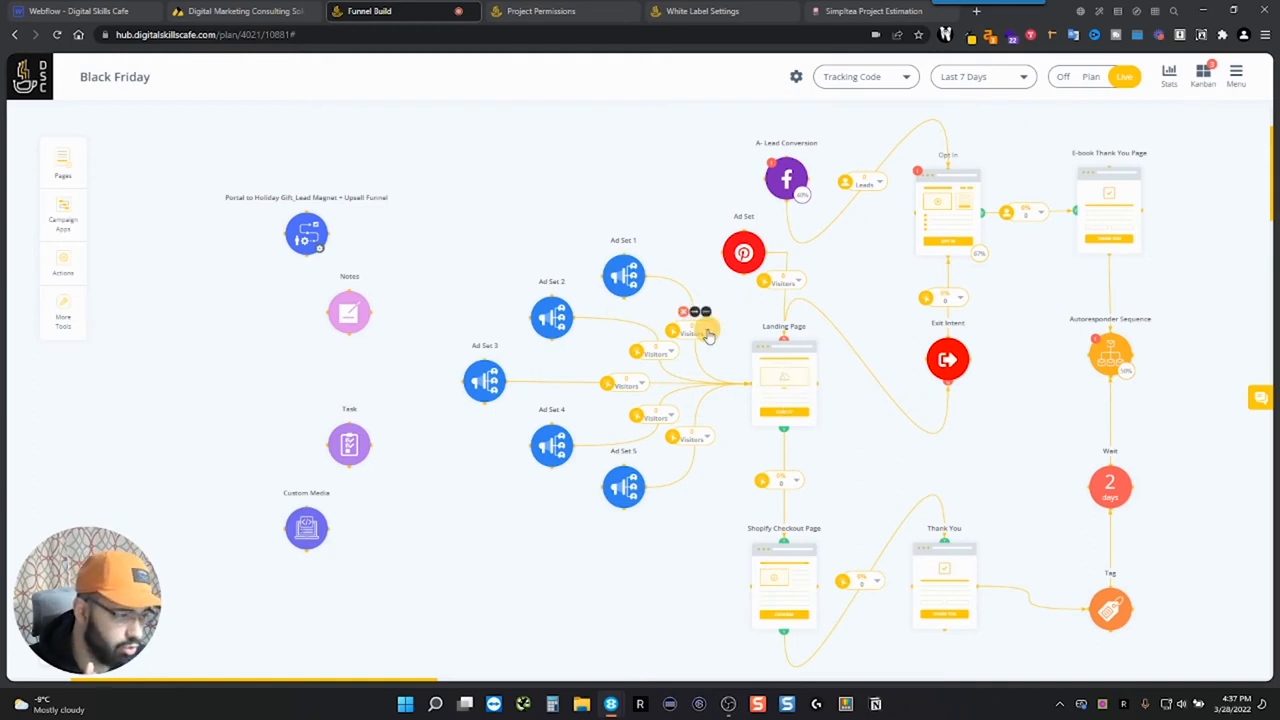
pyautogui.click(704, 332)
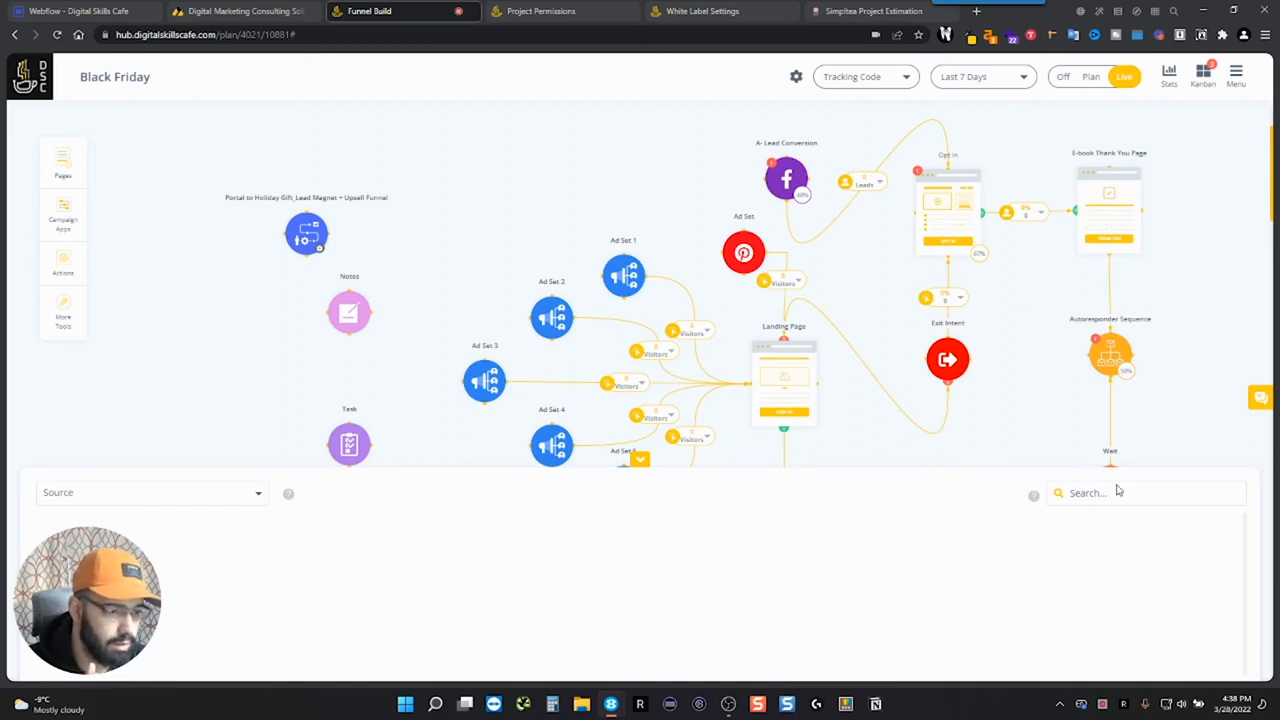
pyautogui.moveTo(1036, 96)
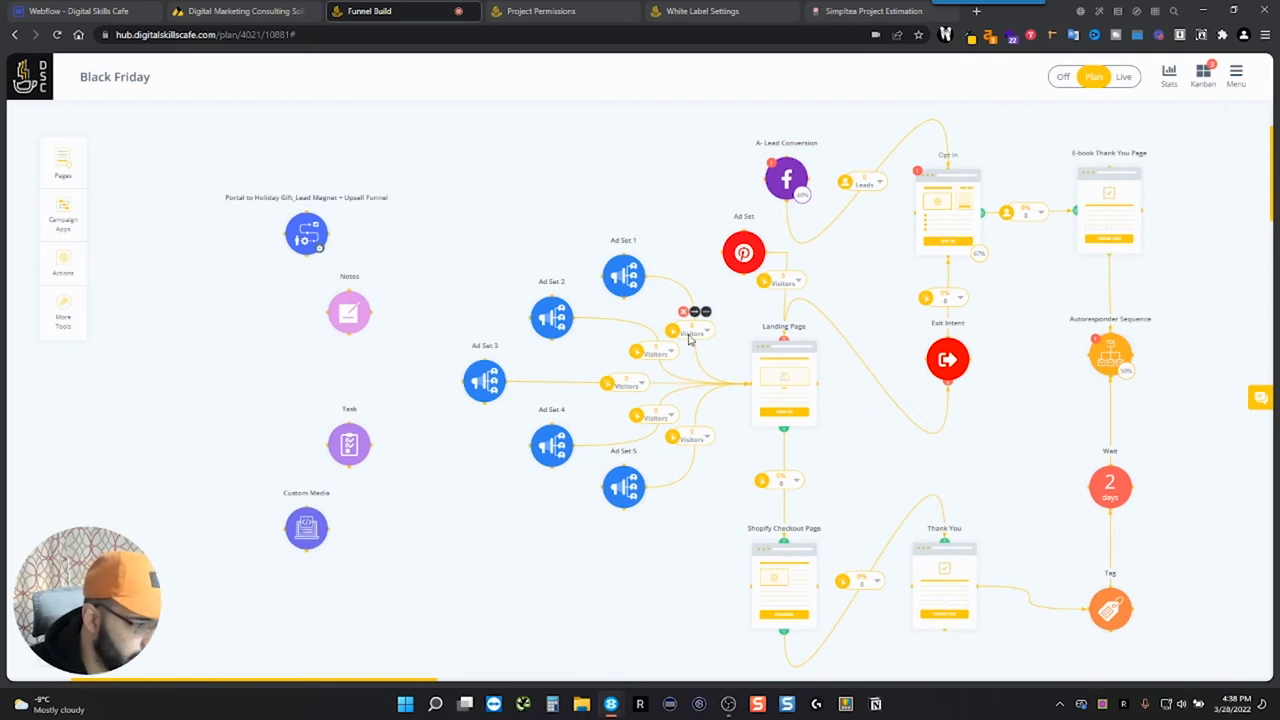
pyautogui.click(692, 330)
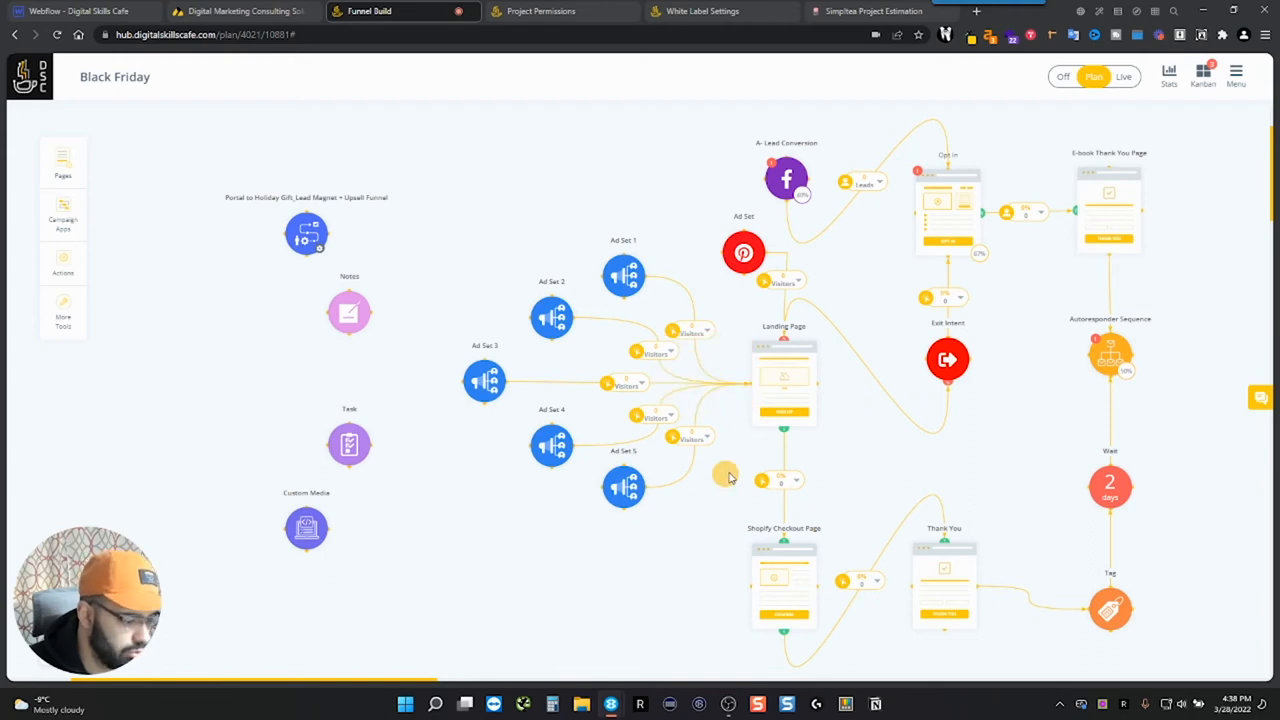
pyautogui.moveTo(732, 410)
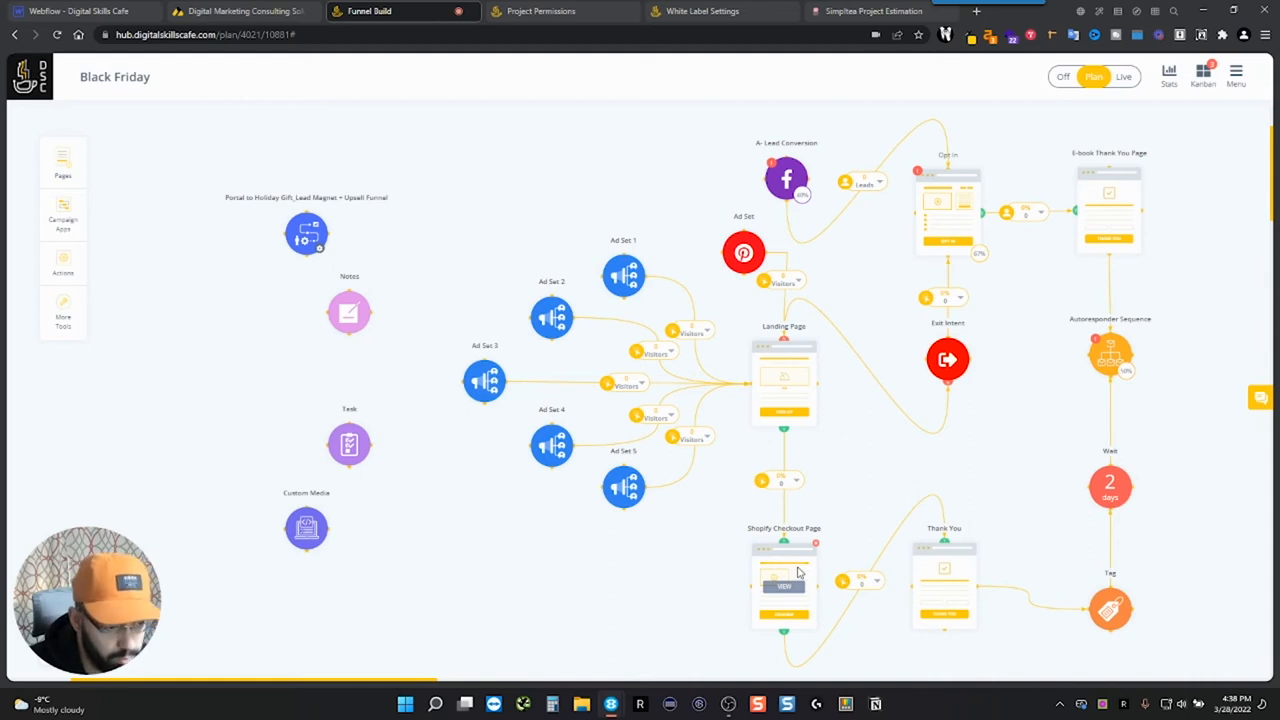
pyautogui.moveTo(926, 518)
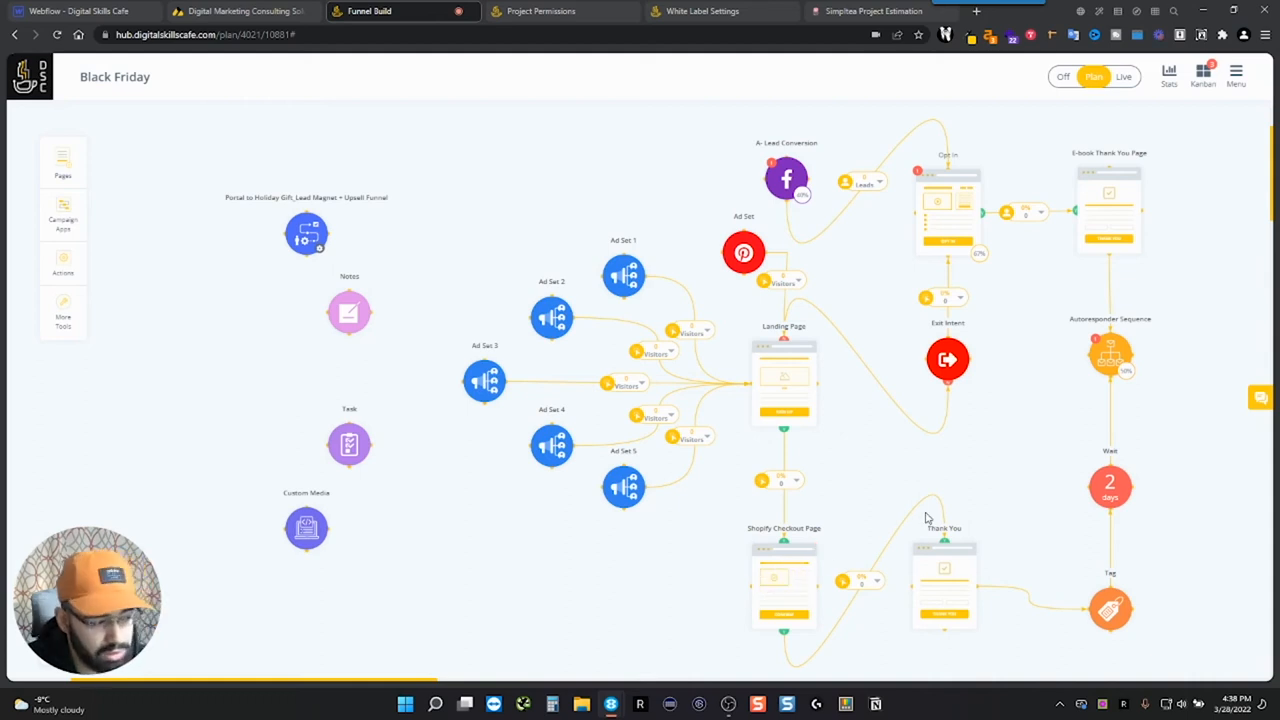
pyautogui.moveTo(968, 510)
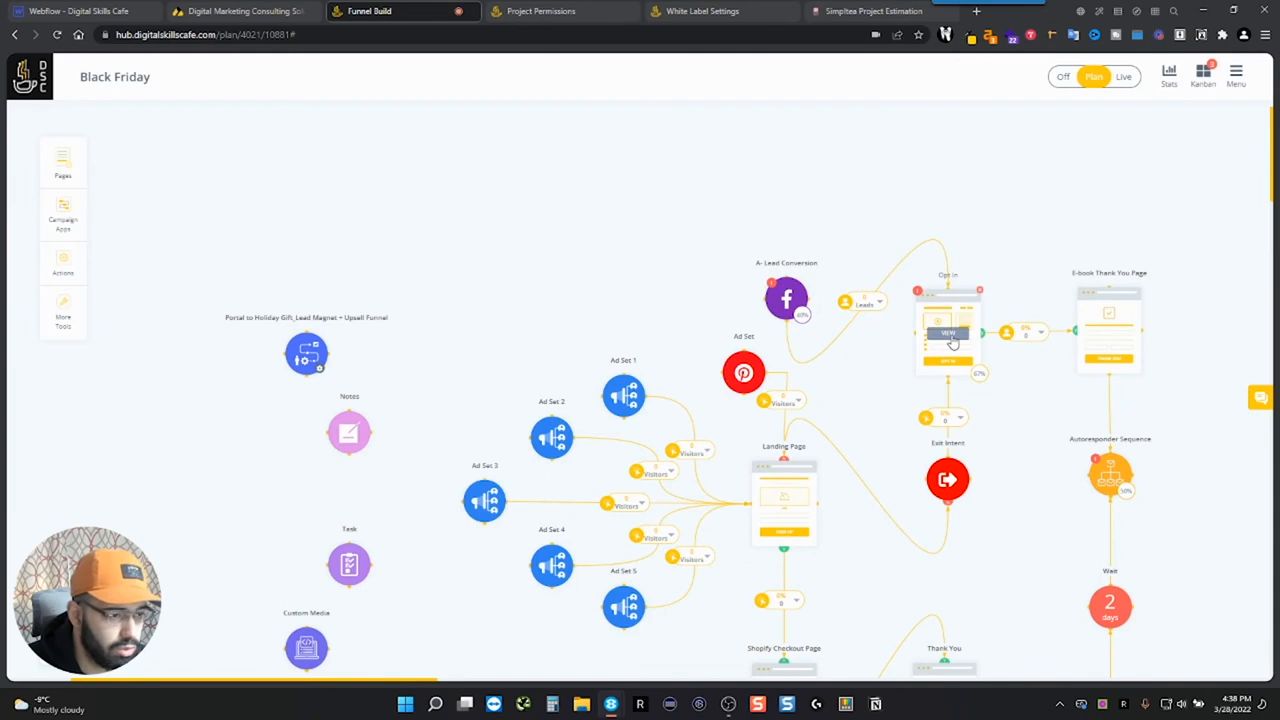
pyautogui.click(948, 332)
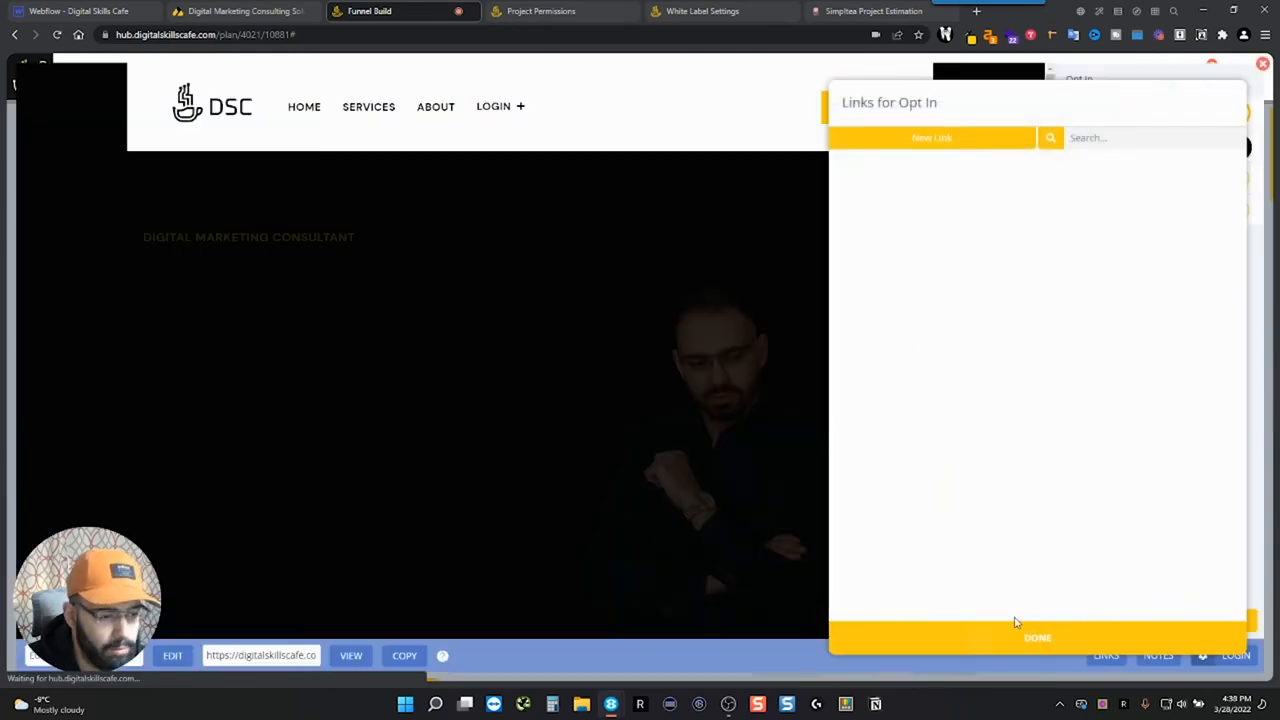
pyautogui.click(1036, 636)
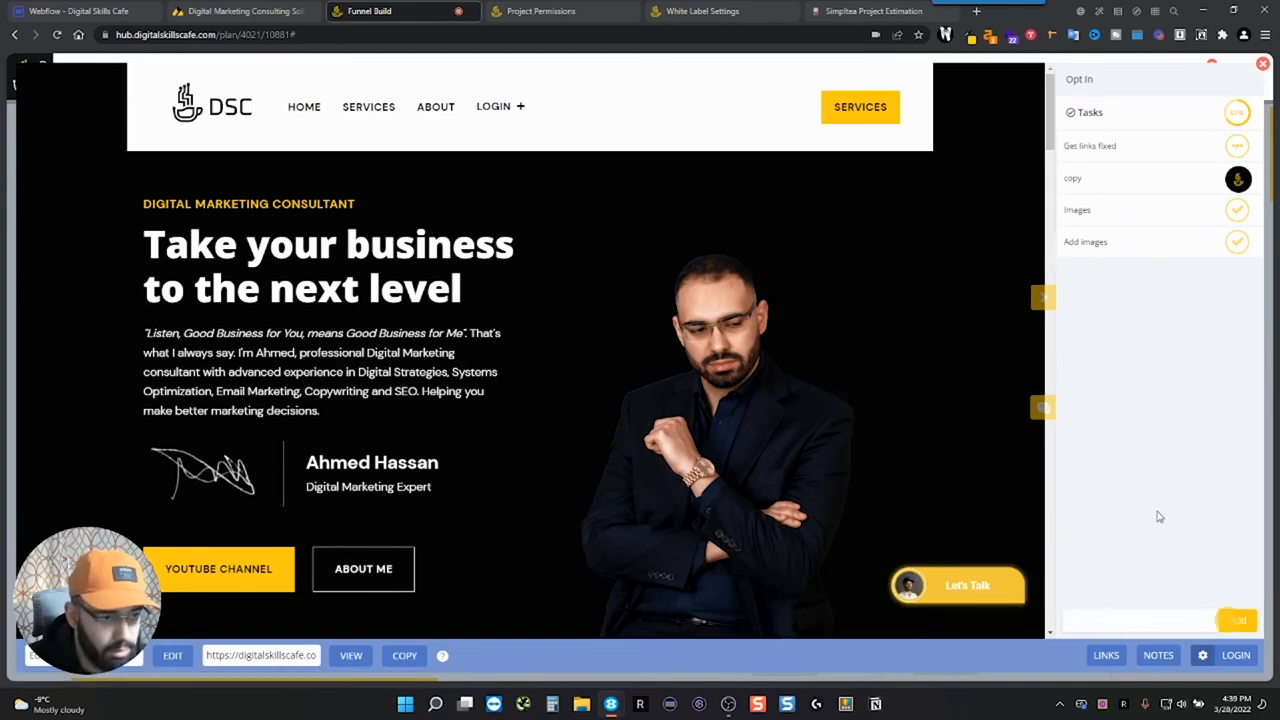
pyautogui.click(1238, 178)
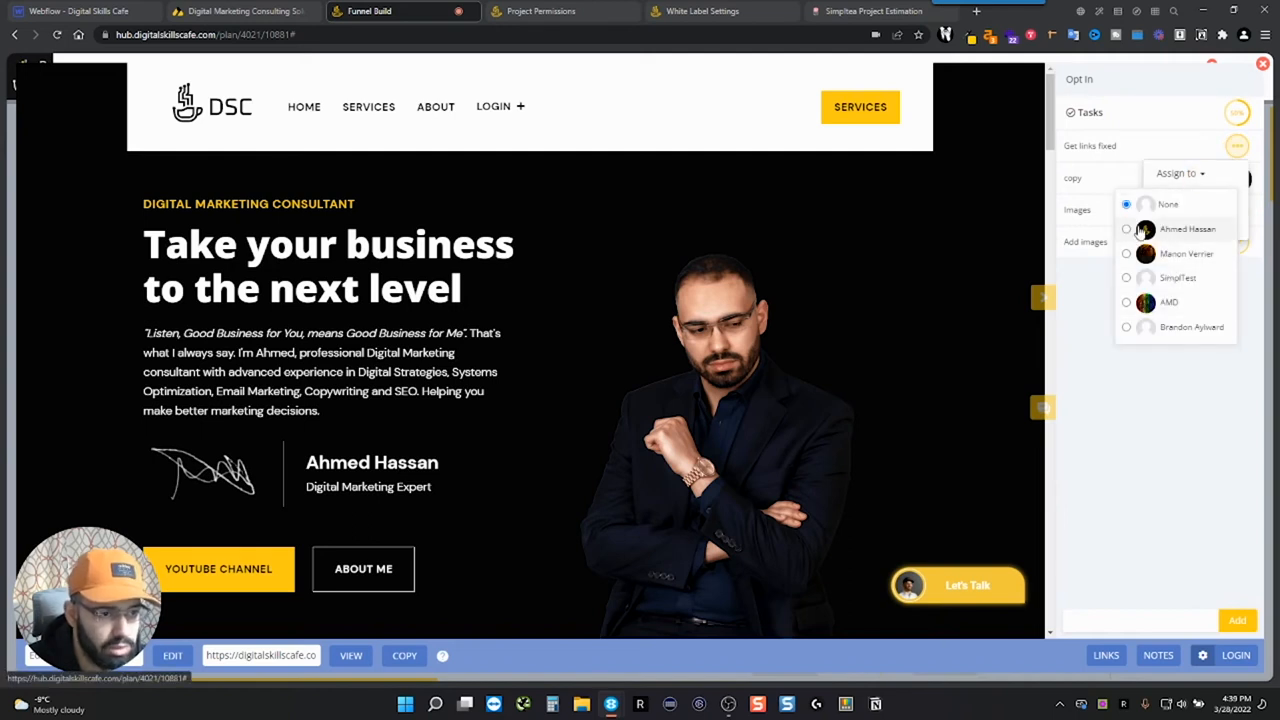
pyautogui.click(1236, 146)
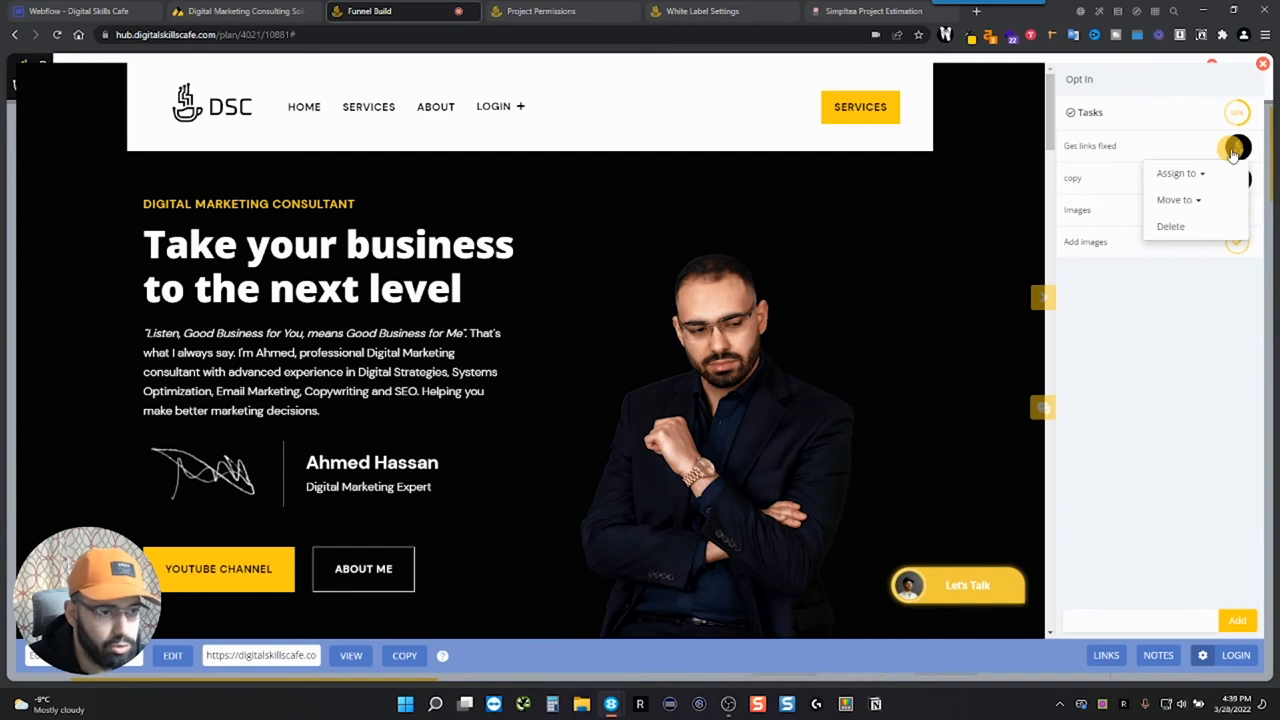
pyautogui.click(1176, 200)
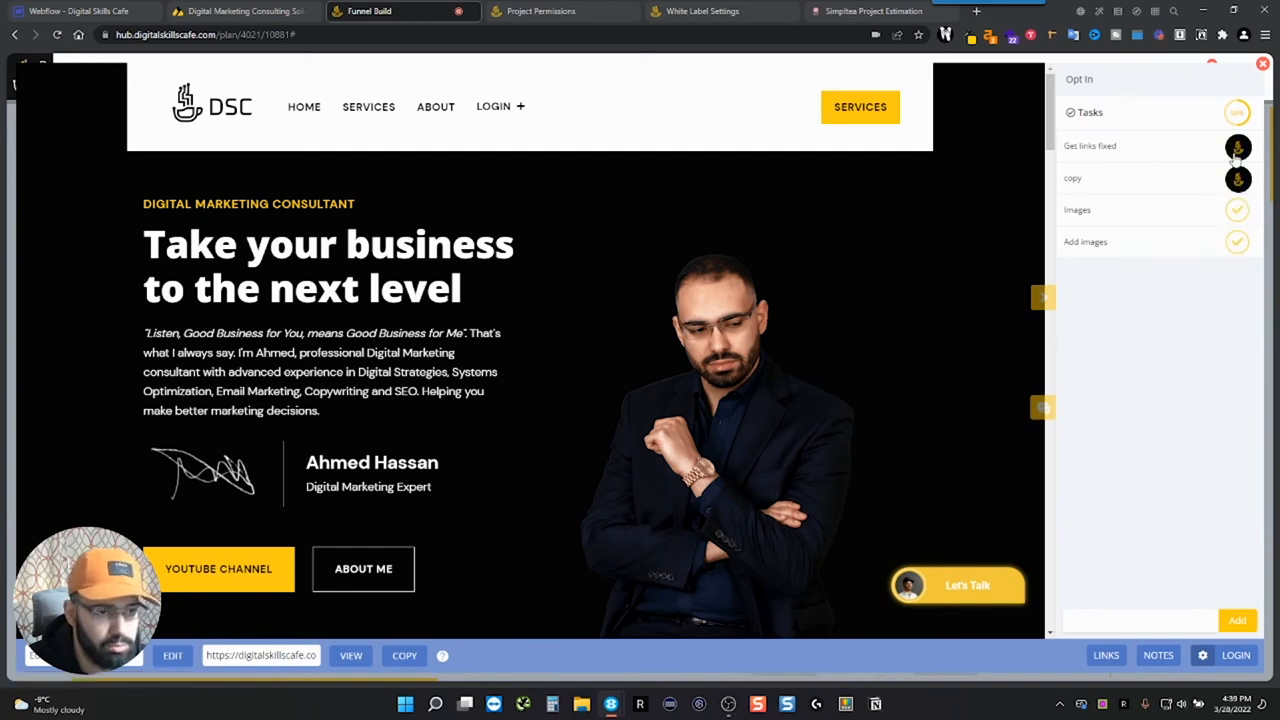
pyautogui.click(1238, 146)
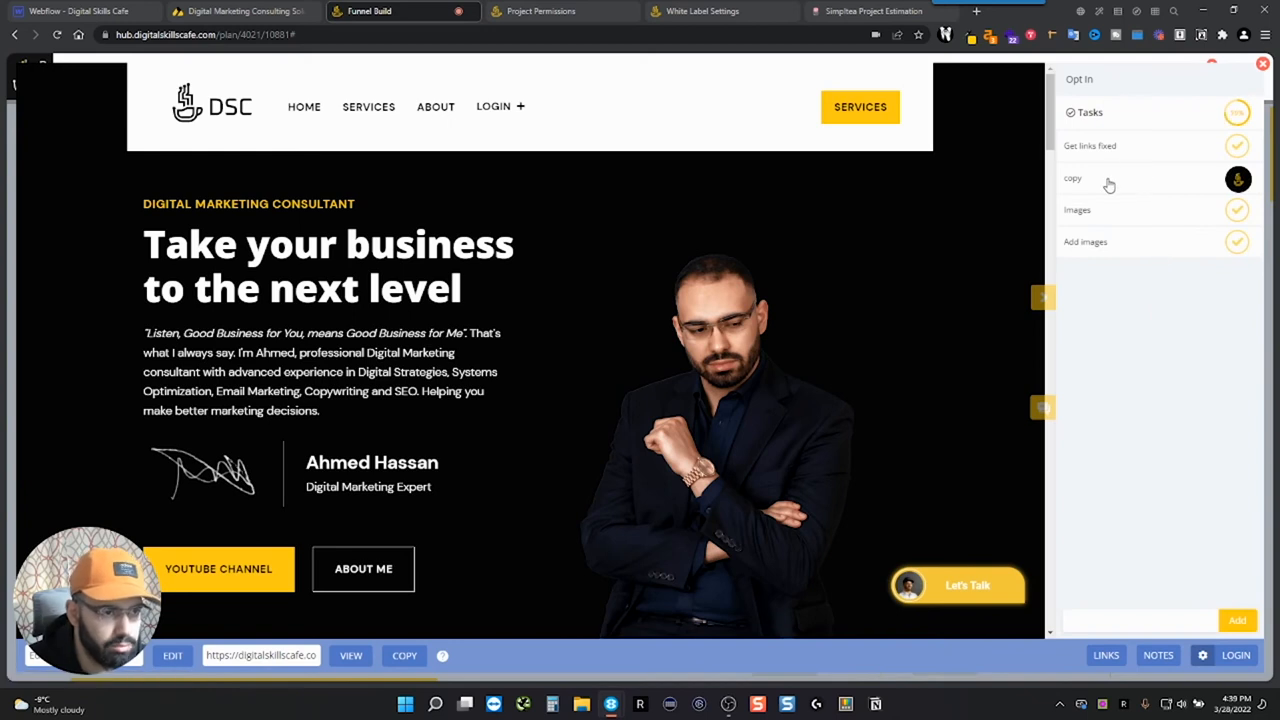
pyautogui.moveTo(1188, 176)
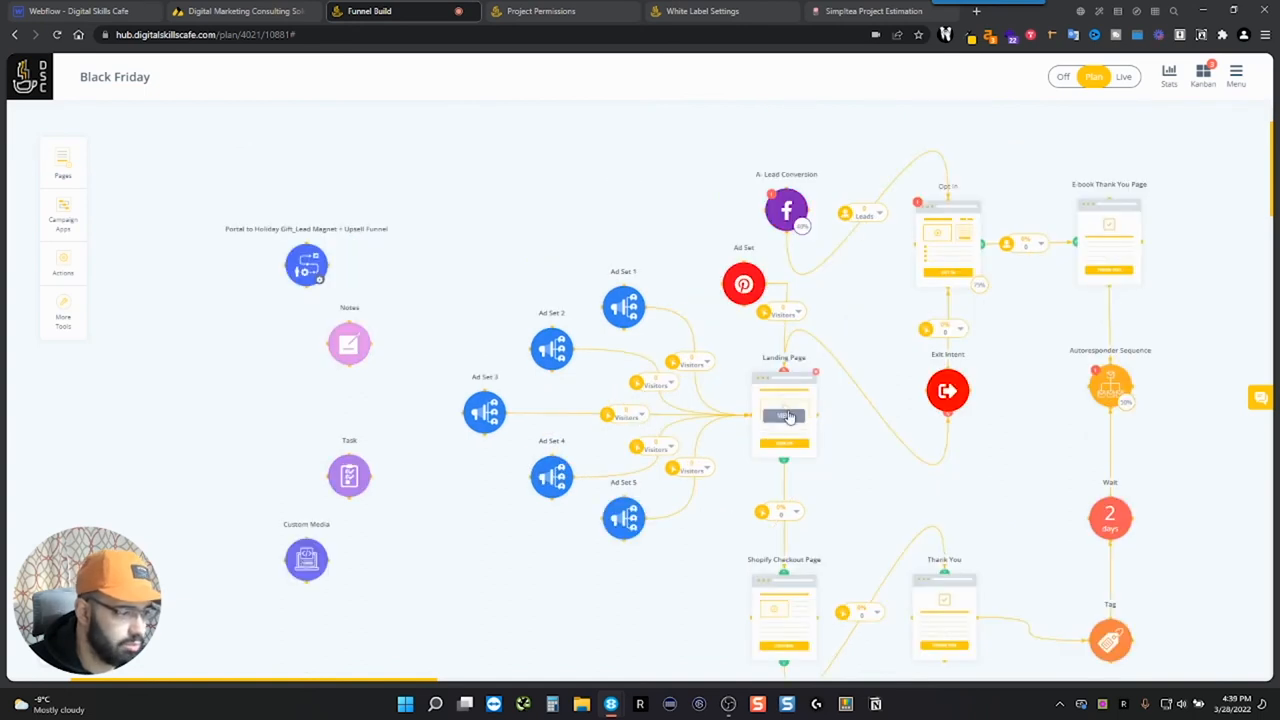
pyautogui.click(784, 414)
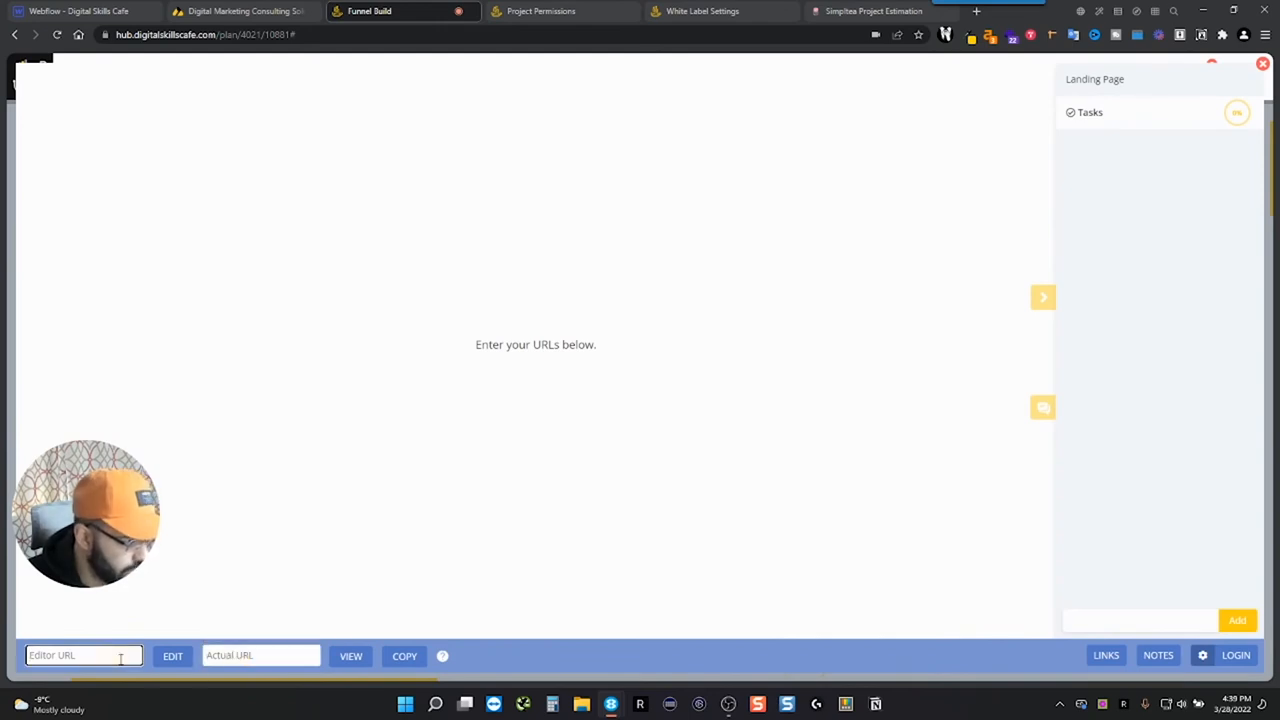
pyautogui.moveTo(444, 576)
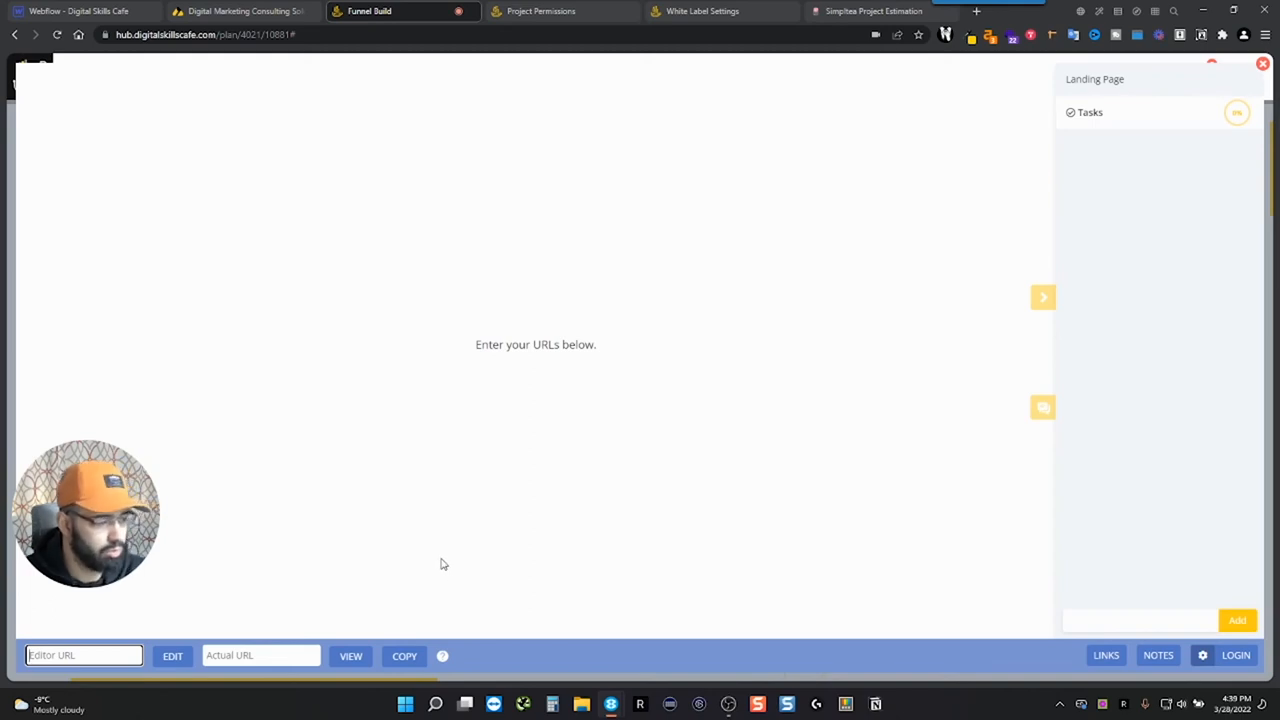
pyautogui.moveTo(380, 556)
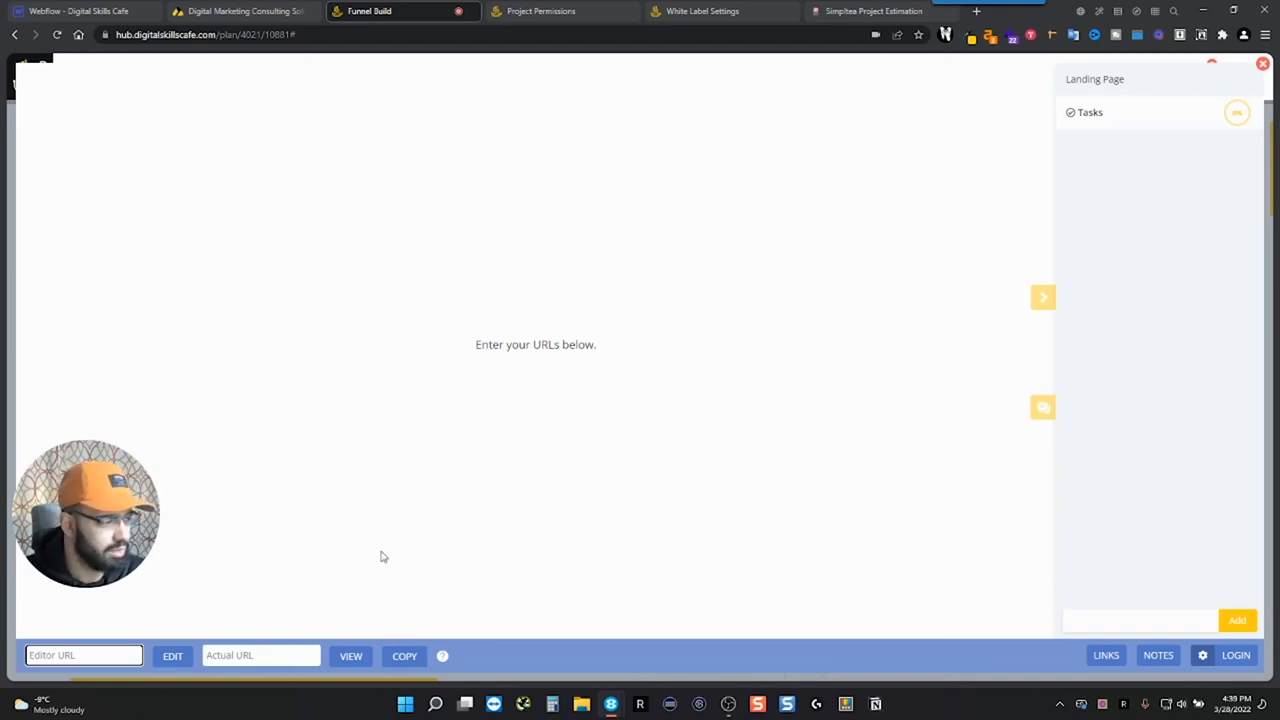
pyautogui.click(1262, 64)
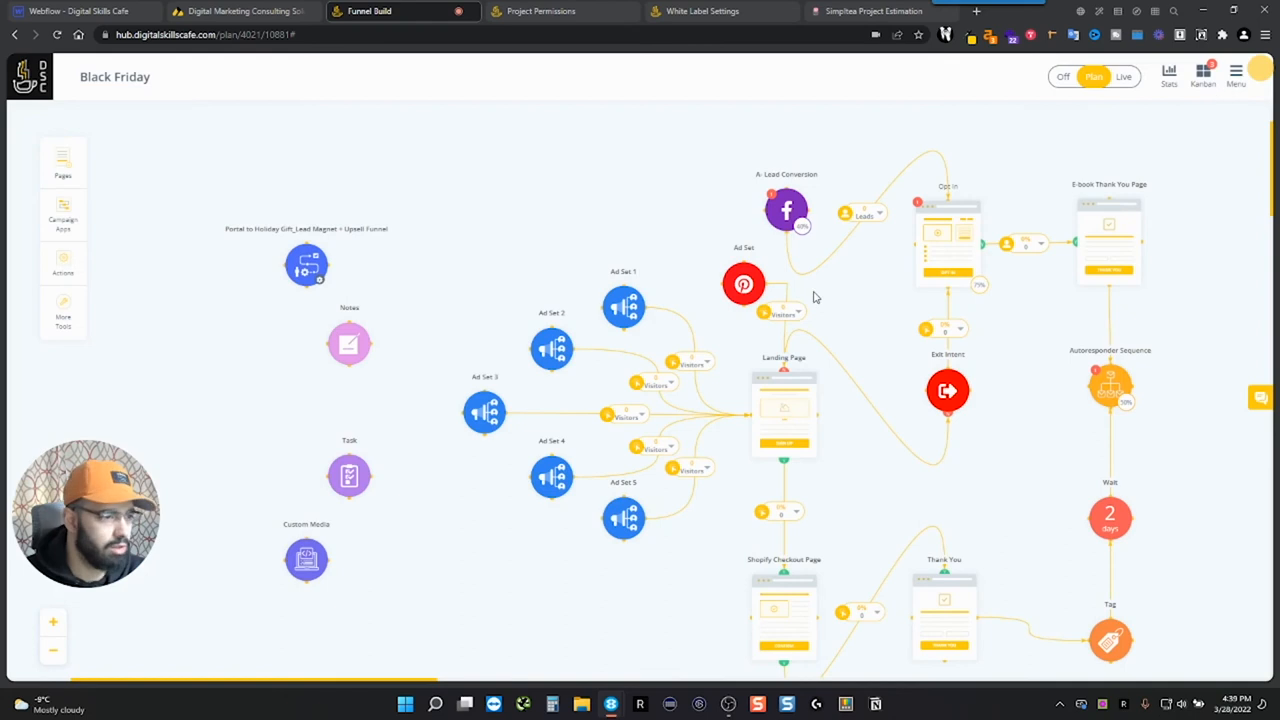
pyautogui.moveTo(930, 236)
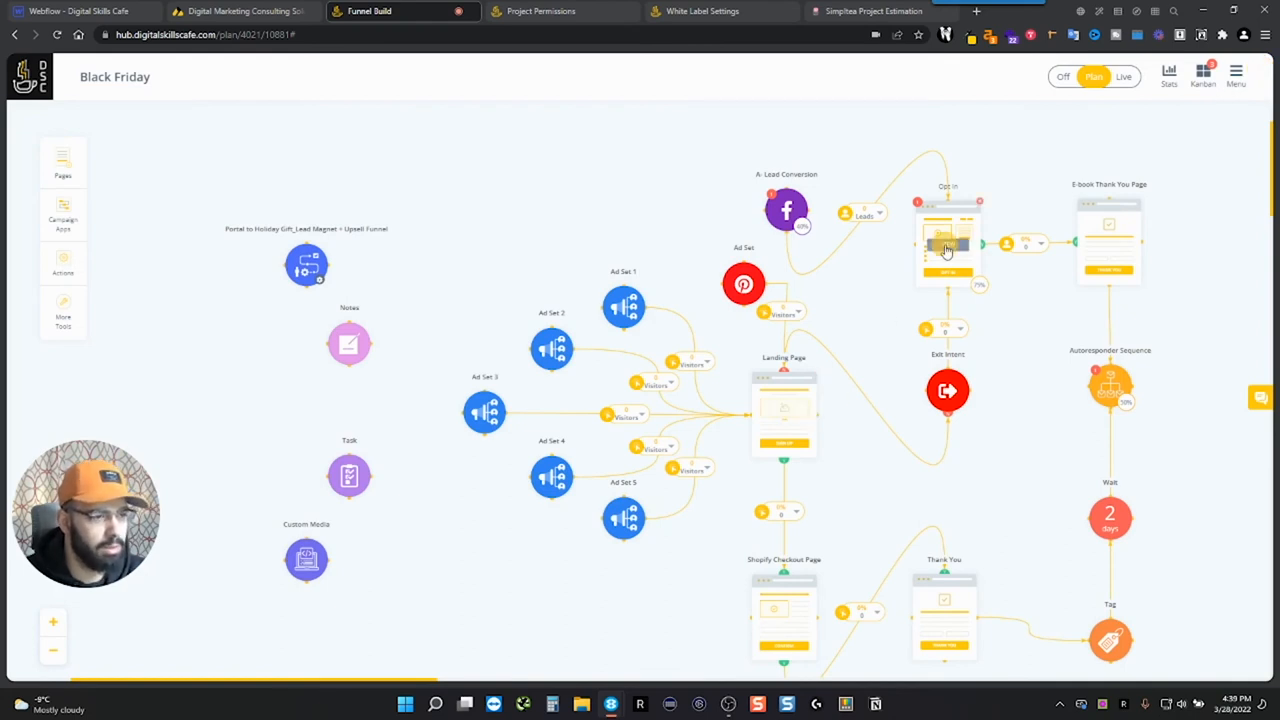
pyautogui.click(948, 244)
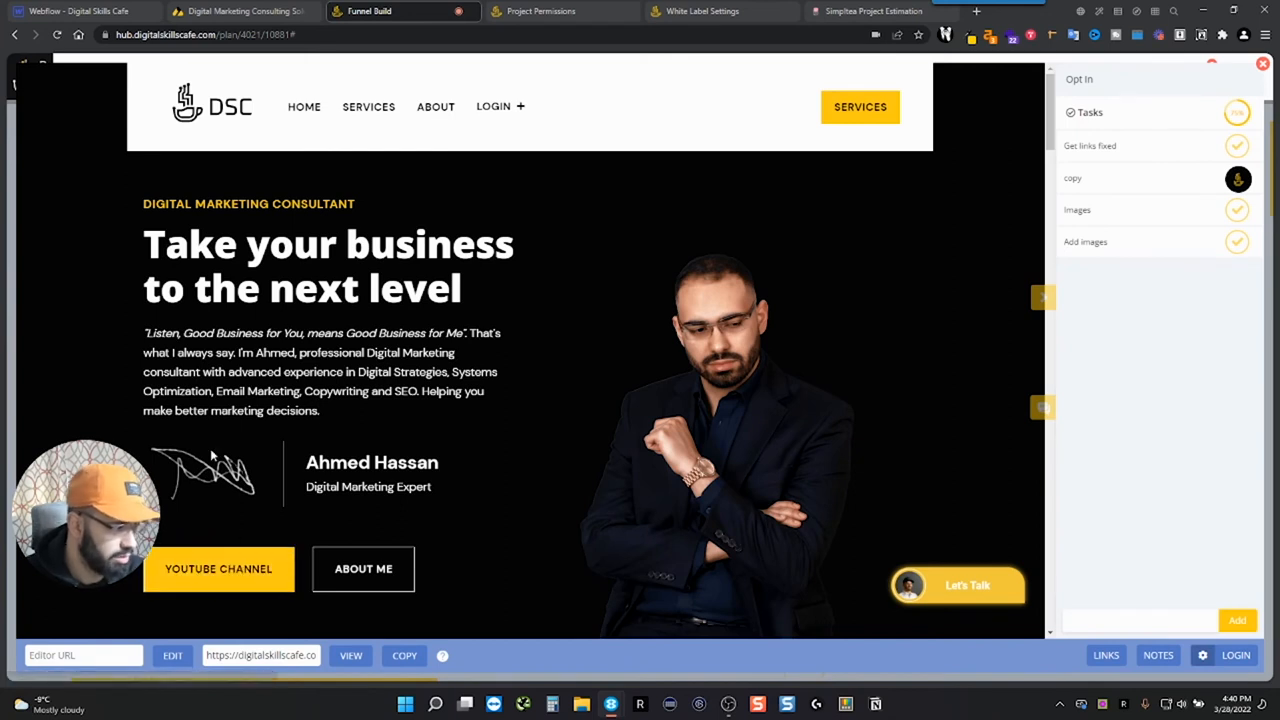
pyautogui.click(84, 656)
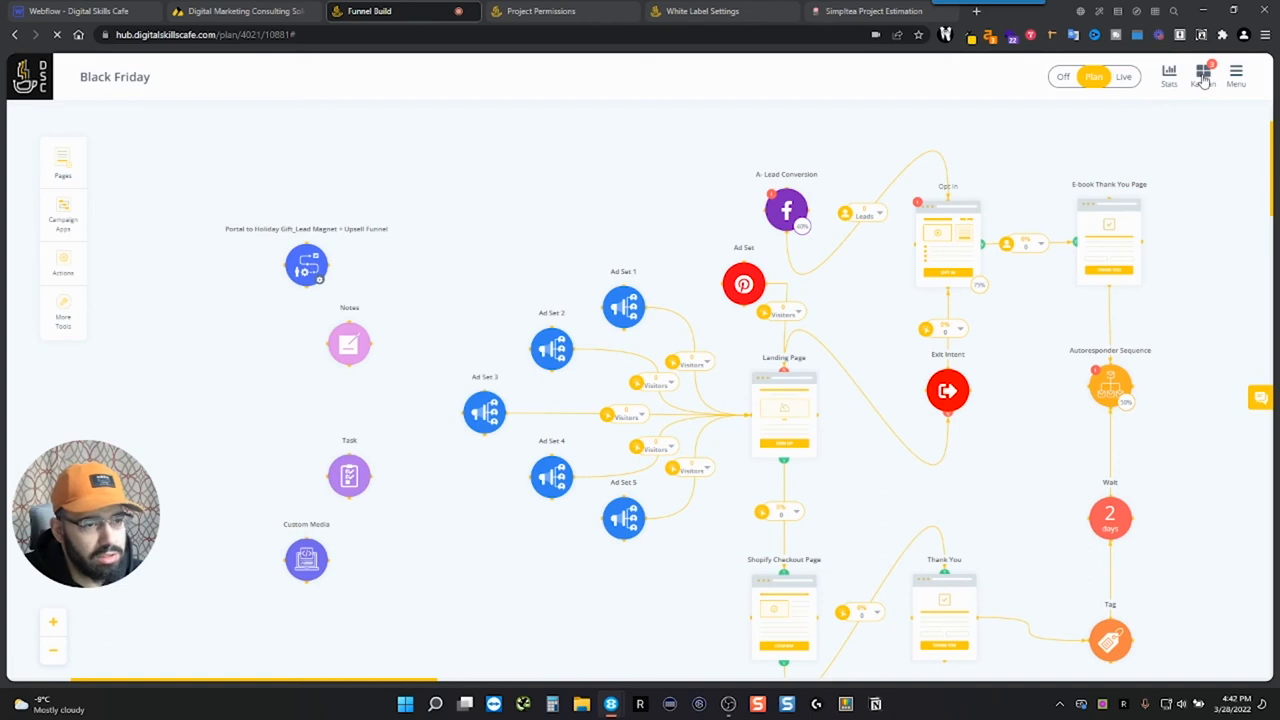
pyautogui.click(1204, 76)
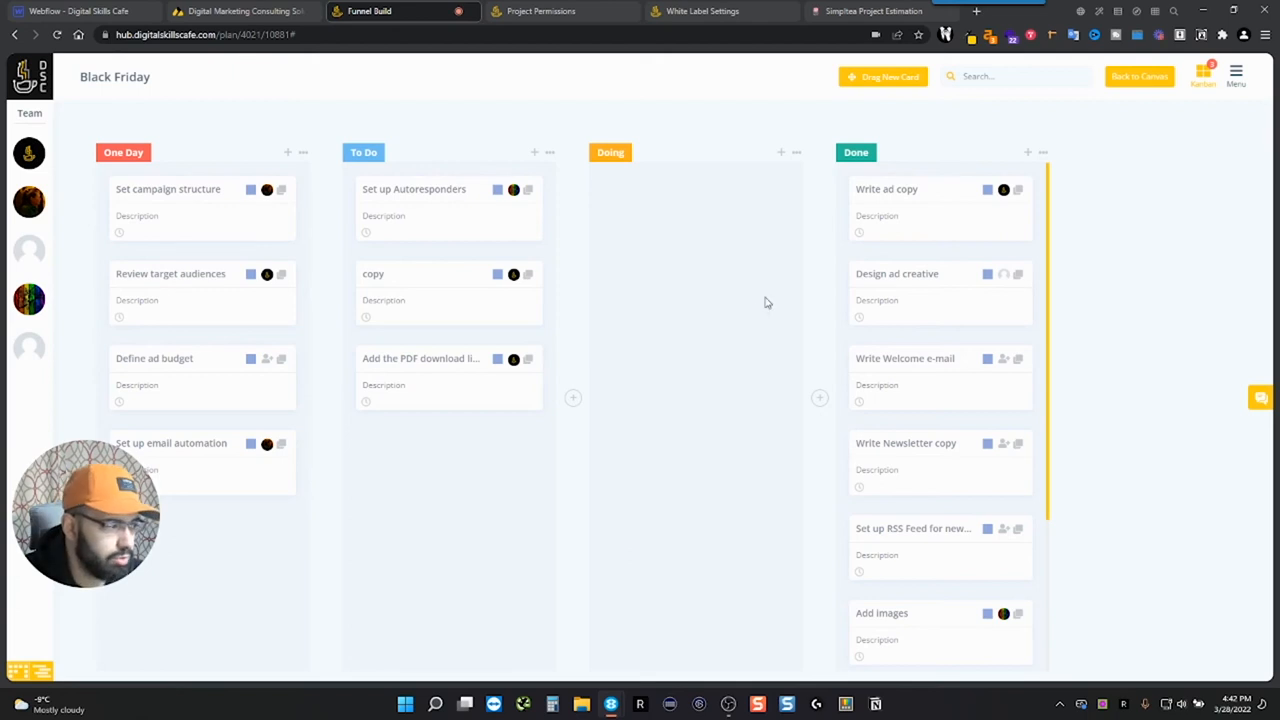
pyautogui.moveTo(1096, 460)
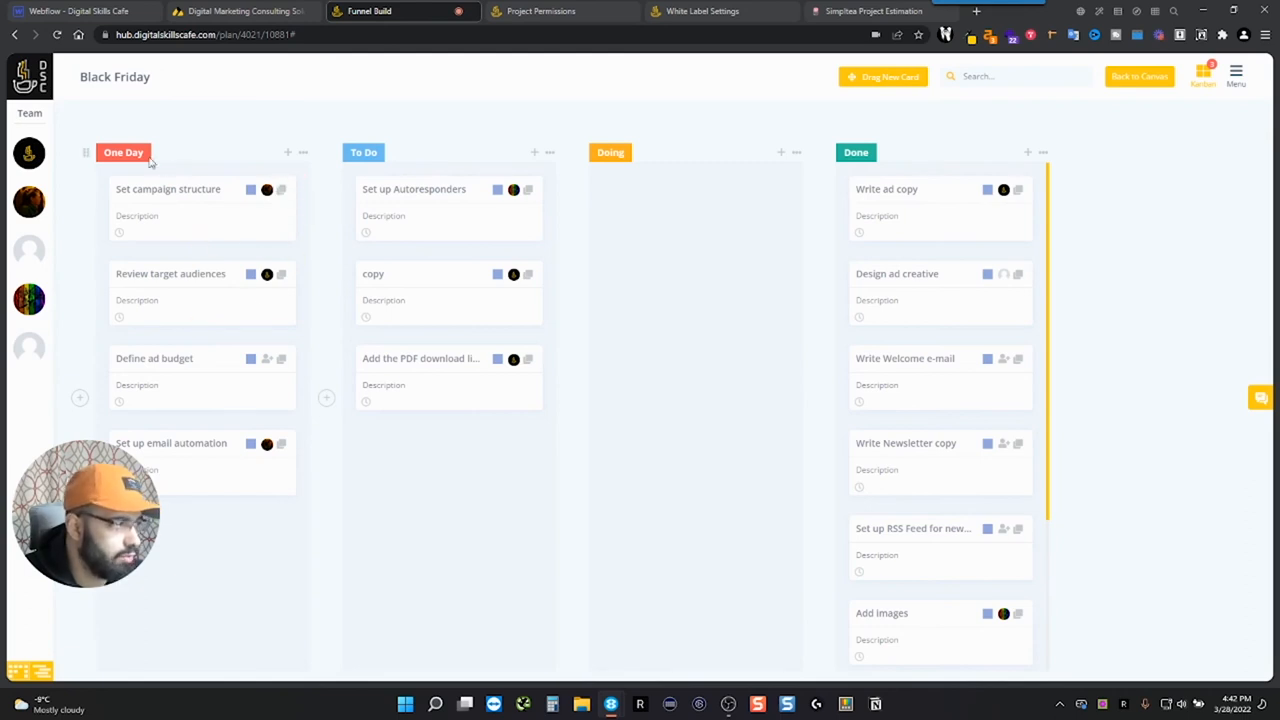
pyautogui.moveTo(168, 188); pyautogui.dragTo(620, 200)
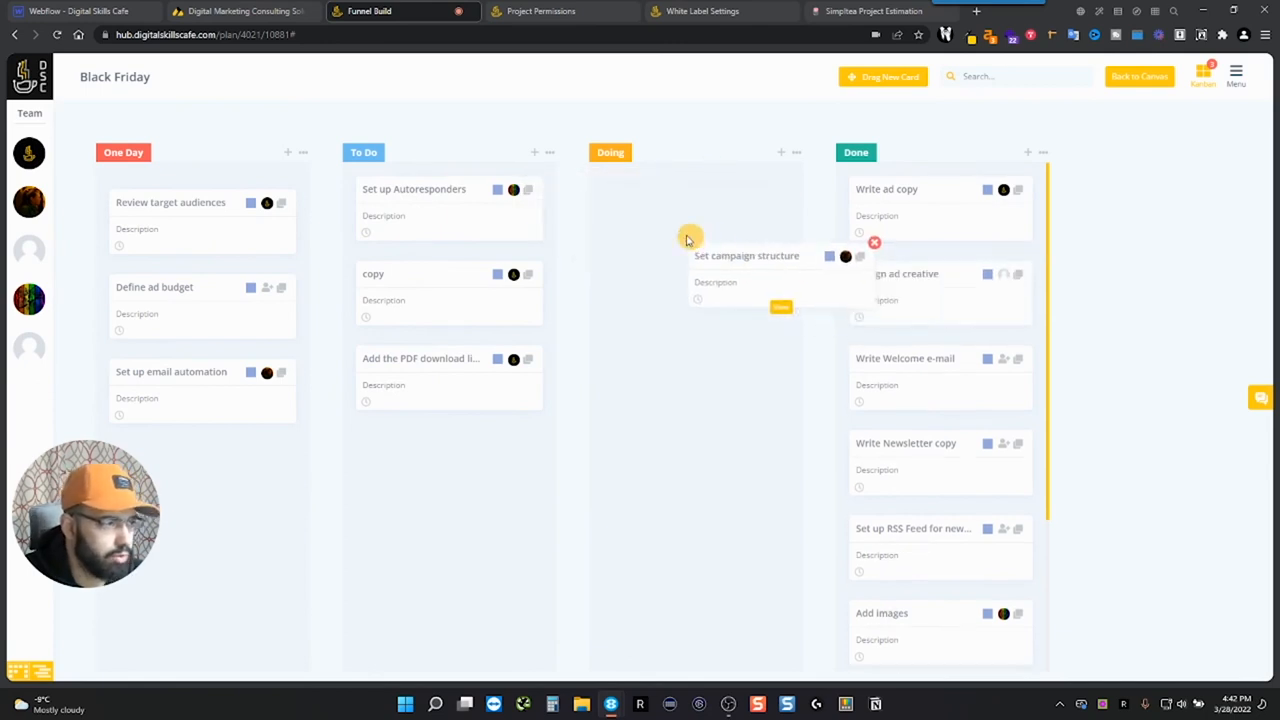
pyautogui.moveTo(746, 256); pyautogui.dragTo(168, 188)
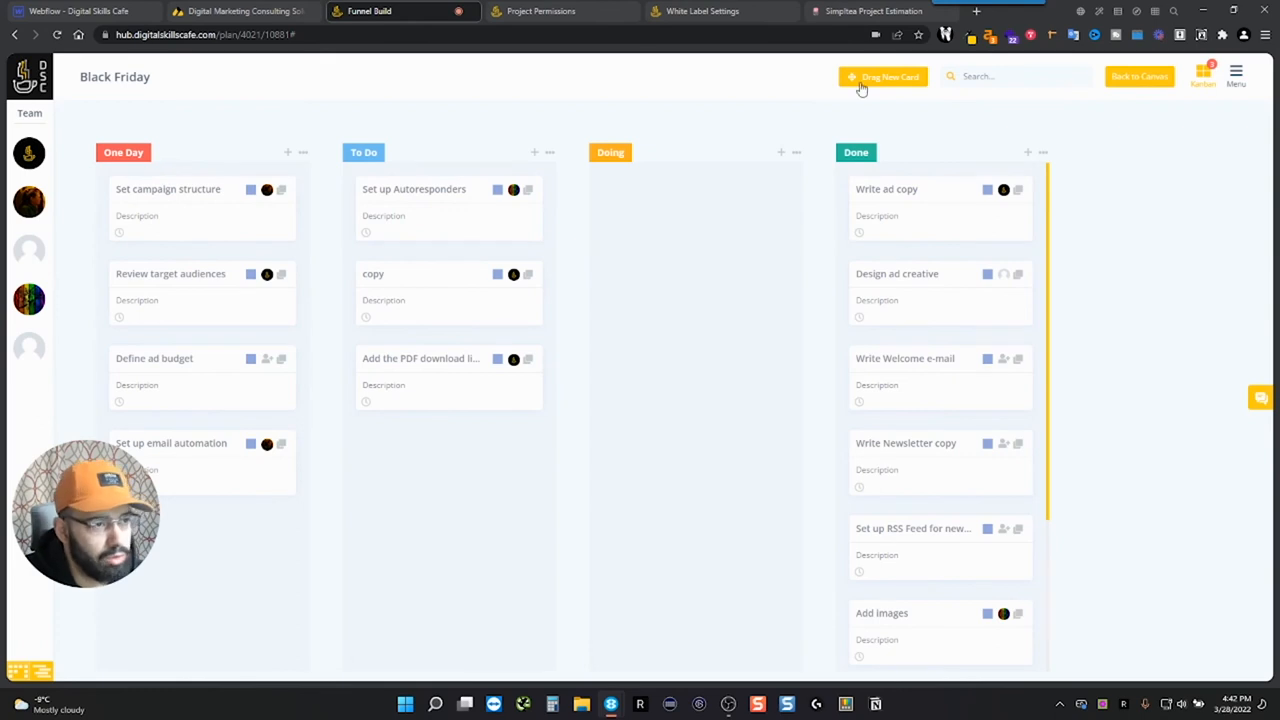
pyautogui.moveTo(1176, 88)
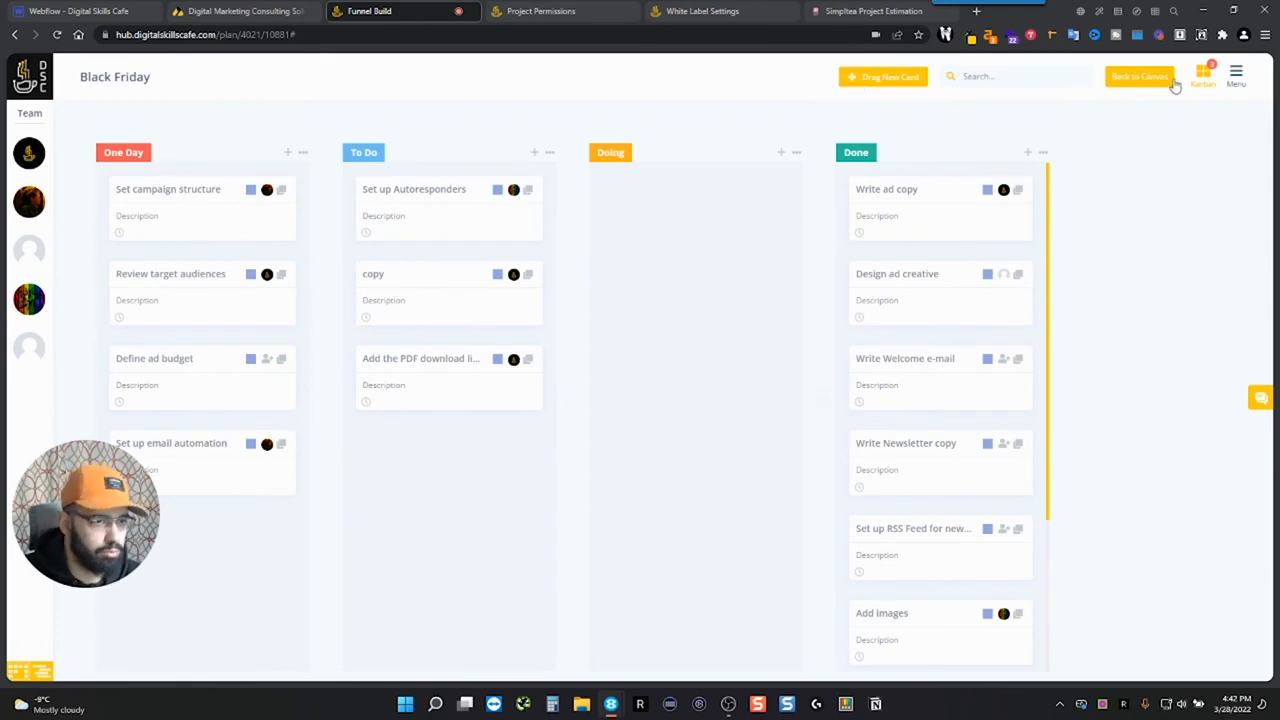
pyautogui.click(1140, 76)
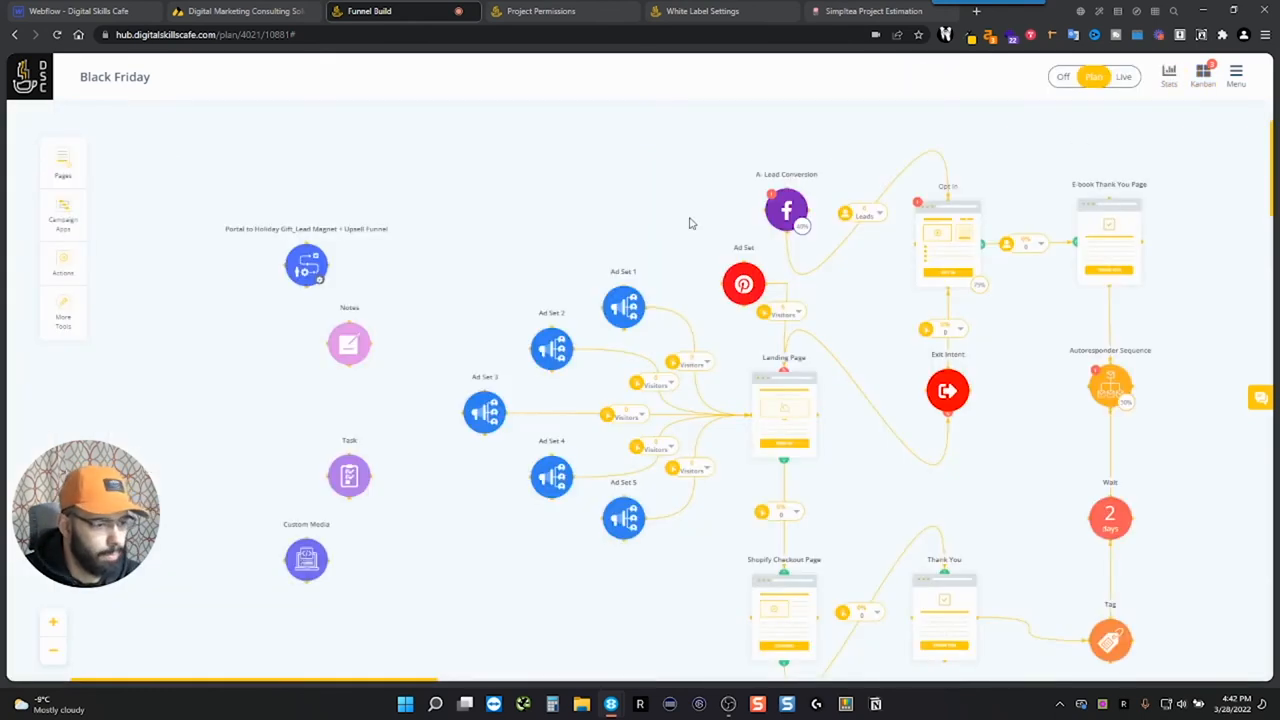
pyautogui.click(1260, 398)
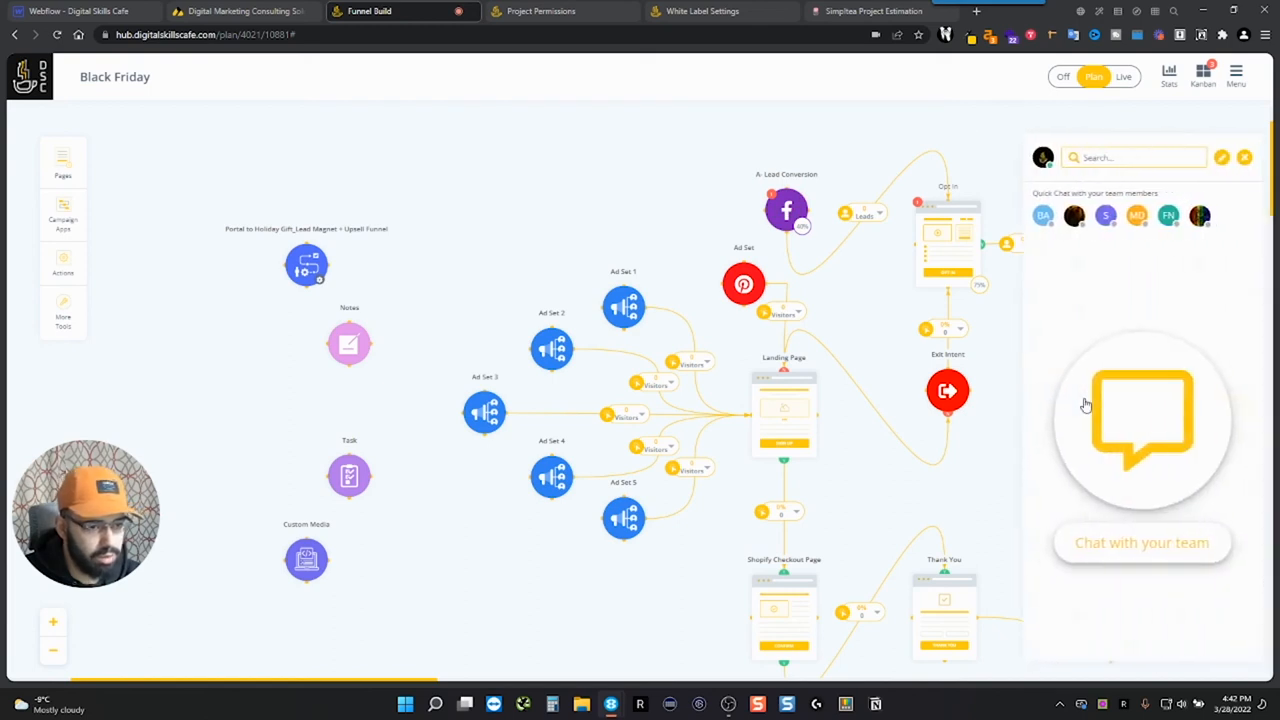
pyautogui.moveTo(1152, 380)
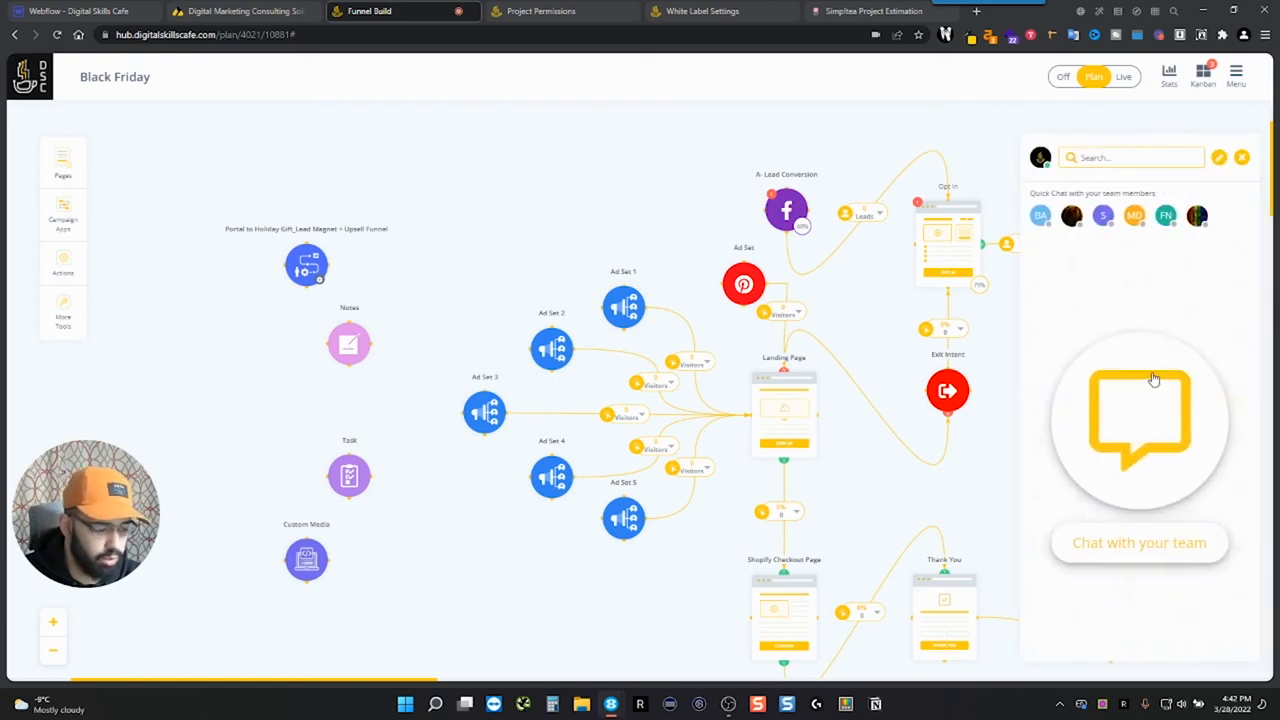
pyautogui.moveTo(1084, 546)
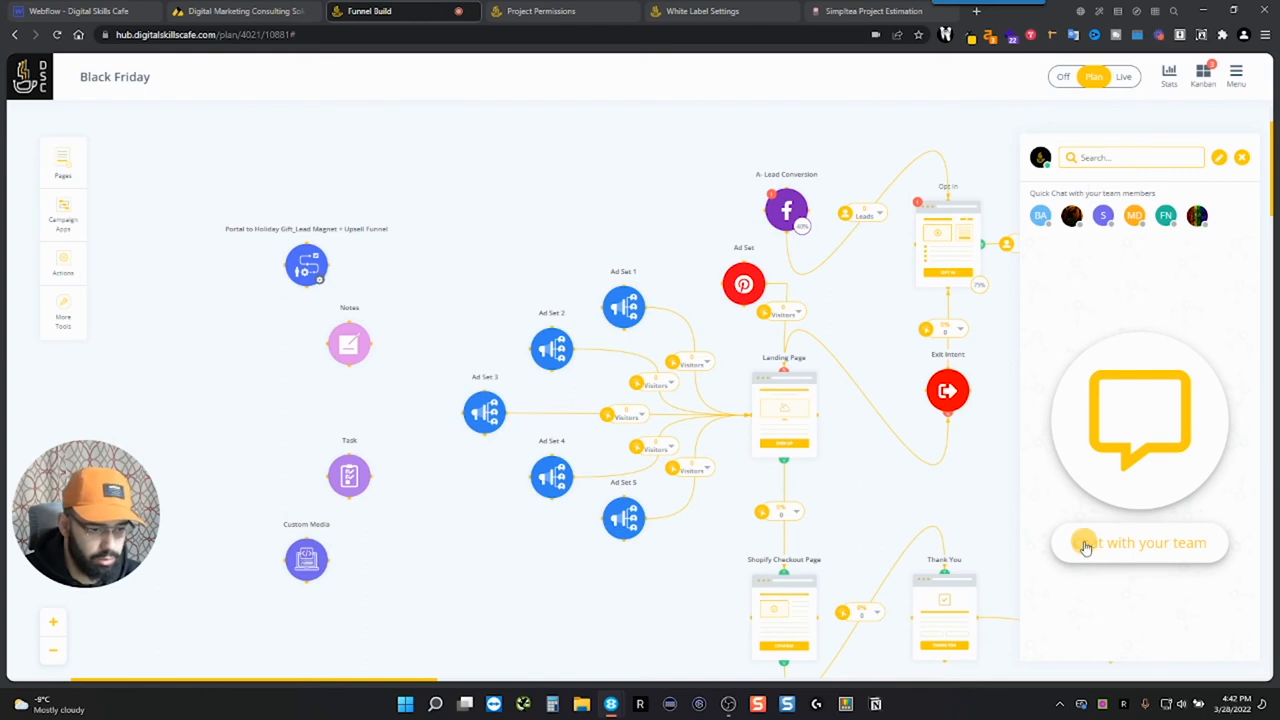
pyautogui.click(1140, 542)
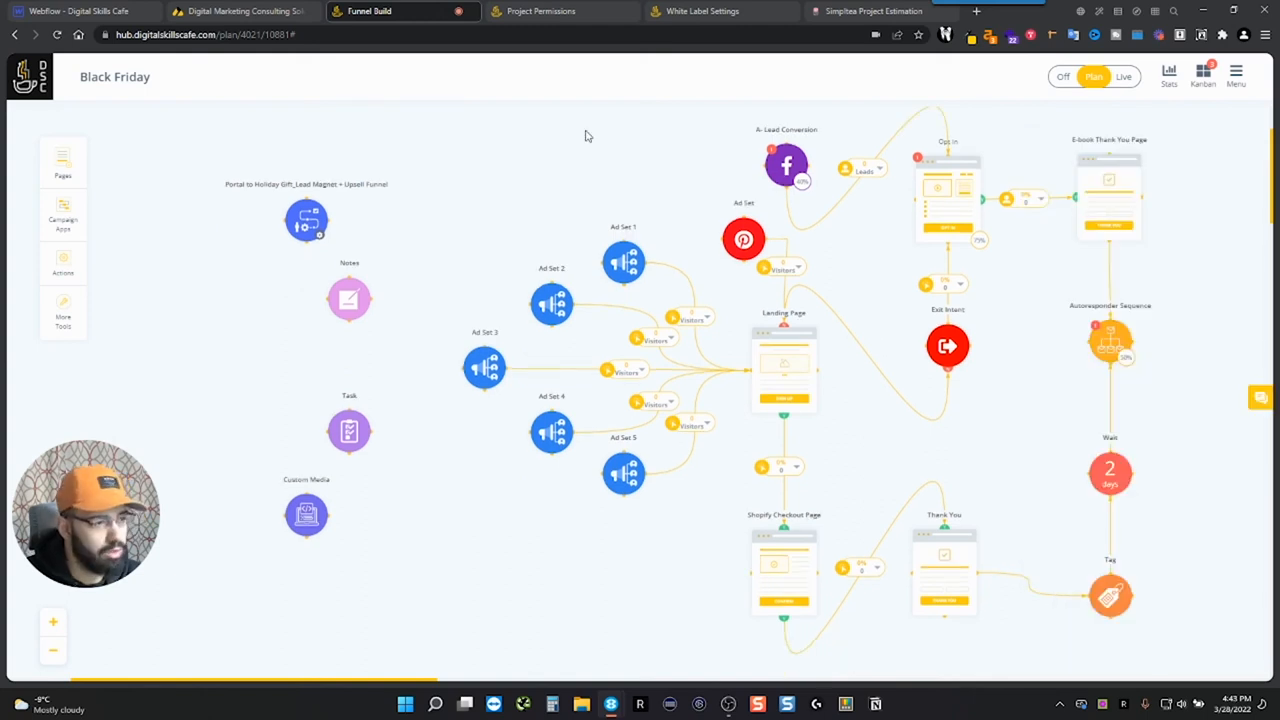
pyautogui.moveTo(702, 12)
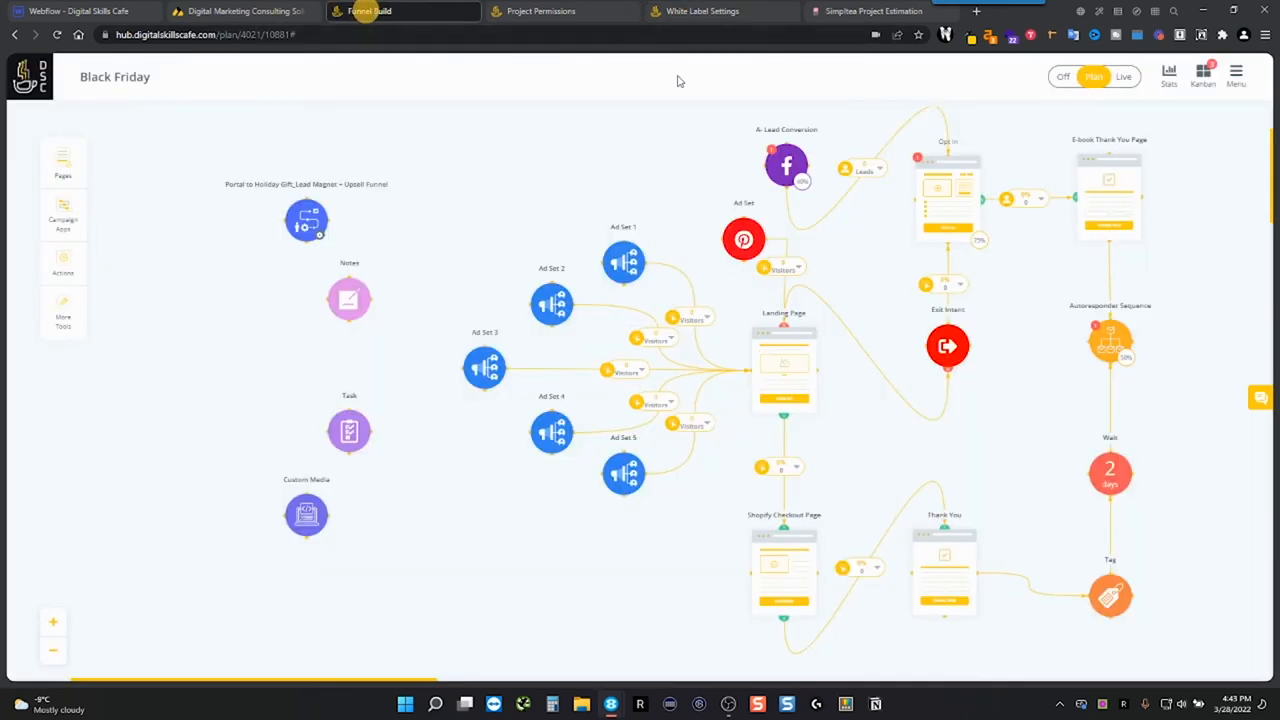
pyautogui.click(1236, 76)
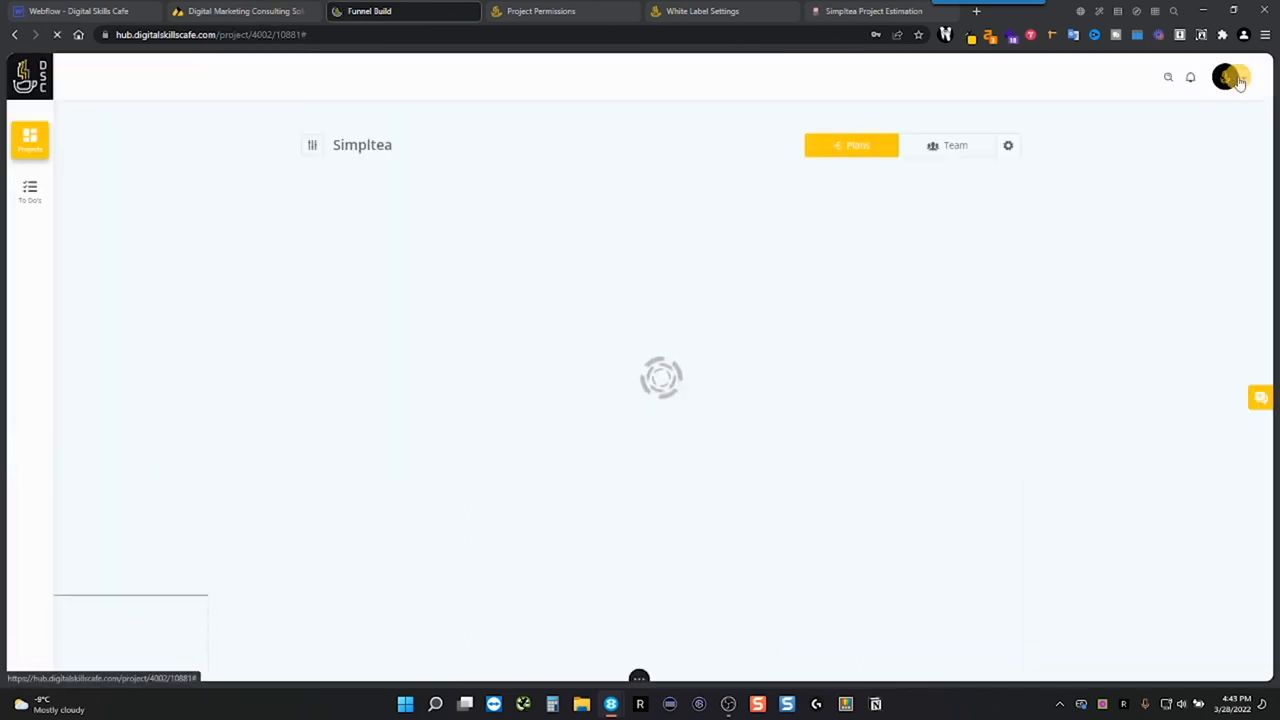
# Open White Label Settings from the avatar menu and view the custom domain digitalskillscafe.com.
pyautogui.click(1226, 76)
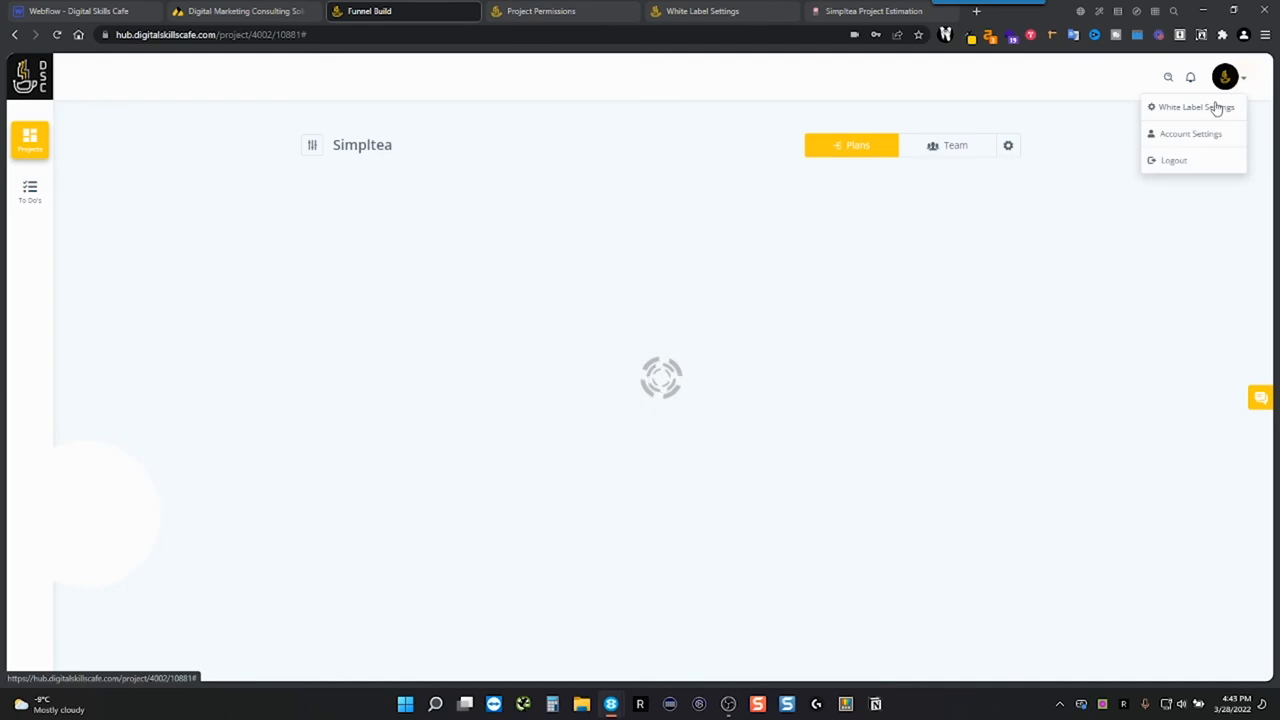
pyautogui.click(1196, 108)
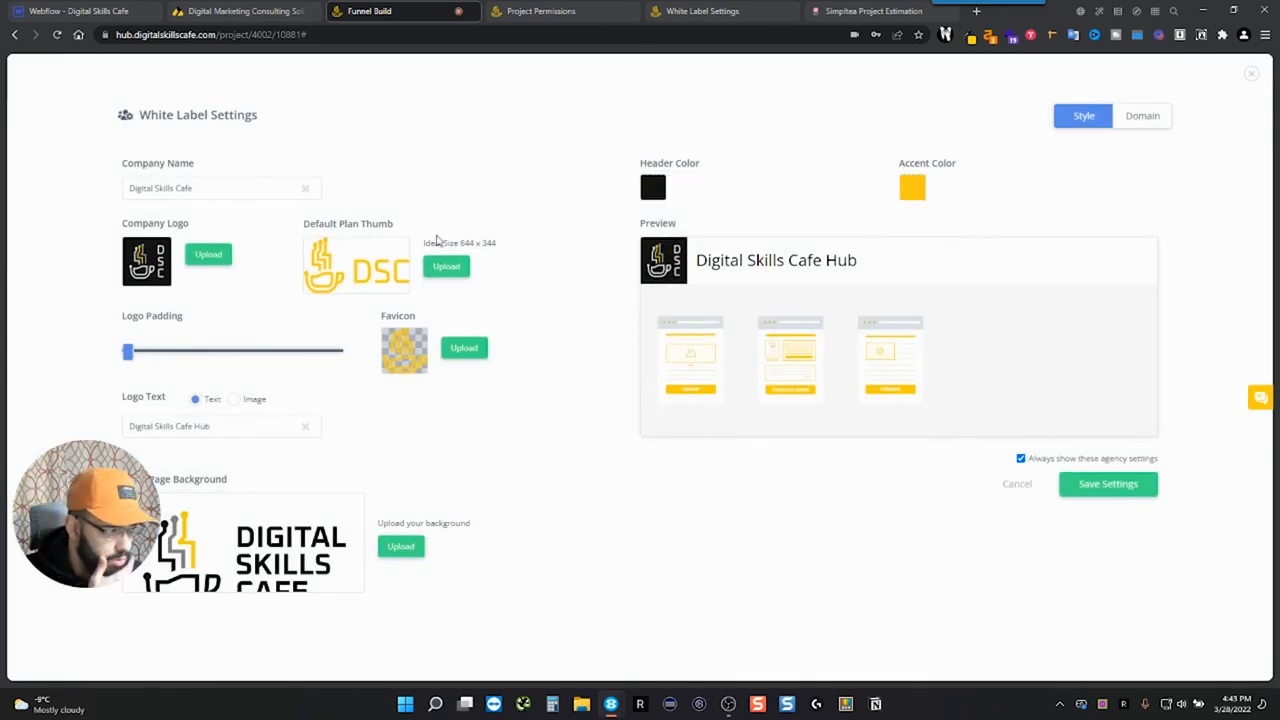
pyautogui.moveTo(256, 276)
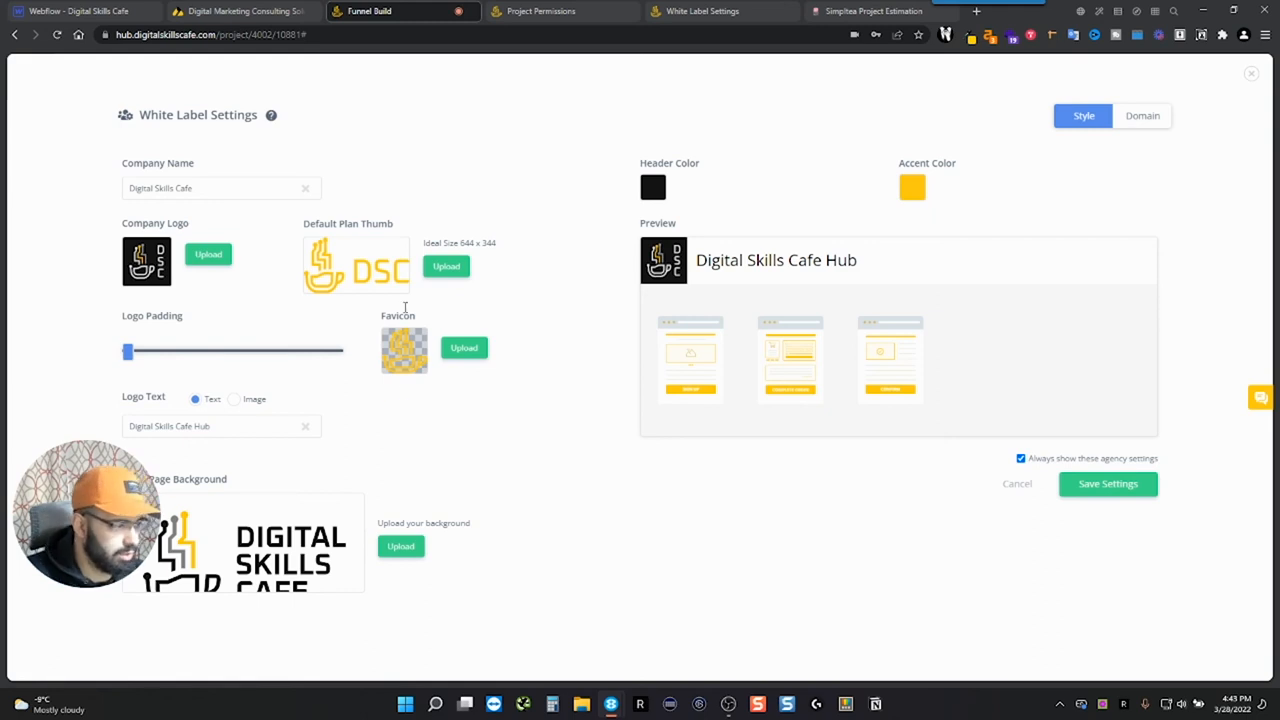
pyautogui.moveTo(884, 188)
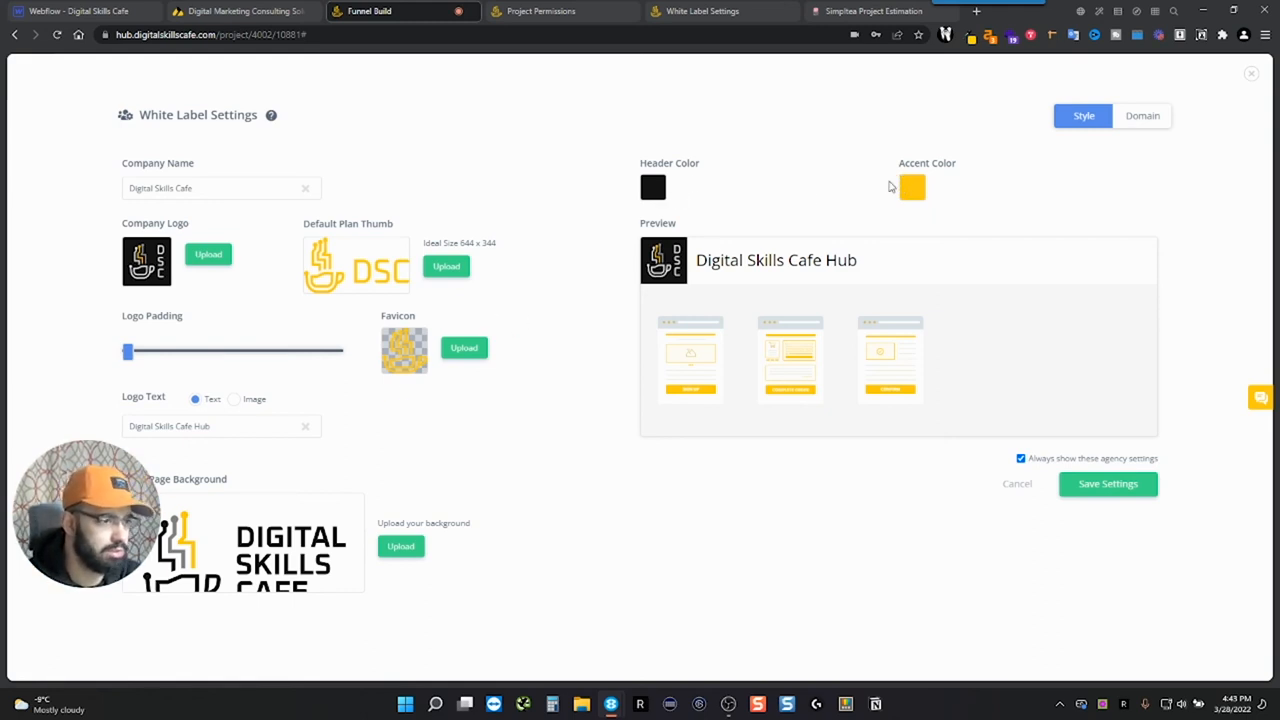
pyautogui.moveTo(760, 260)
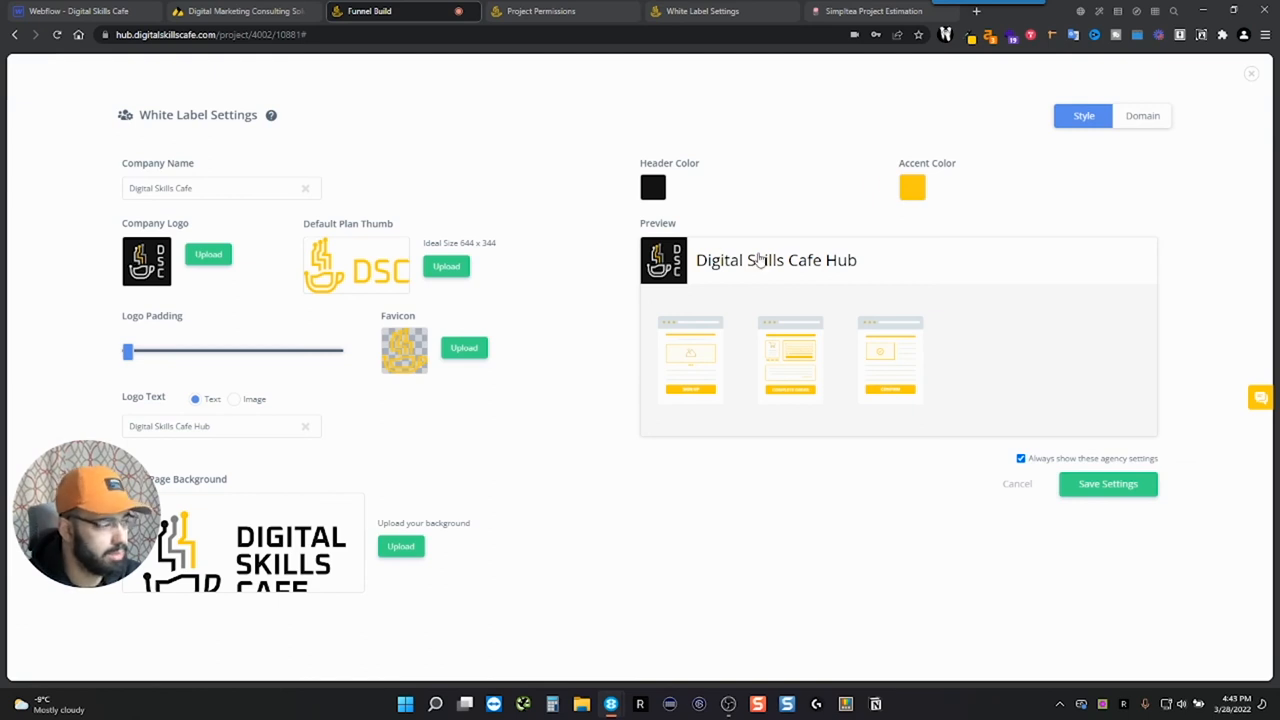
pyautogui.moveTo(1044, 160)
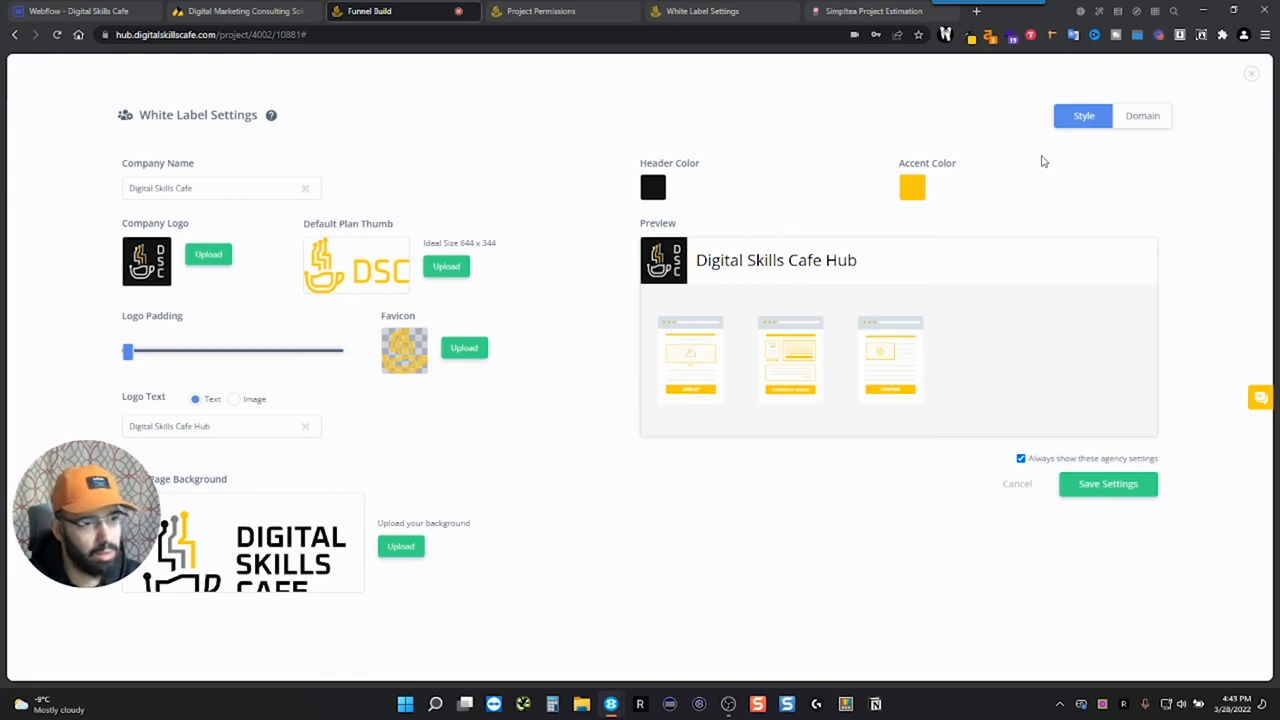
pyautogui.click(1142, 114)
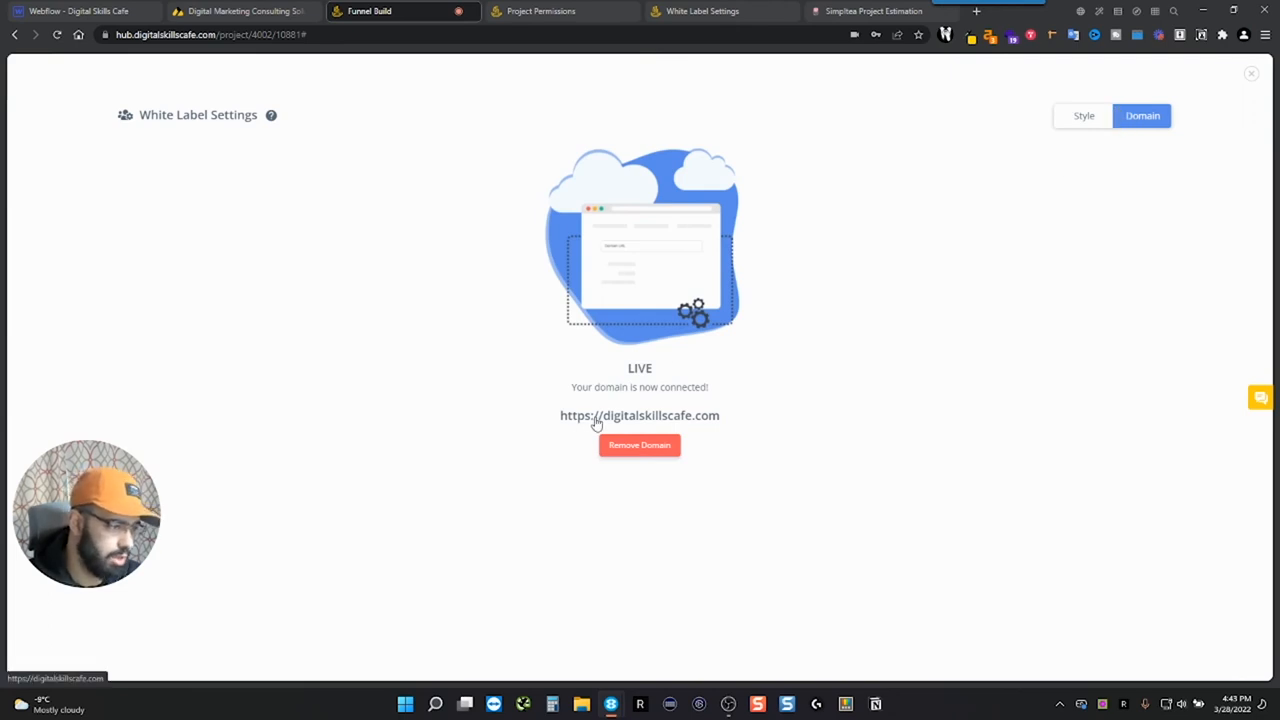
pyautogui.moveTo(736, 424)
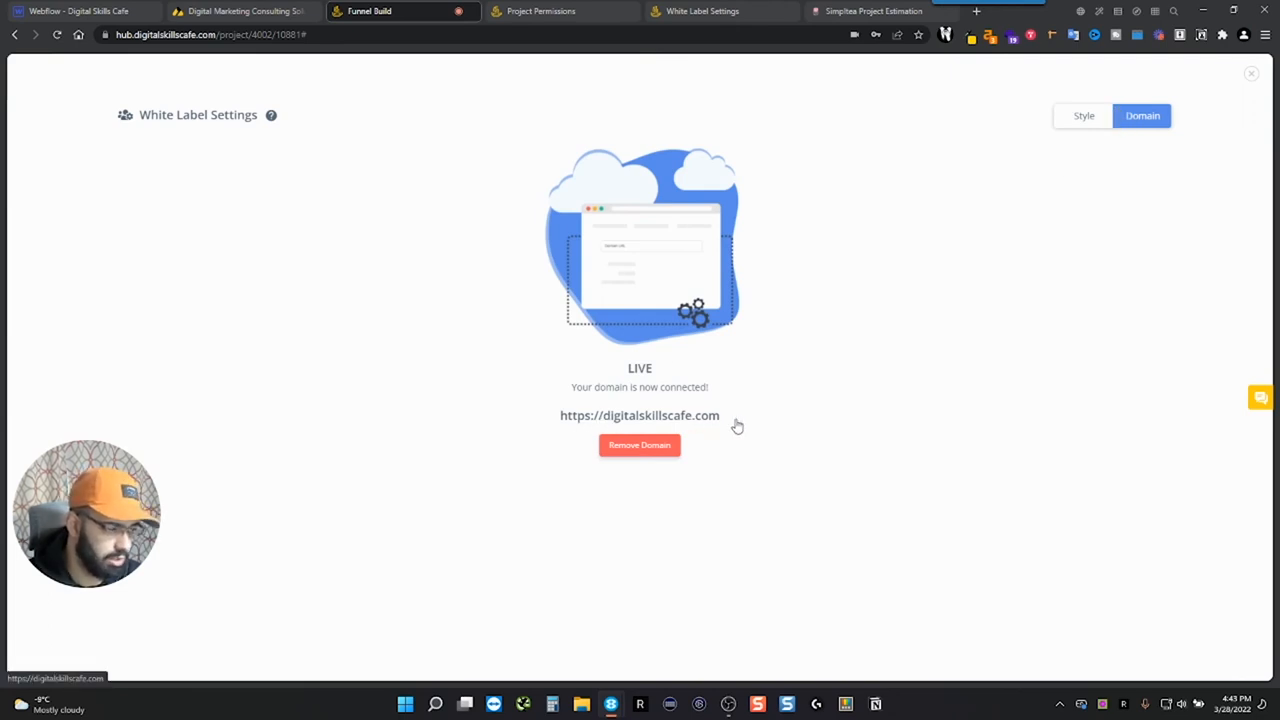
pyautogui.moveTo(490, 308)
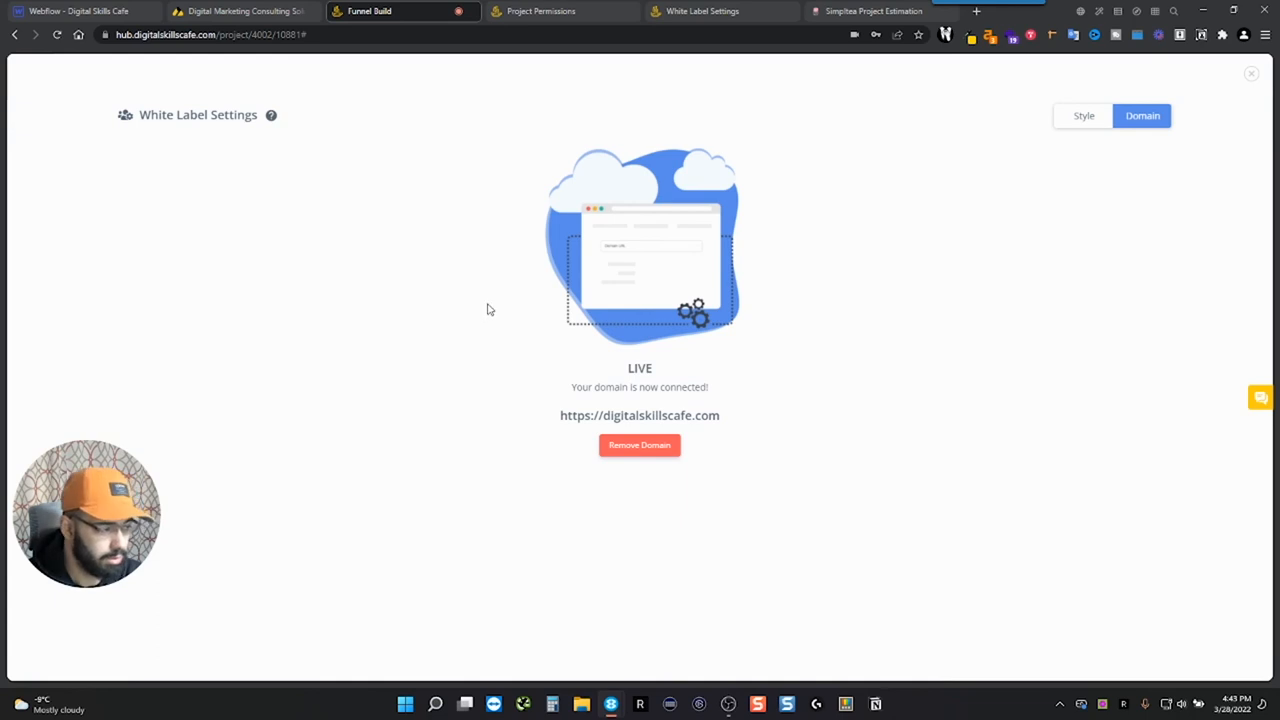
pyautogui.moveTo(644, 270)
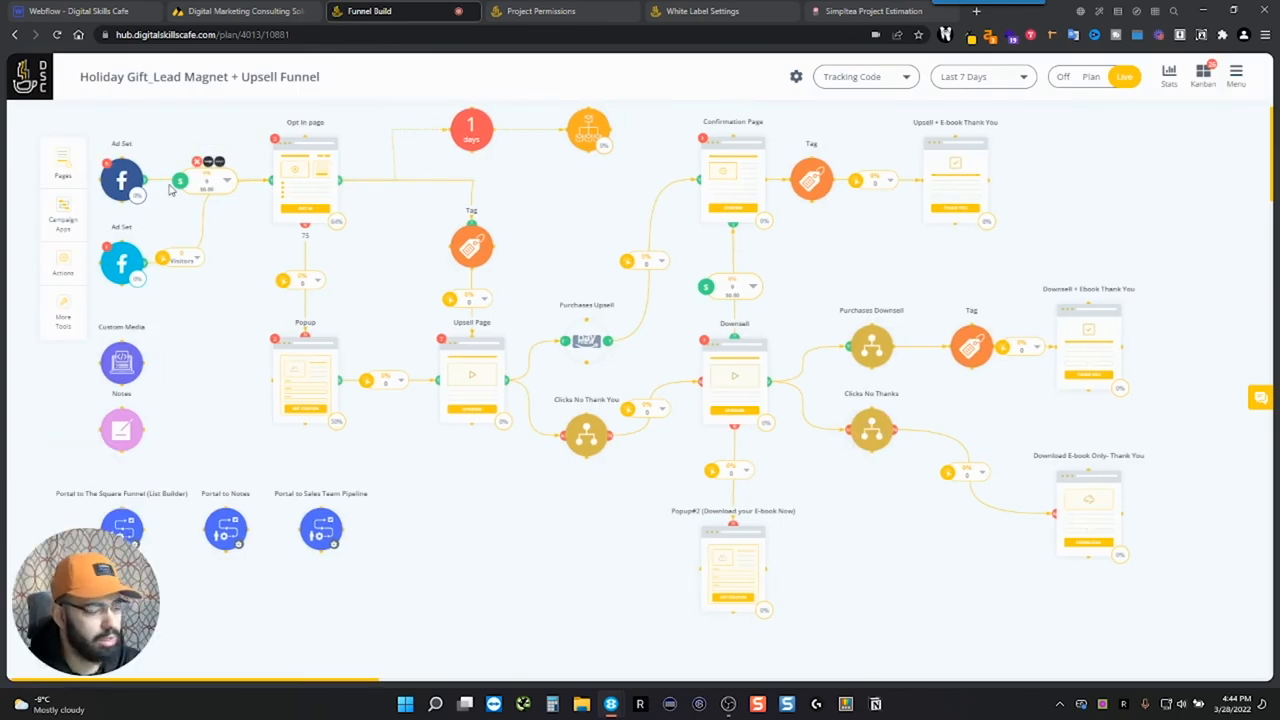
pyautogui.moveTo(410, 206)
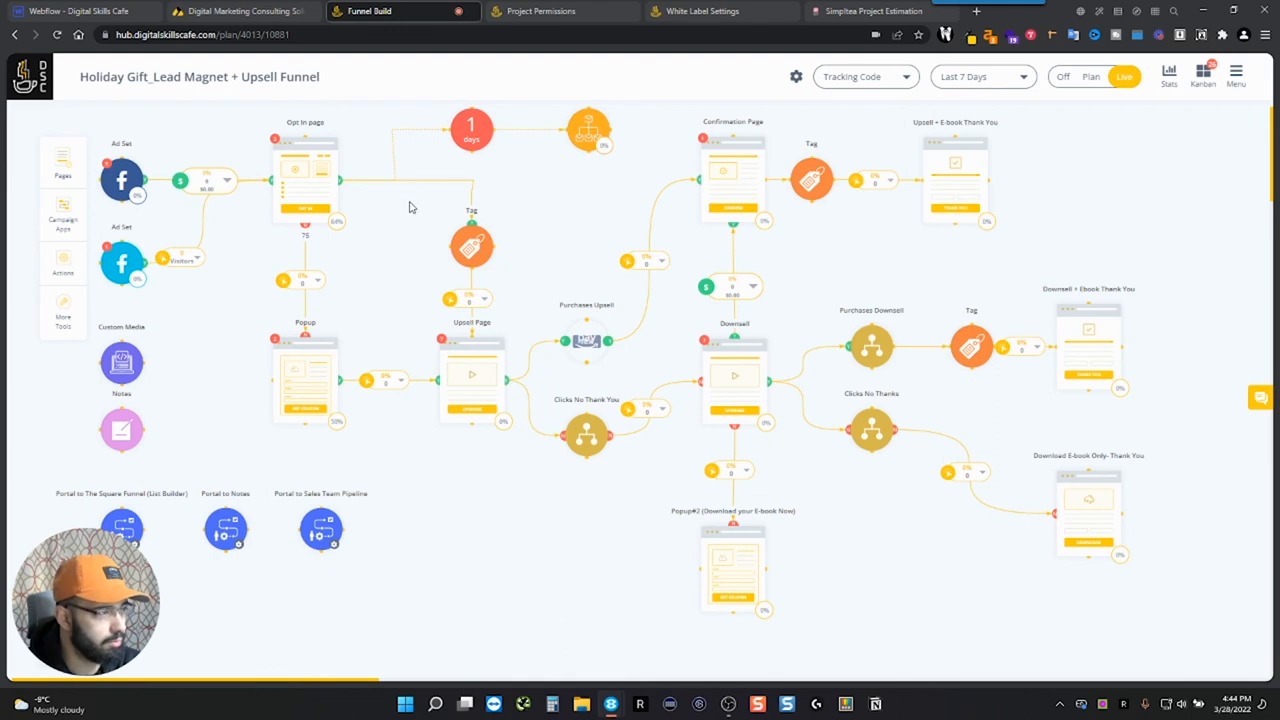
pyautogui.moveTo(156, 232)
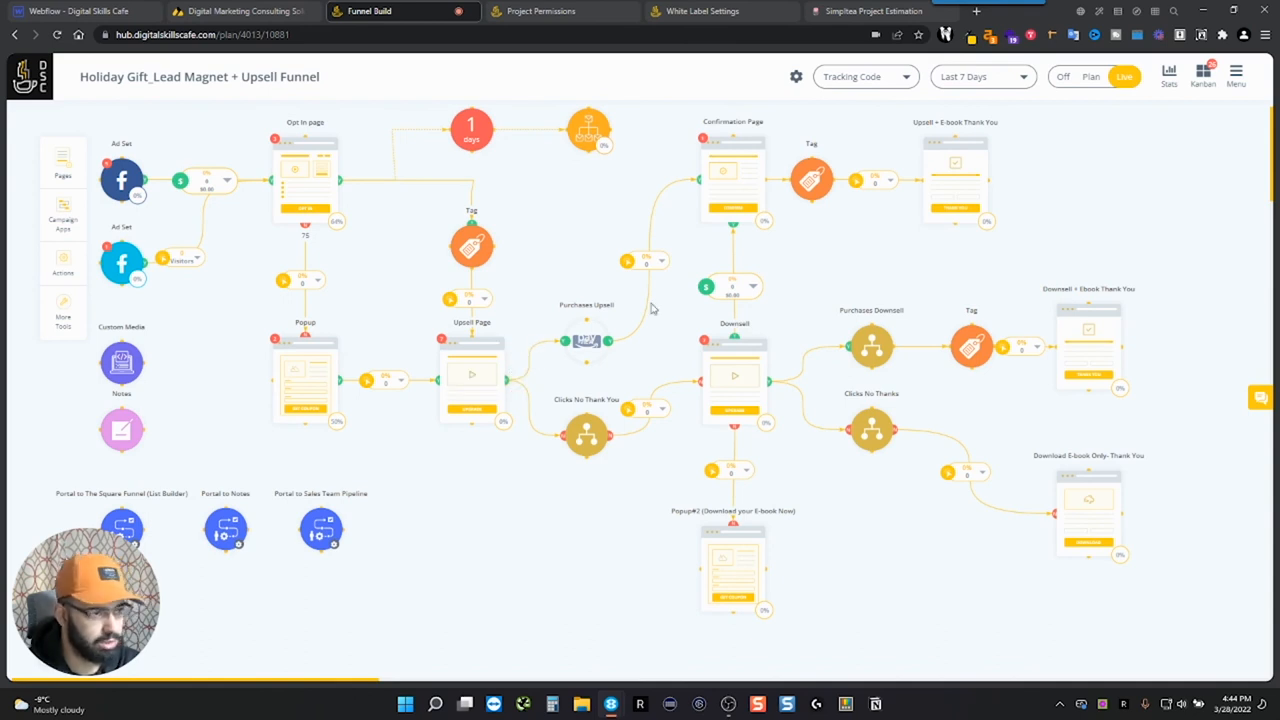
pyautogui.moveTo(628, 260)
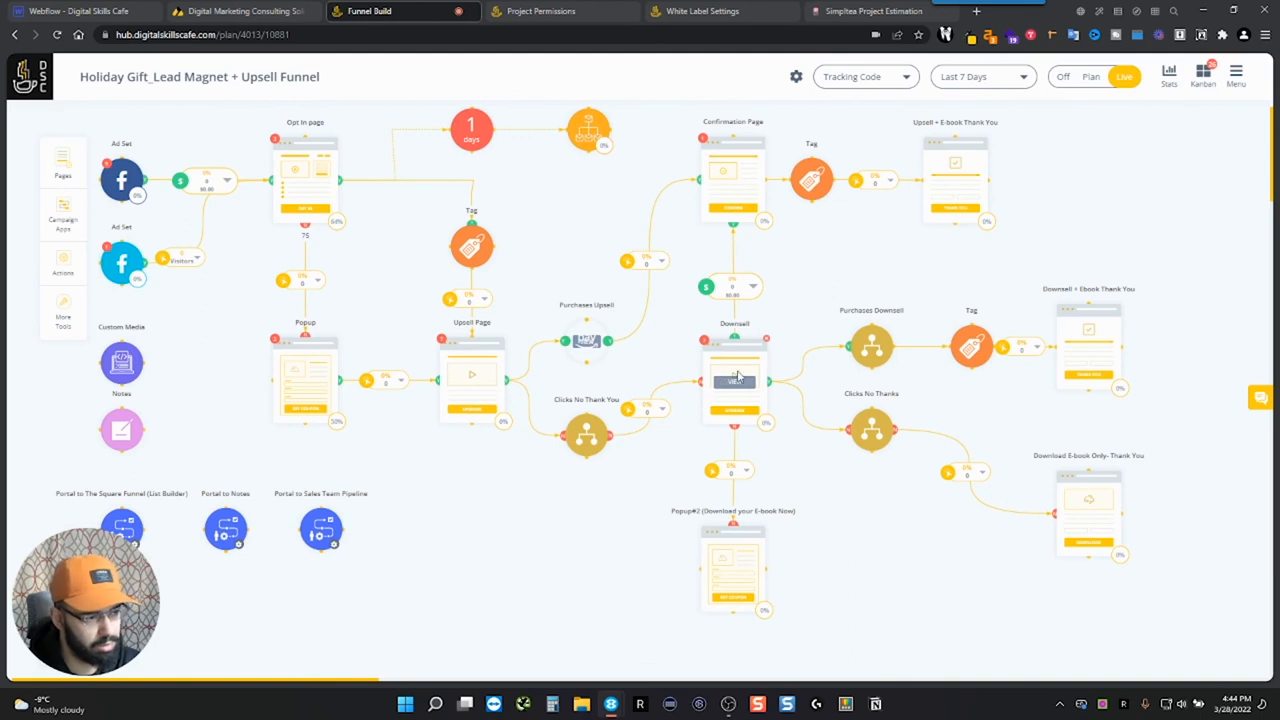
pyautogui.moveTo(740, 388)
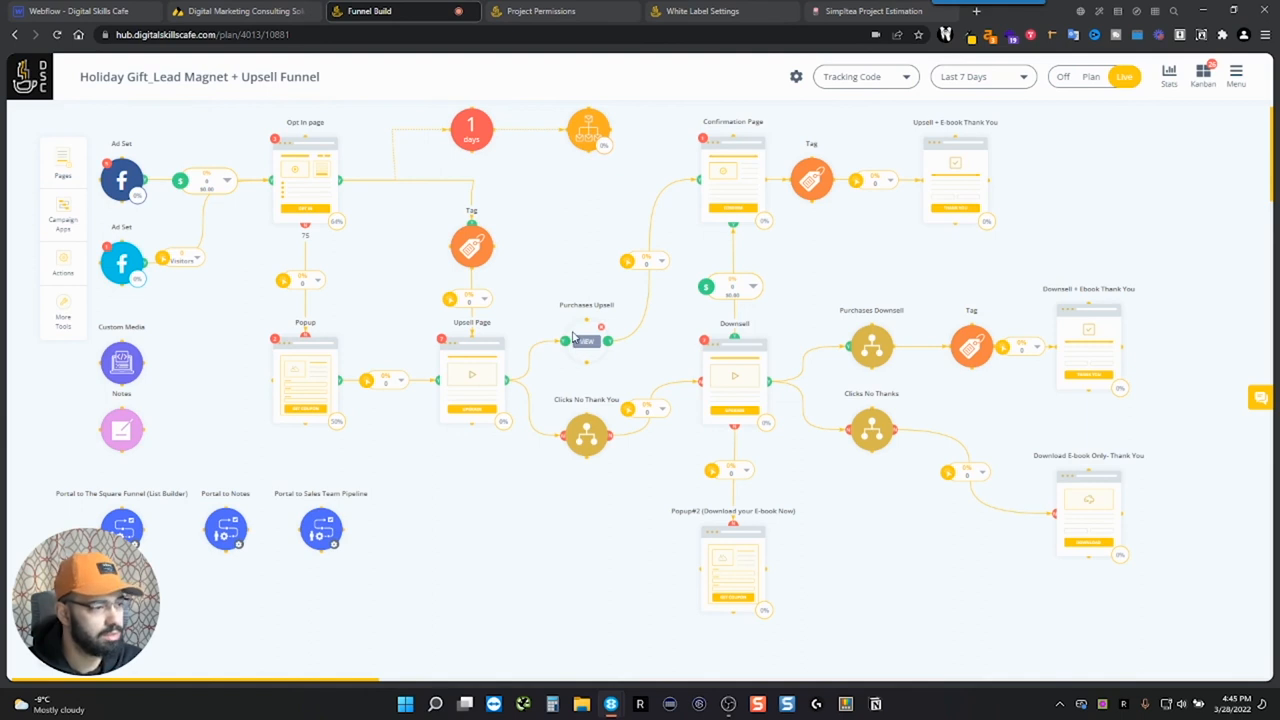
pyautogui.moveTo(580, 338)
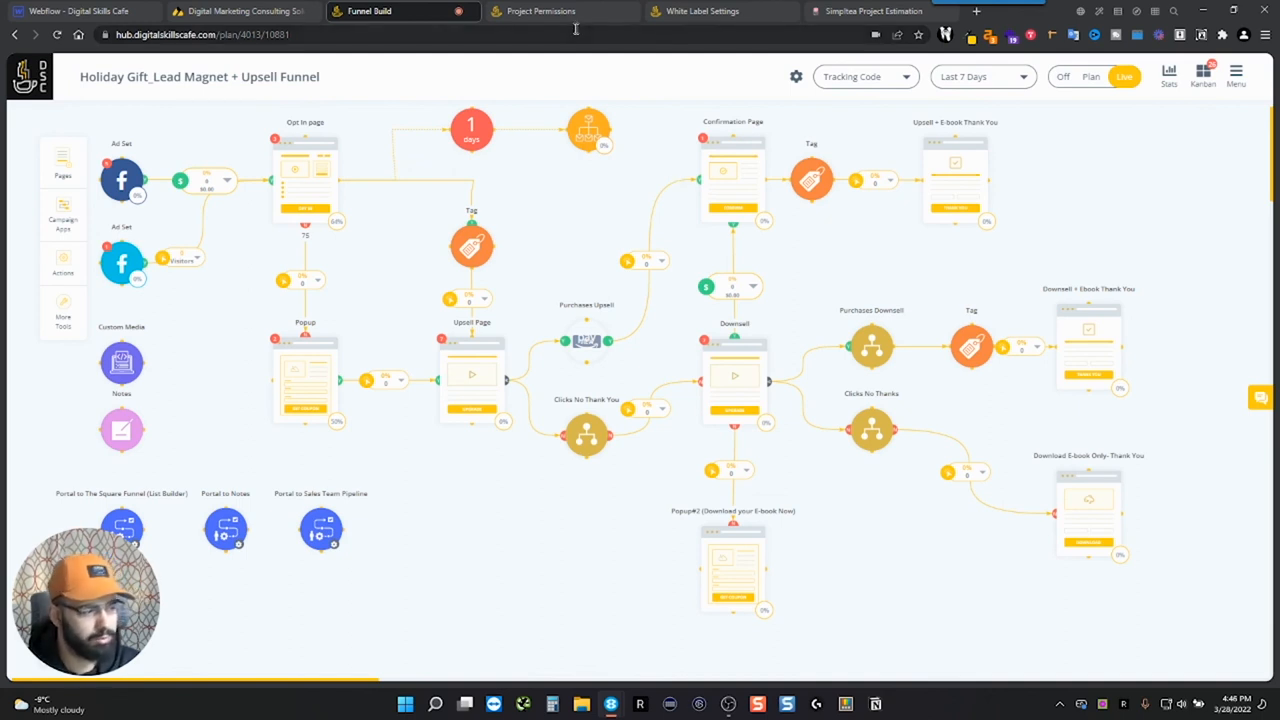
pyautogui.moveTo(600, 50)
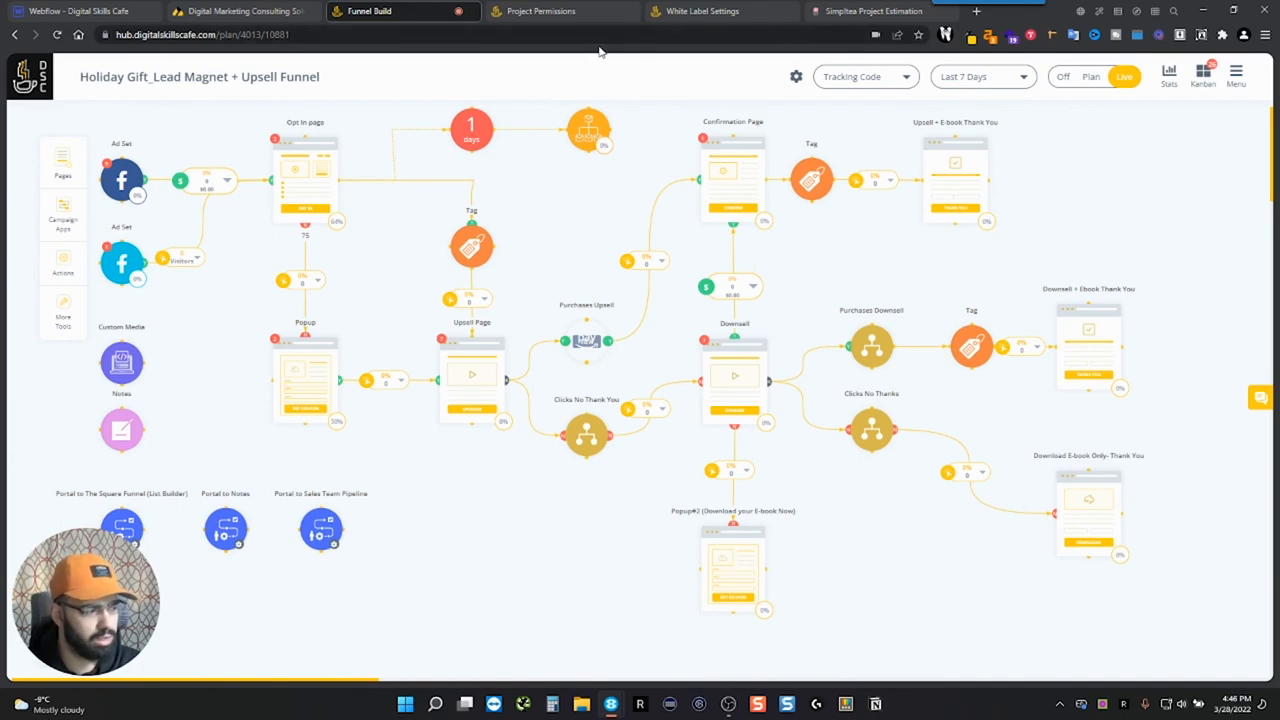
pyautogui.moveTo(472, 128)
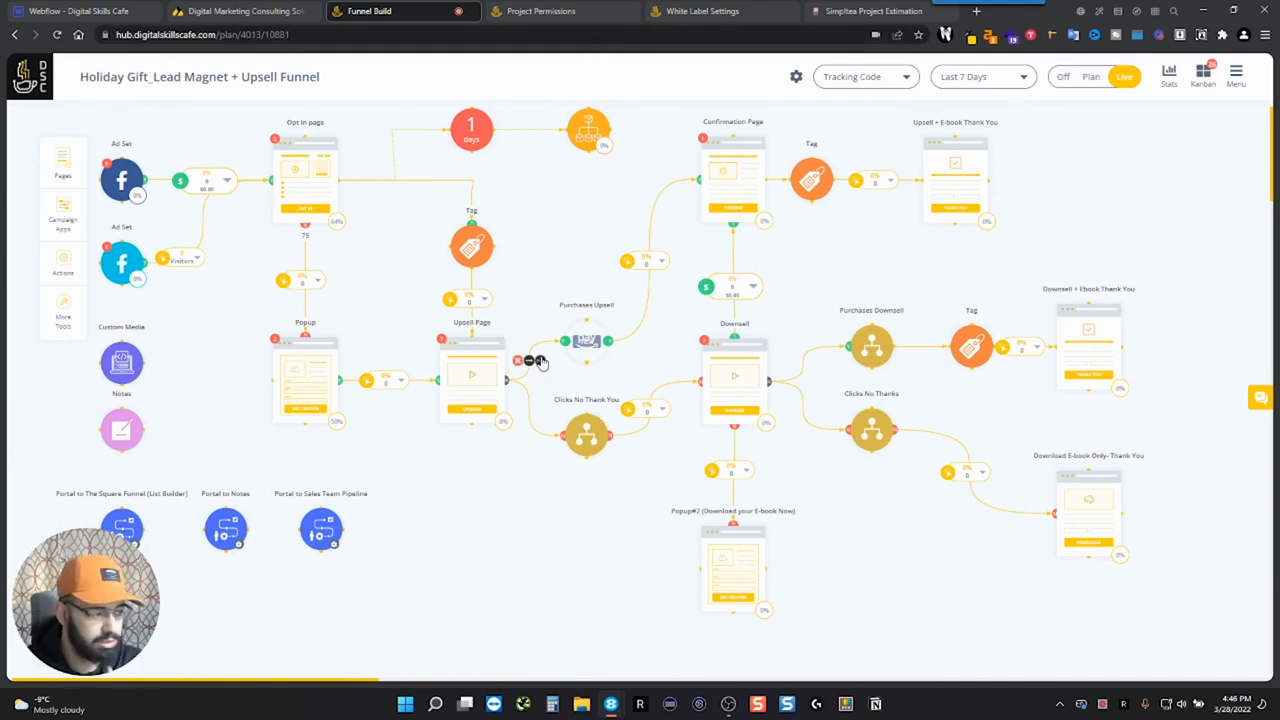
pyautogui.moveTo(548, 360)
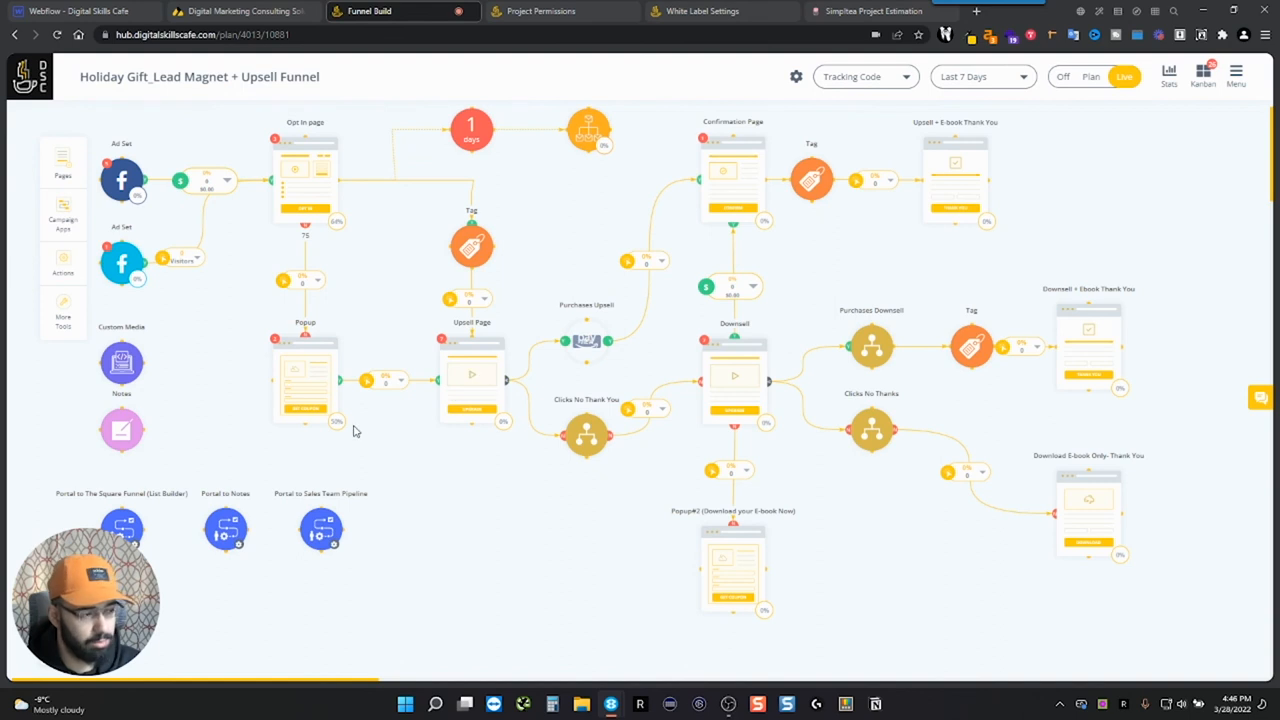
pyautogui.moveTo(434, 406)
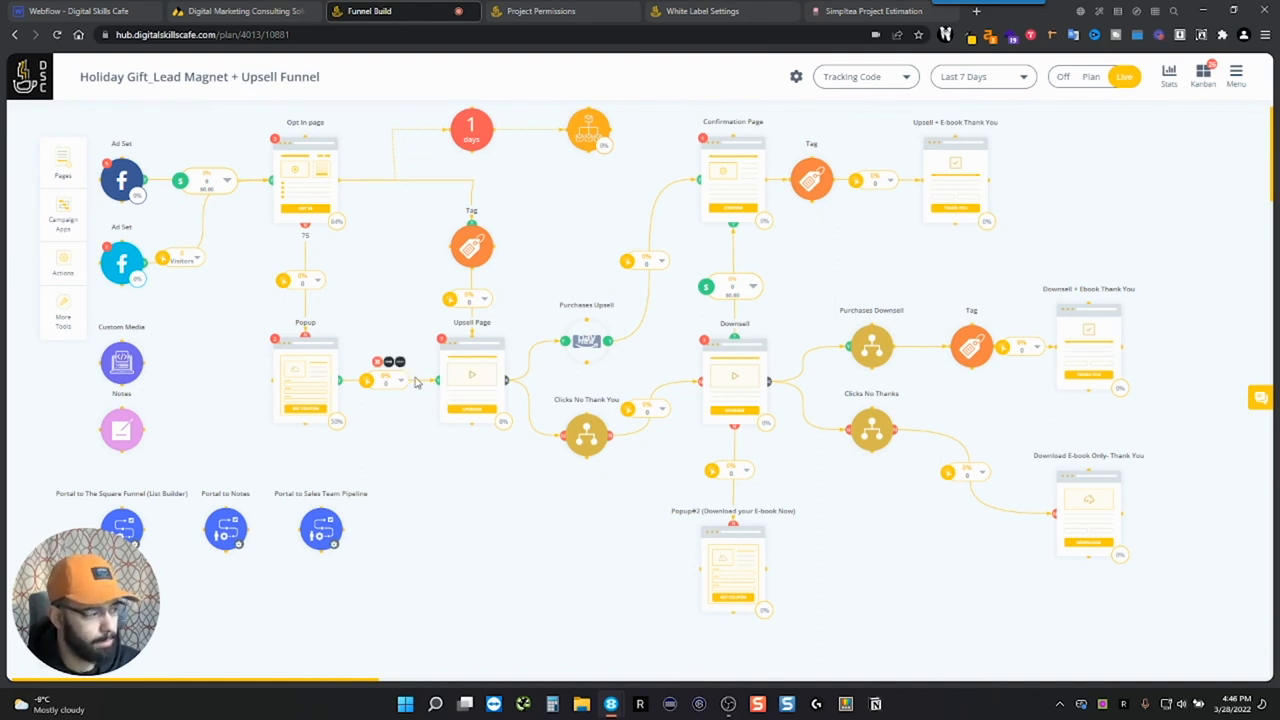
pyautogui.moveTo(446, 474)
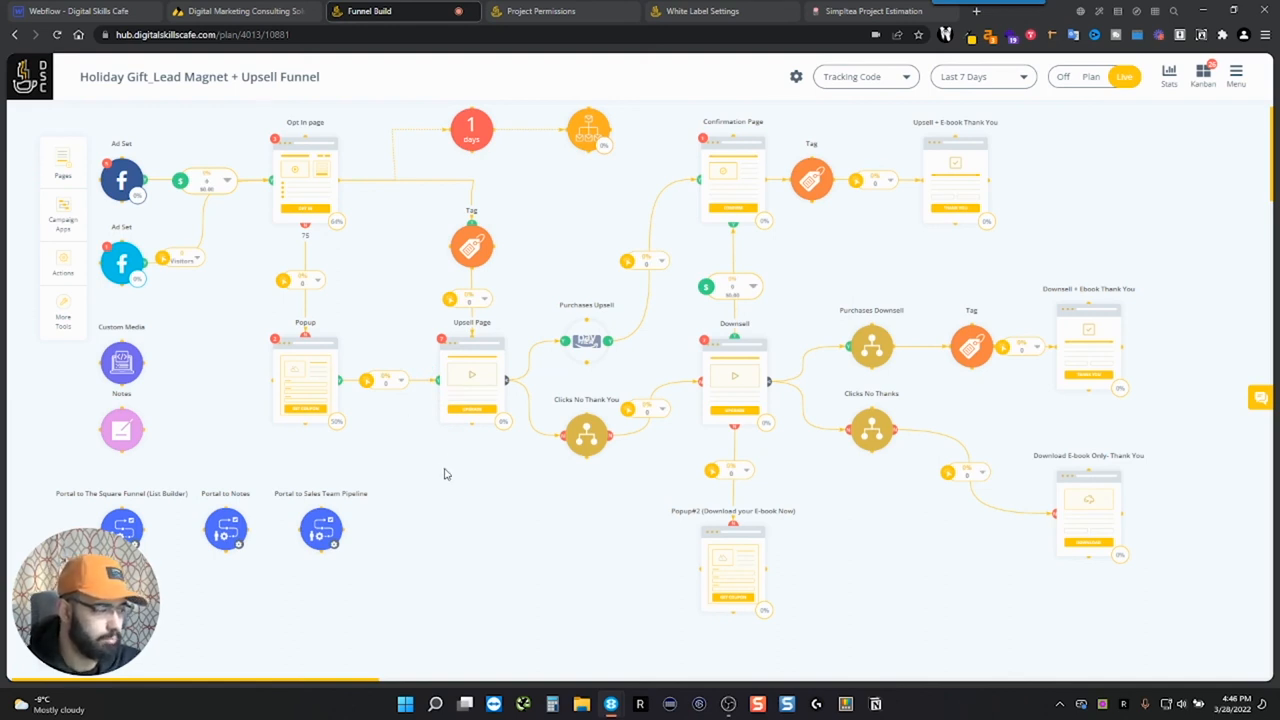
pyautogui.moveTo(428, 370)
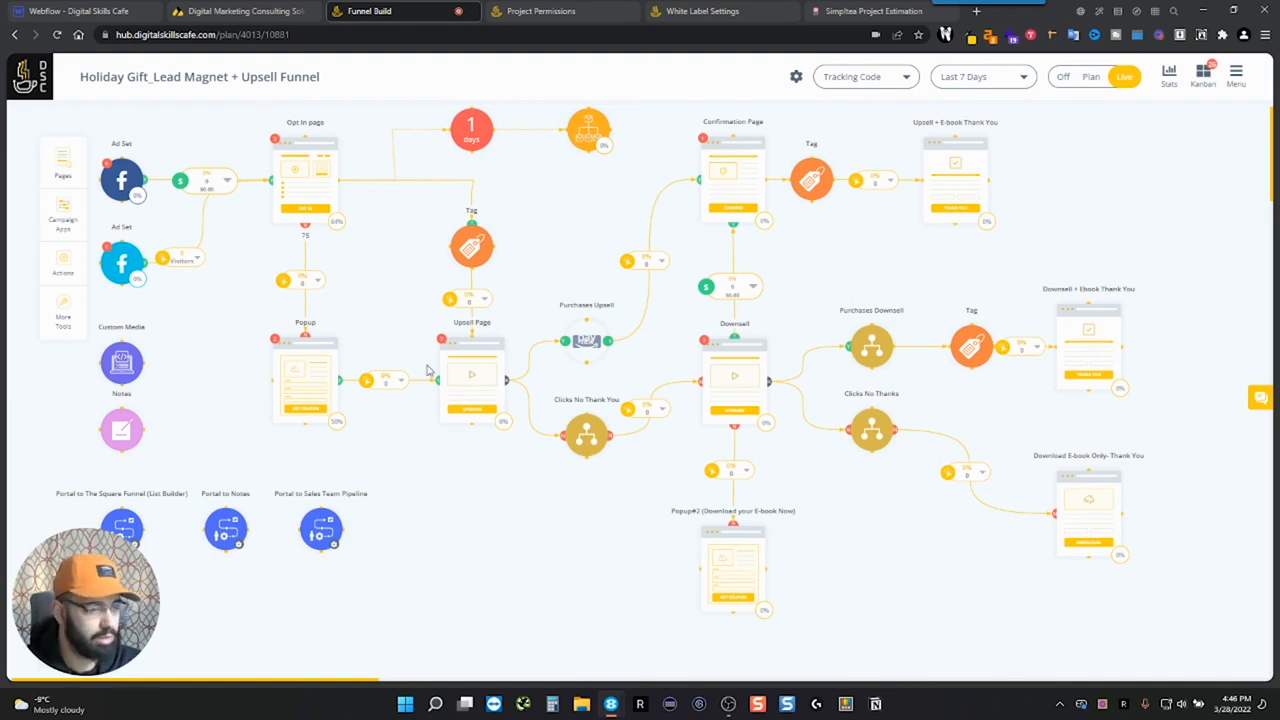
pyautogui.moveTo(472, 246)
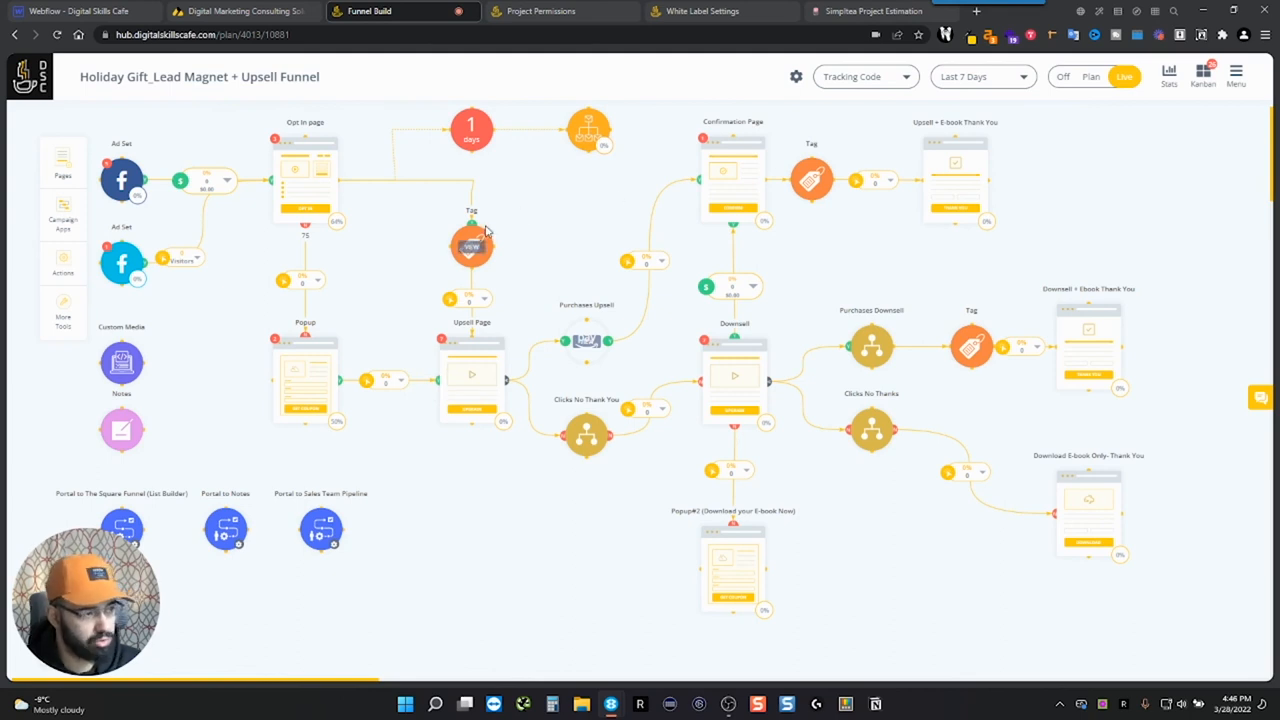
pyautogui.moveTo(628, 238)
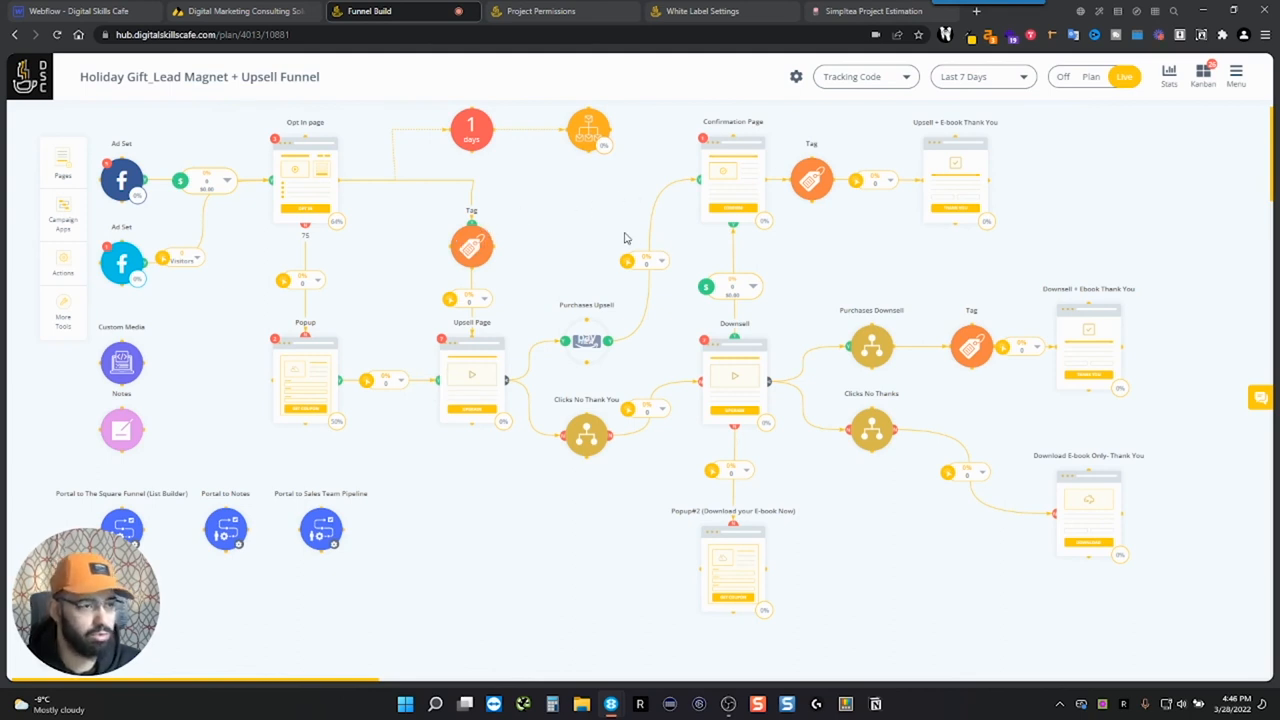
pyautogui.moveTo(630, 244)
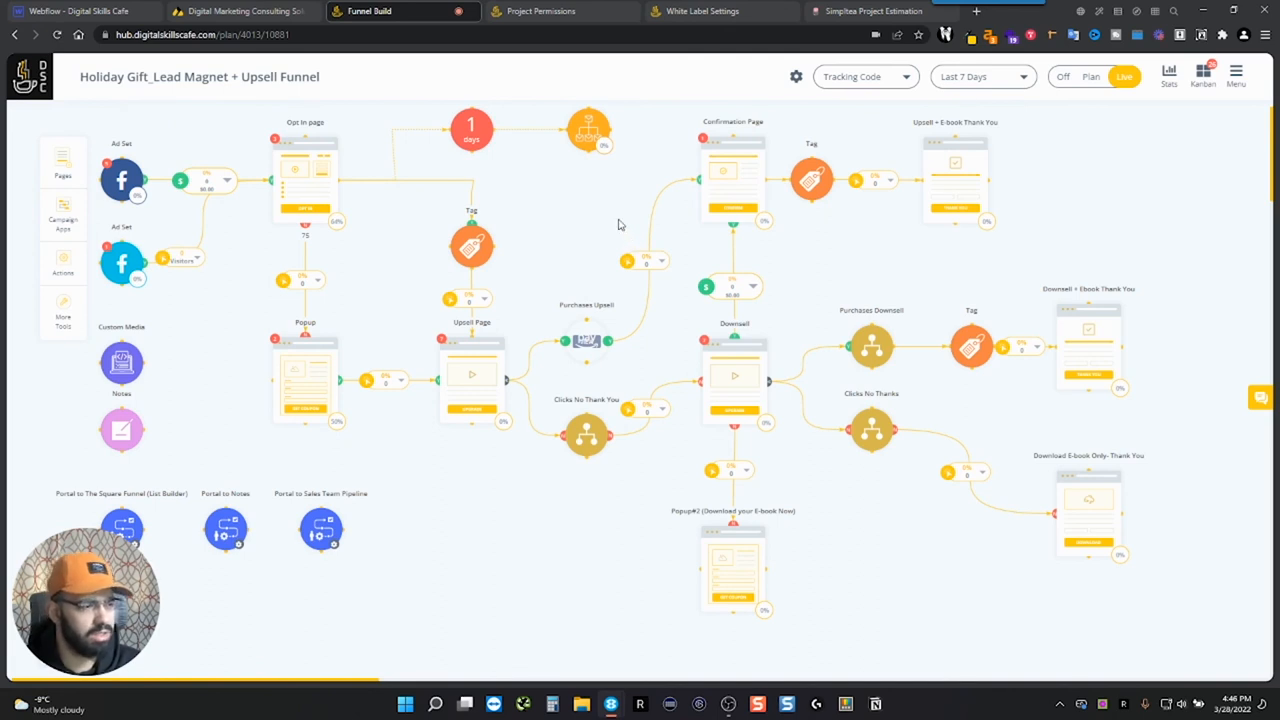
pyautogui.moveTo(584, 556)
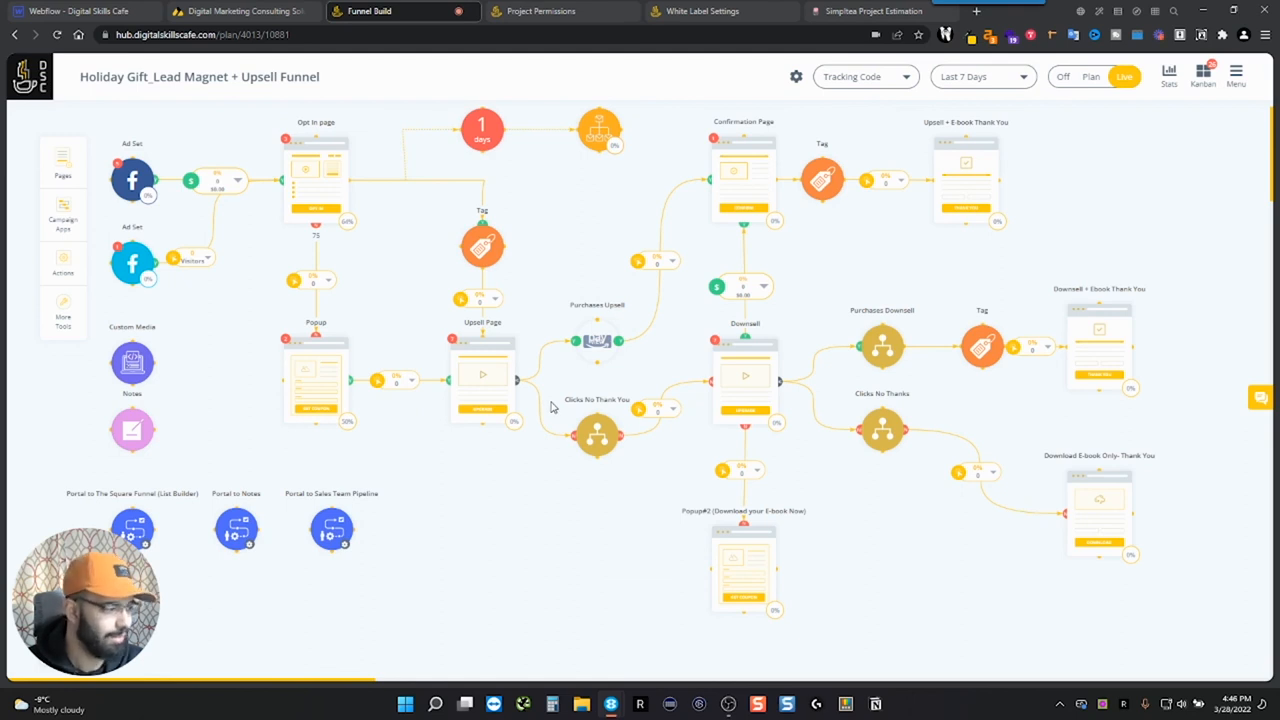
pyautogui.moveTo(592, 264)
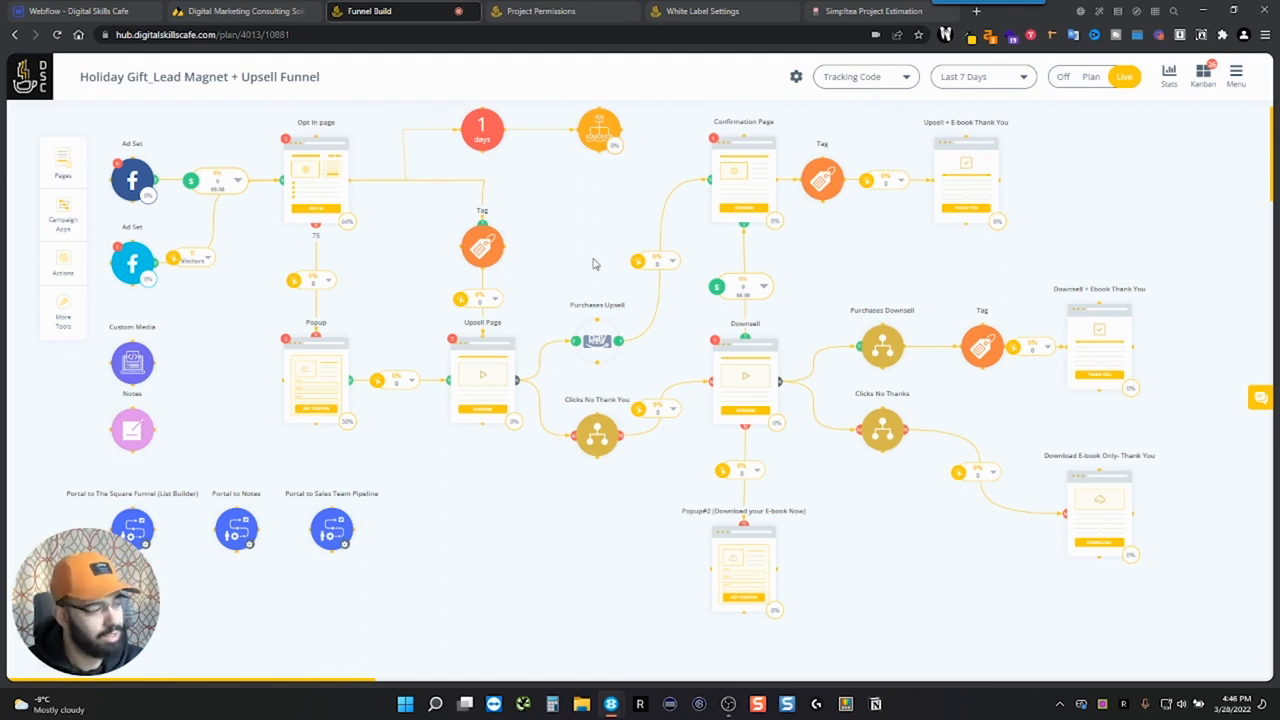